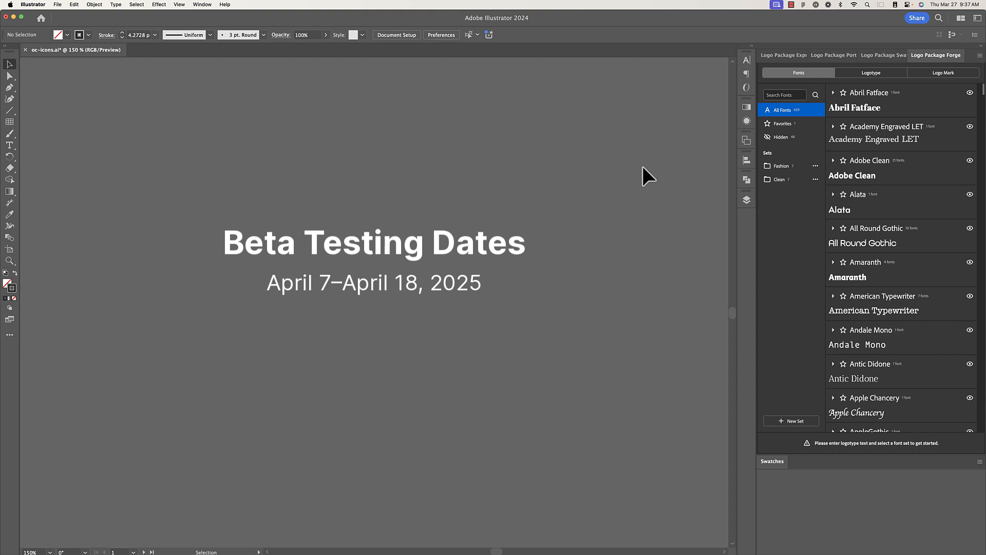
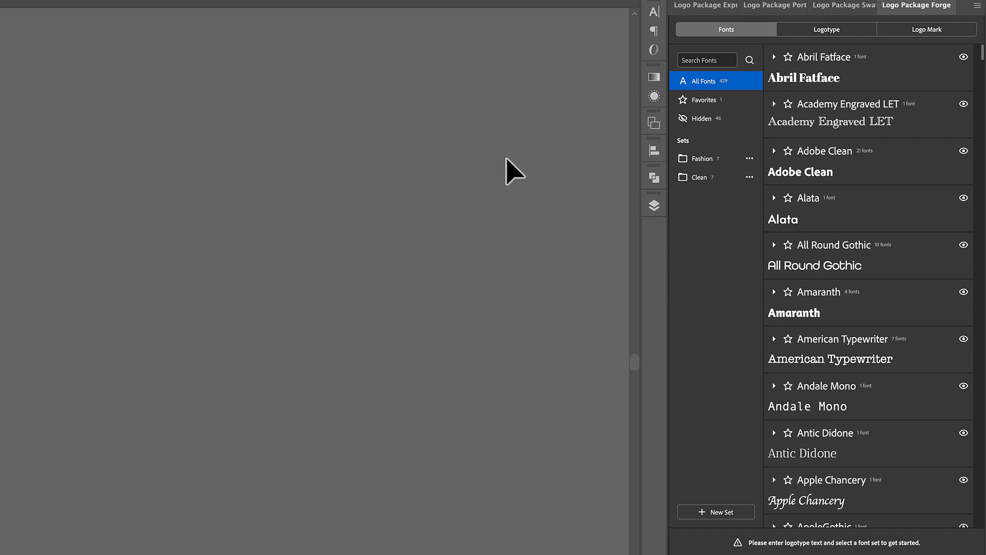
mouse_move(852, 171)
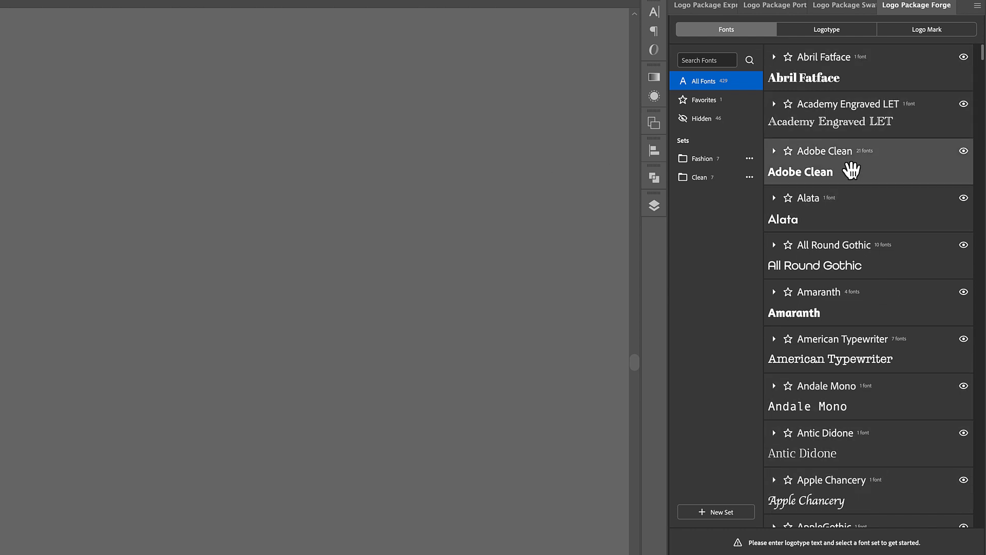
mouse_move(857, 157)
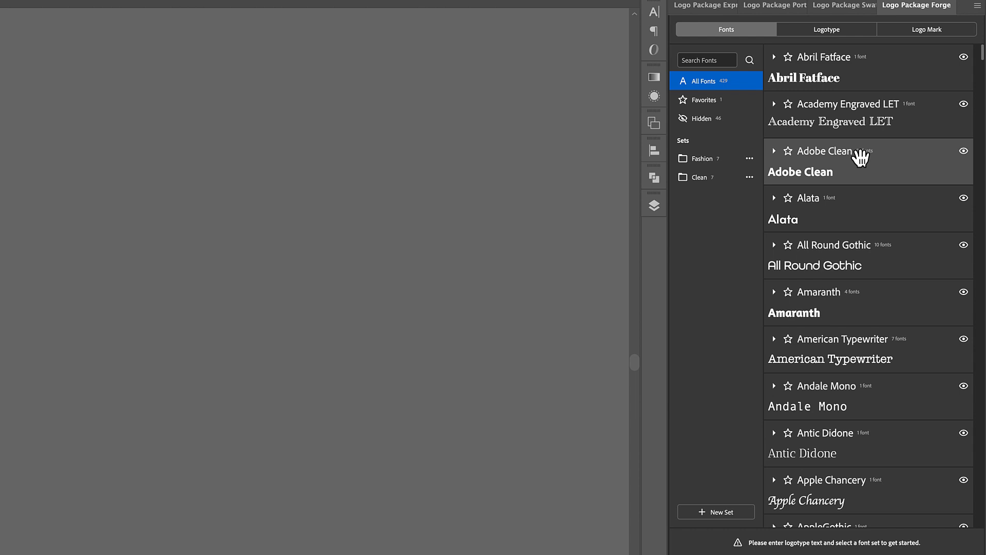
mouse_move(861, 153)
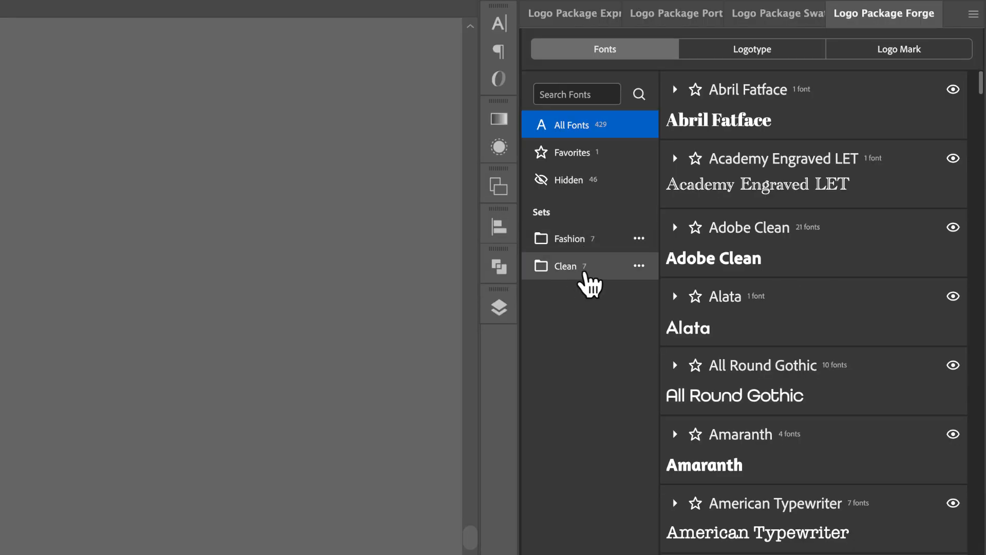
click(570, 238)
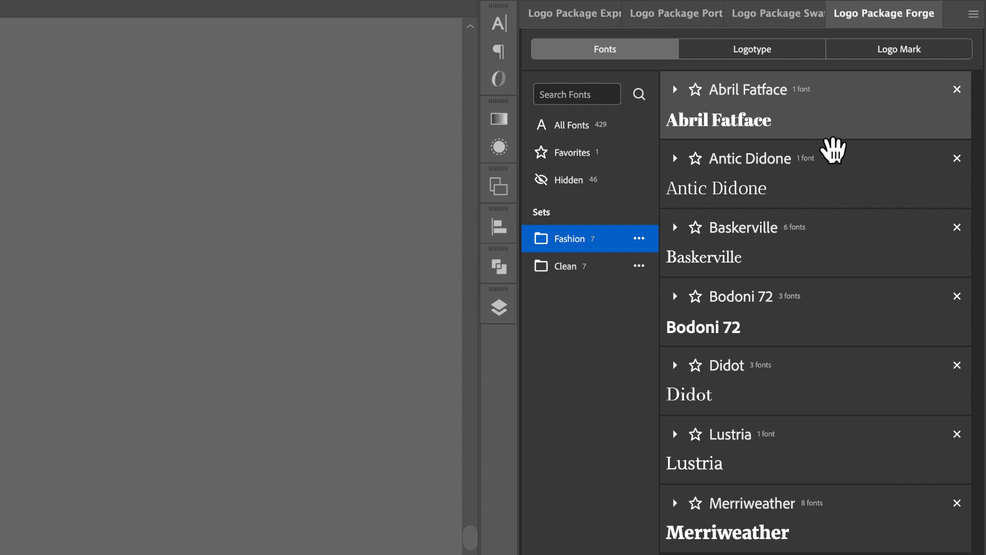
mouse_move(842, 242)
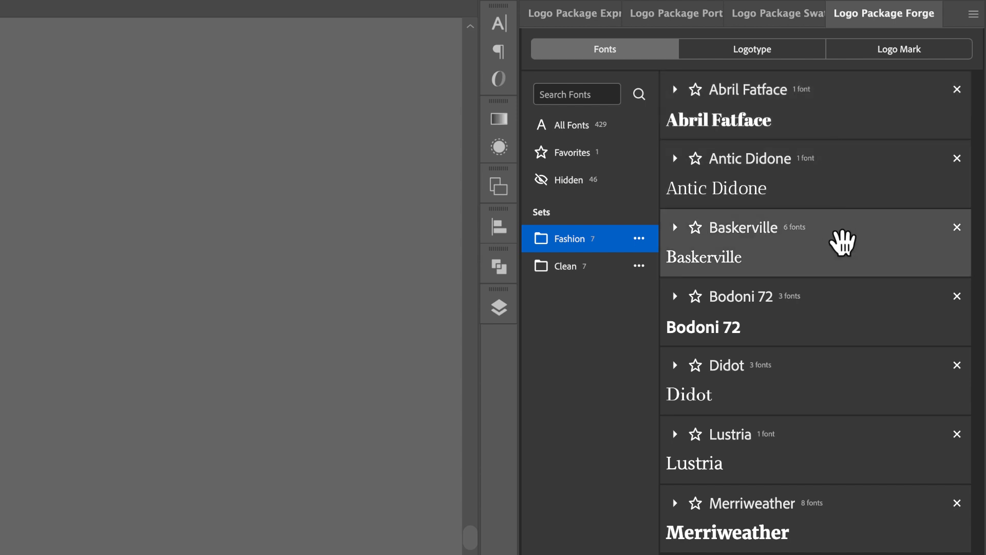
click(564, 266)
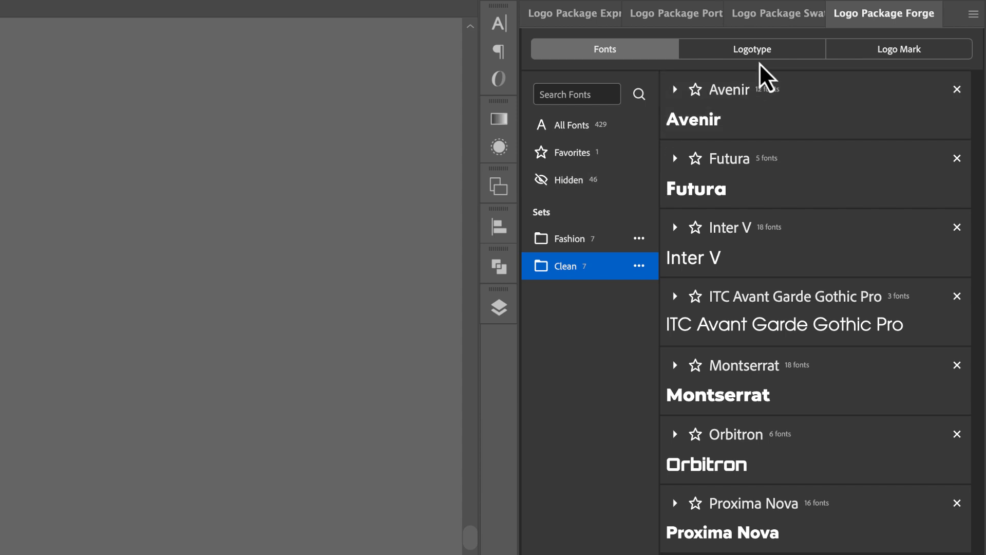
click(752, 49)
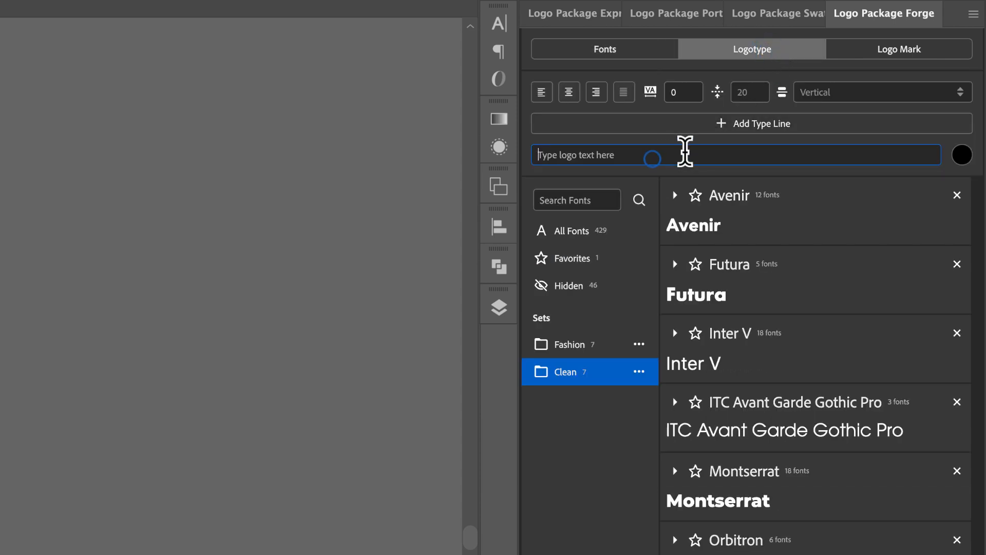
click(569, 344)
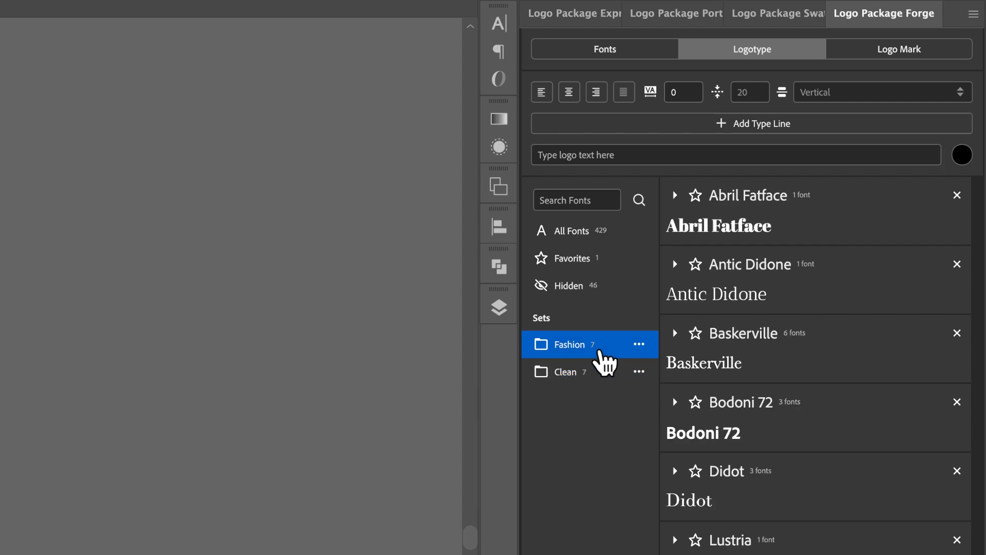
click(638, 154)
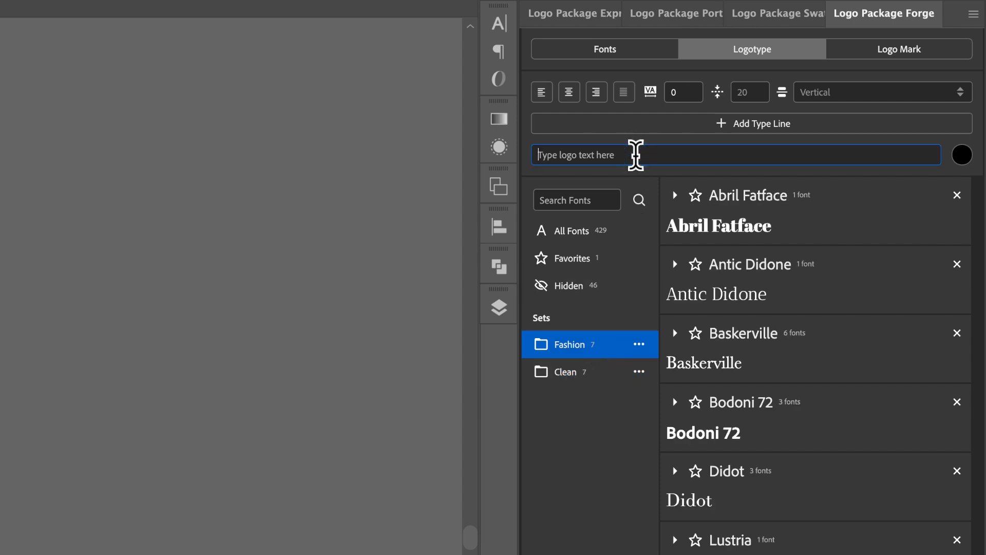
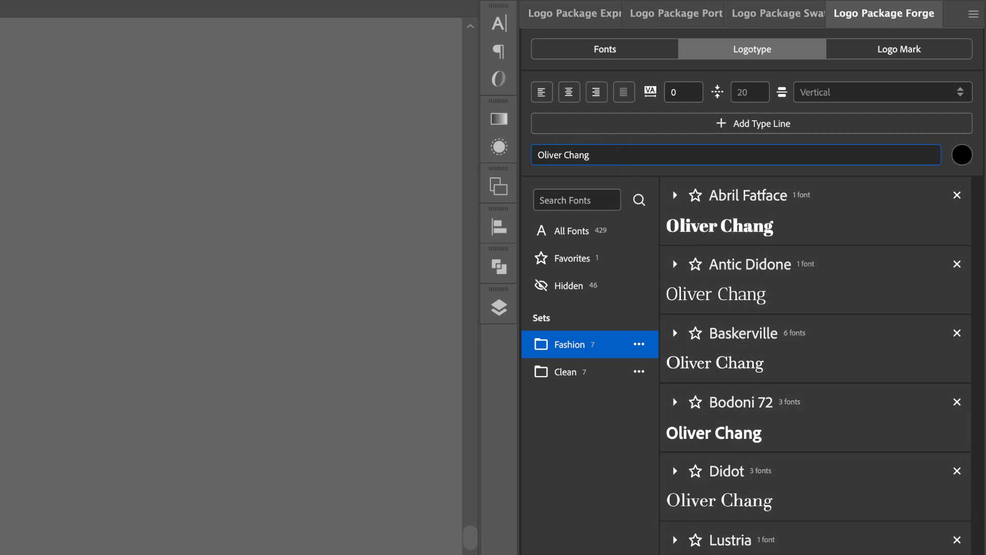
mouse_move(835, 246)
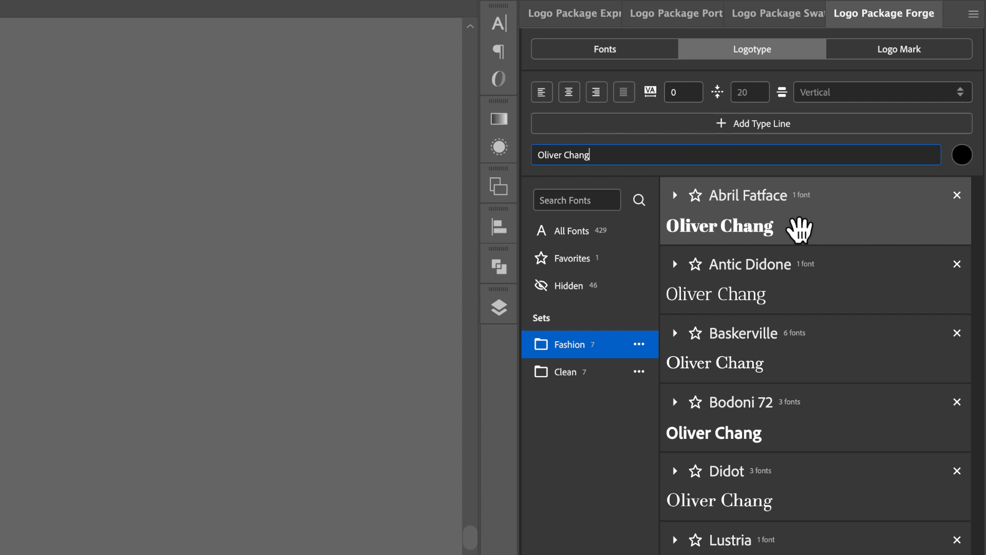
mouse_move(790, 434)
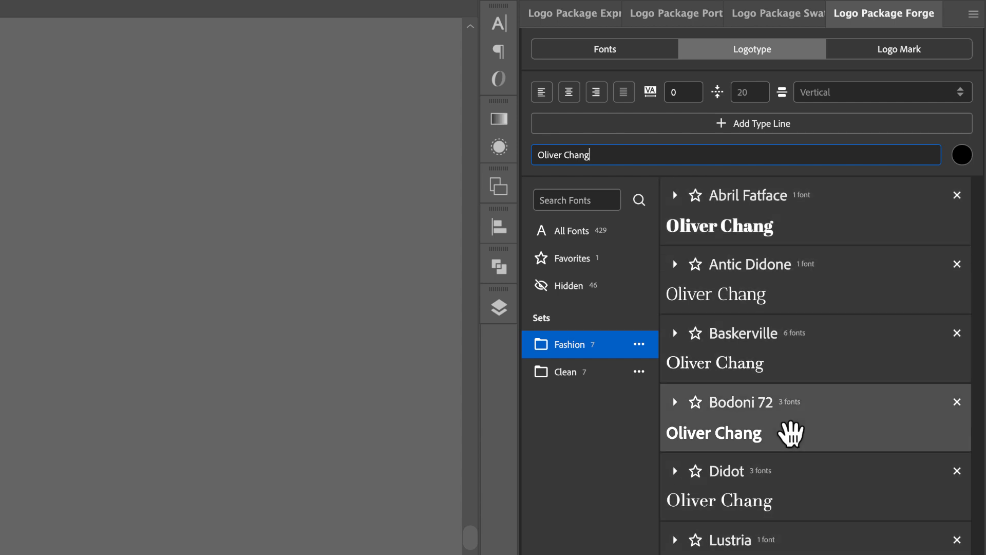
mouse_move(794, 387)
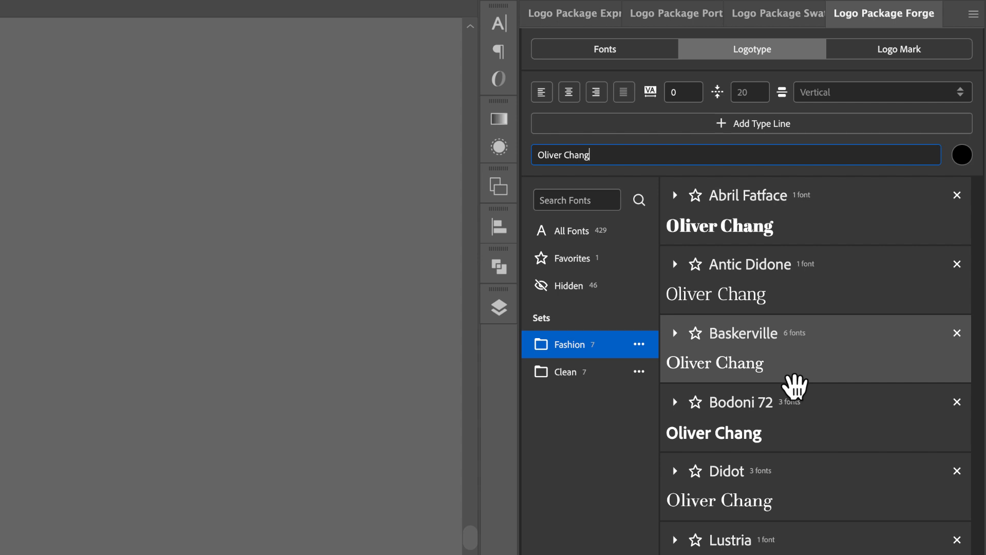
mouse_move(815, 370)
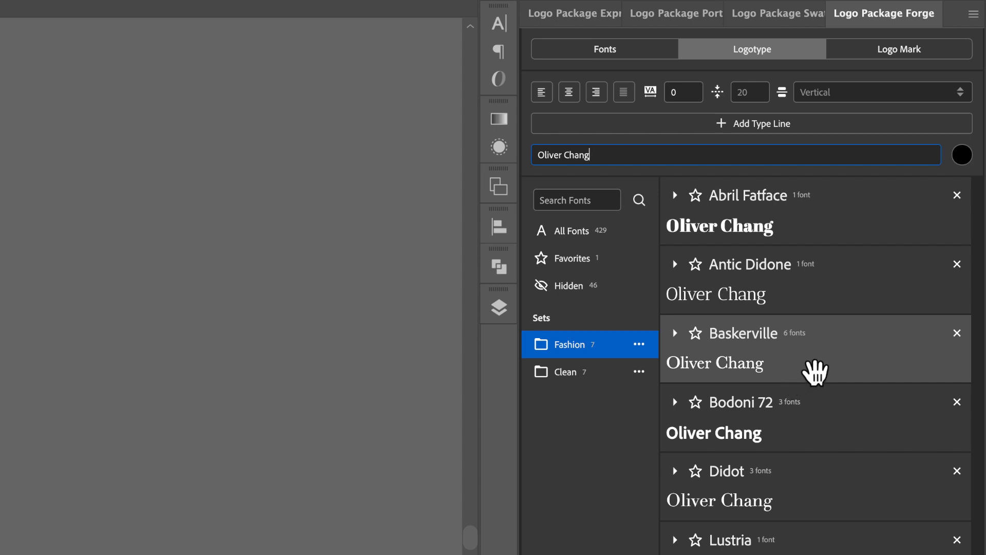
mouse_move(770, 242)
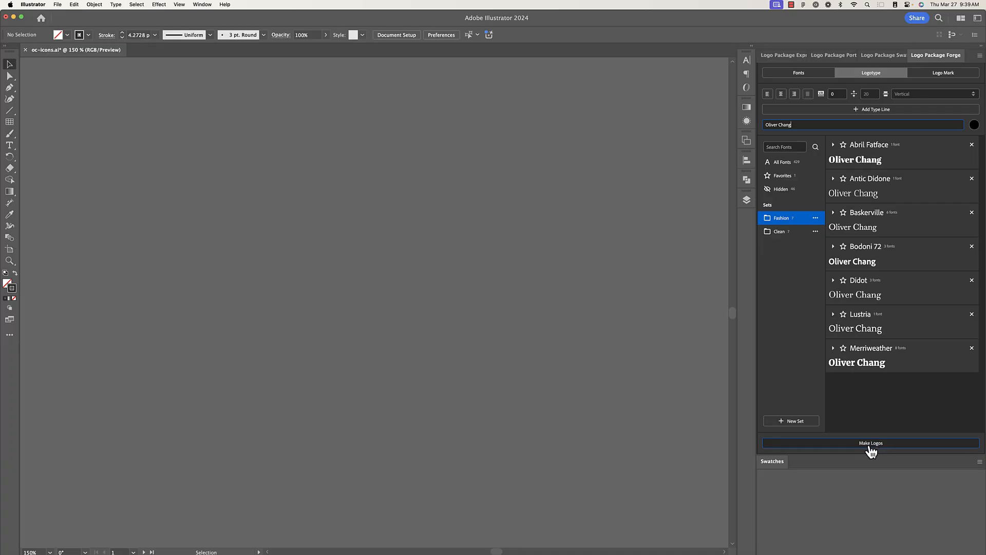
click(871, 443)
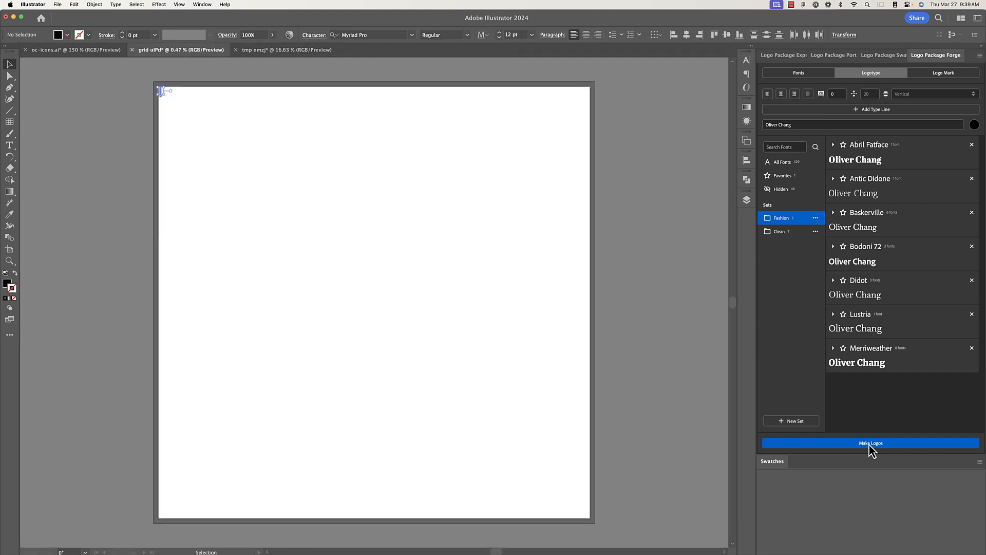
click(871, 442)
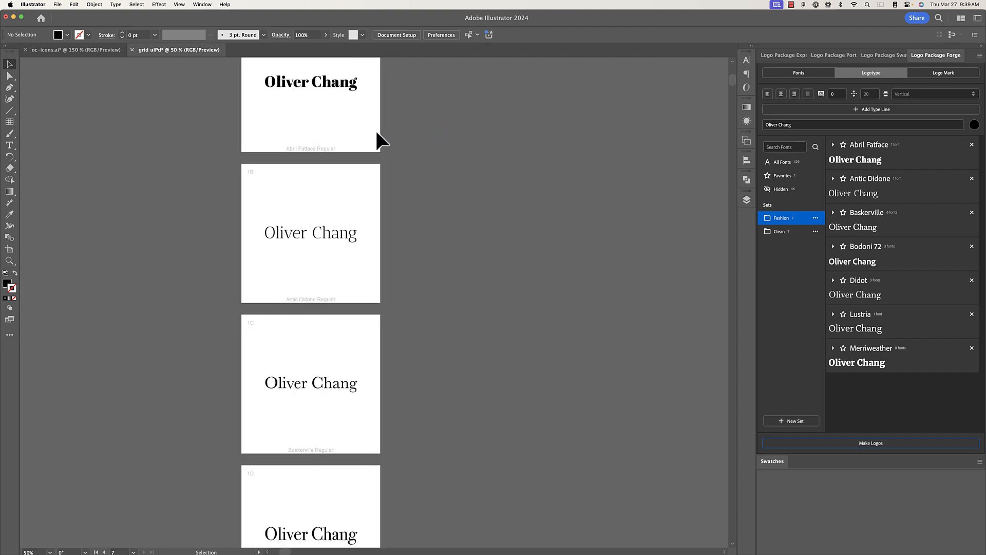
double_click(314, 81)
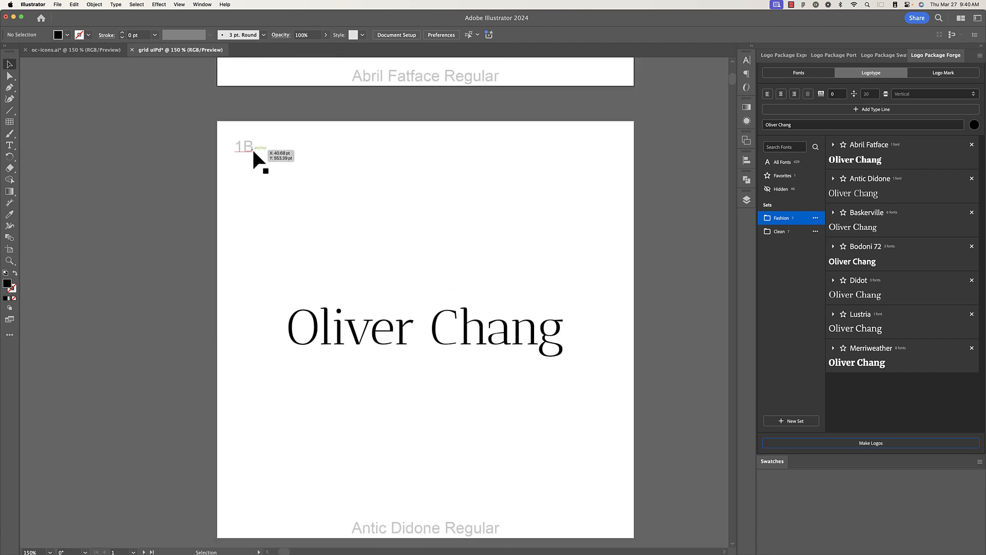
mouse_move(258, 151)
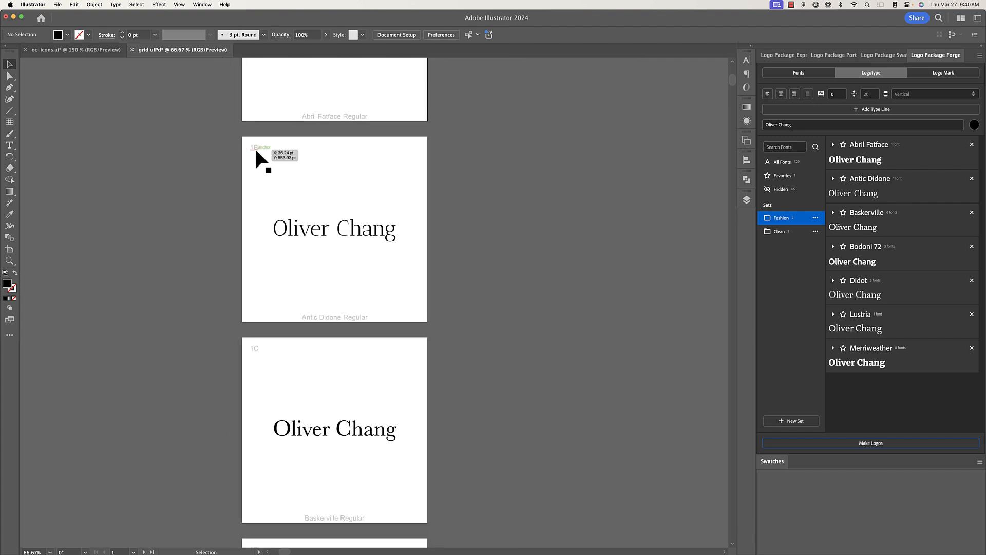
mouse_move(262, 159)
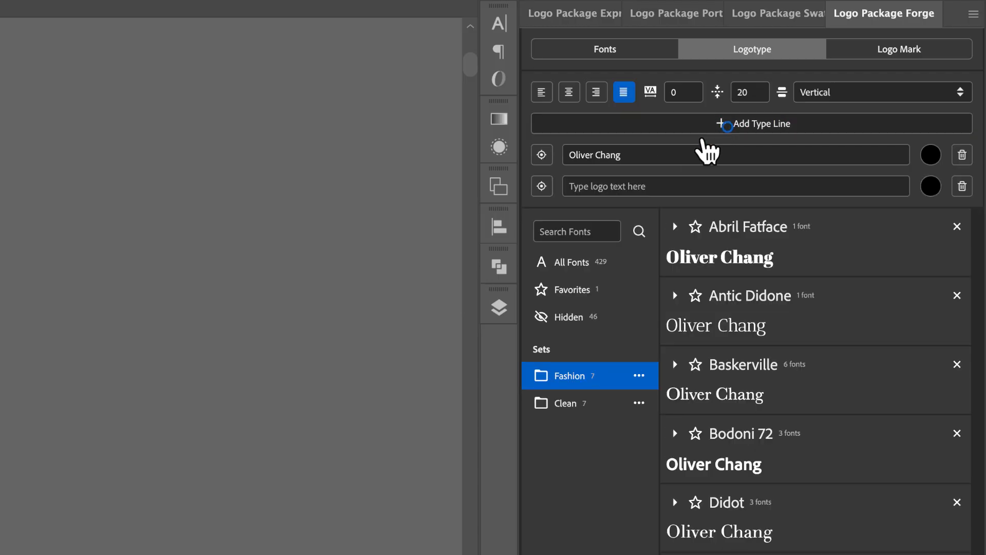
Move Chang onto a second type line and generate two-line Fashion-font concepts.
key(BackSpace)
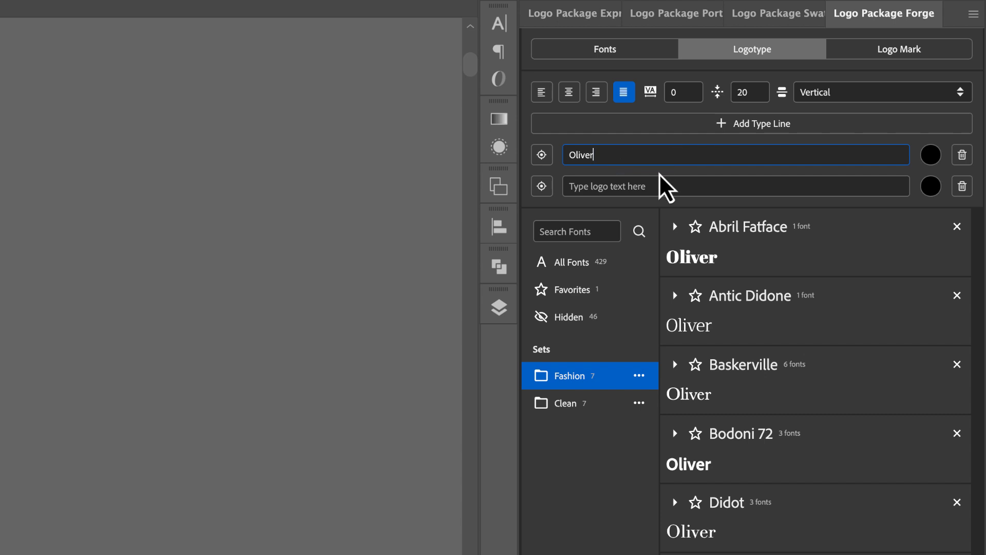
text(Chang)
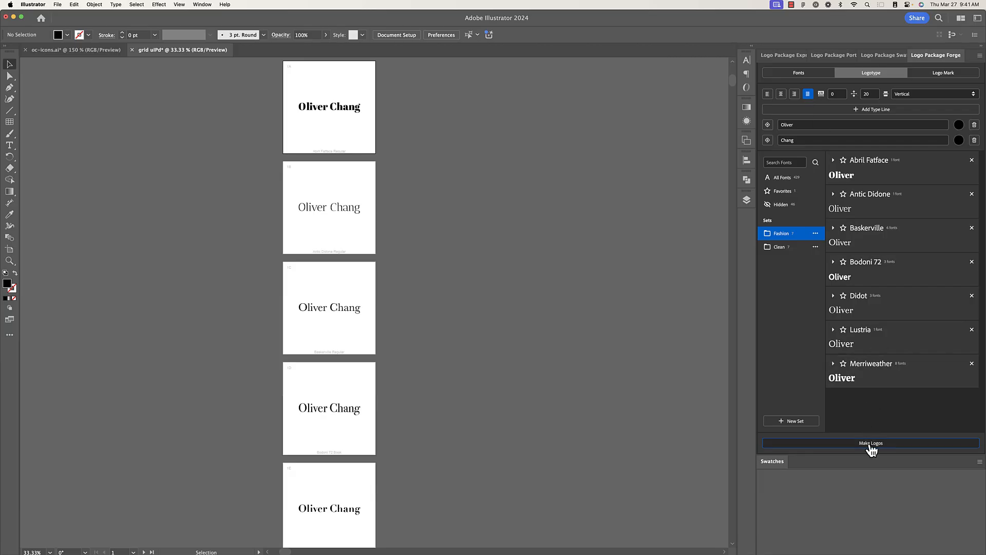
click(871, 443)
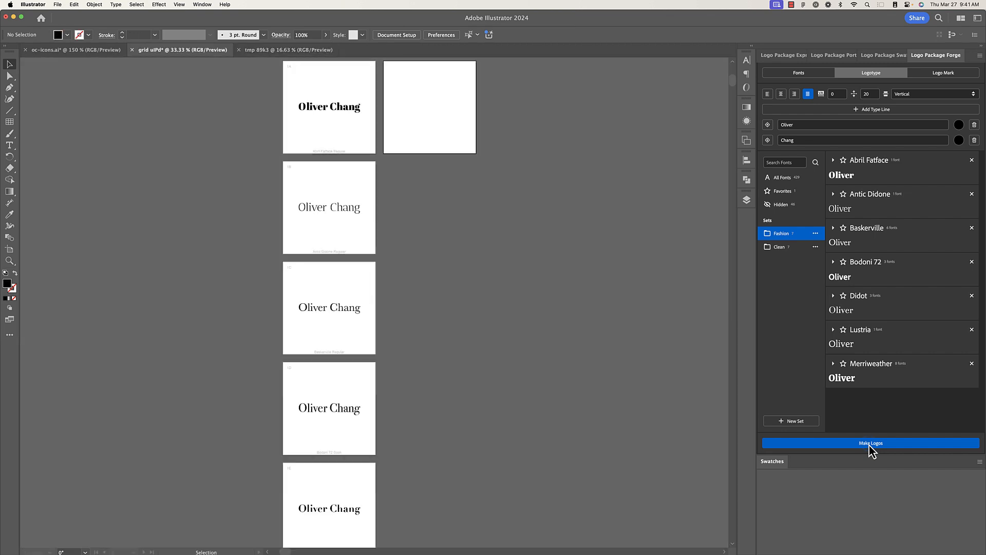
click(289, 50)
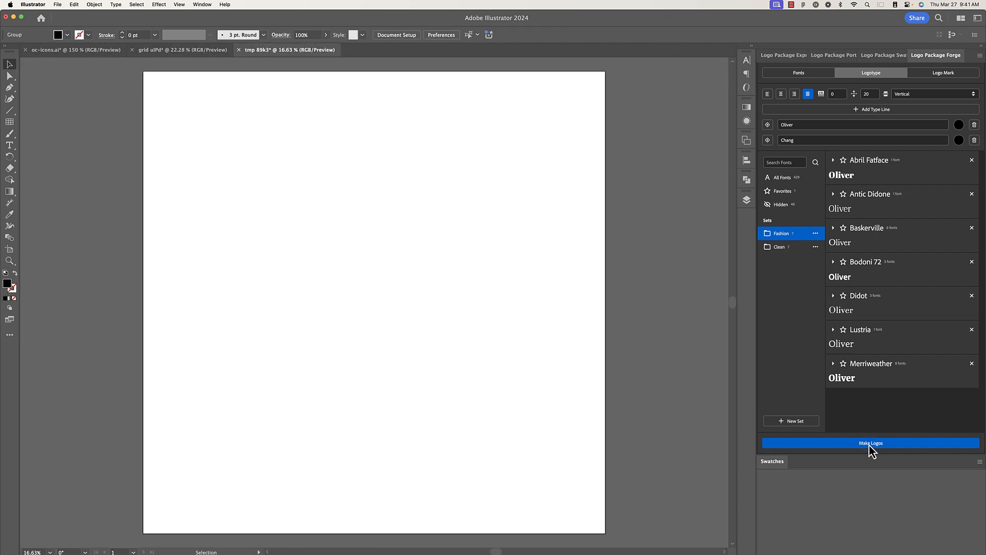
click(871, 443)
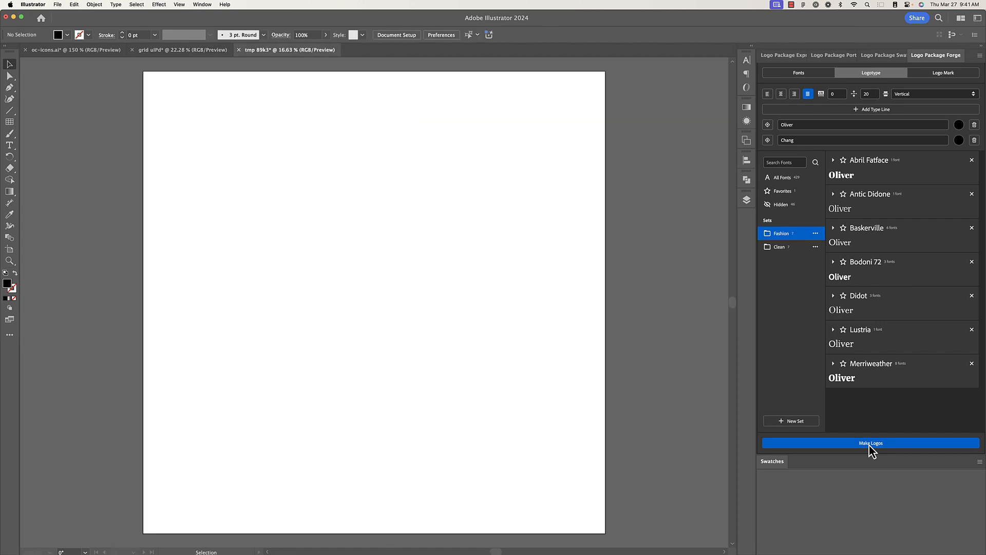
click(871, 443)
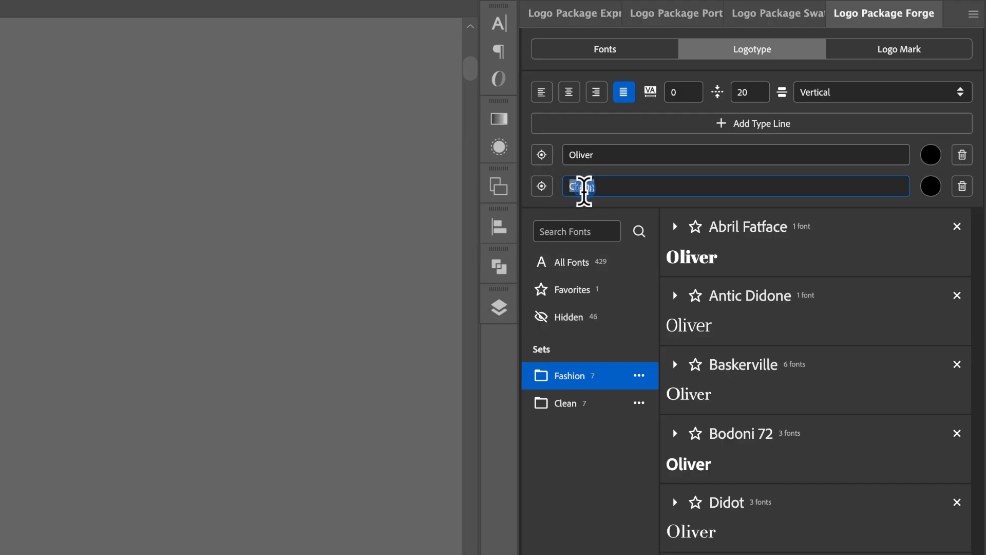
Restore Chang on the first line and type PREMIUM HANDBAGS as the second-line tagline.
text(Chang)
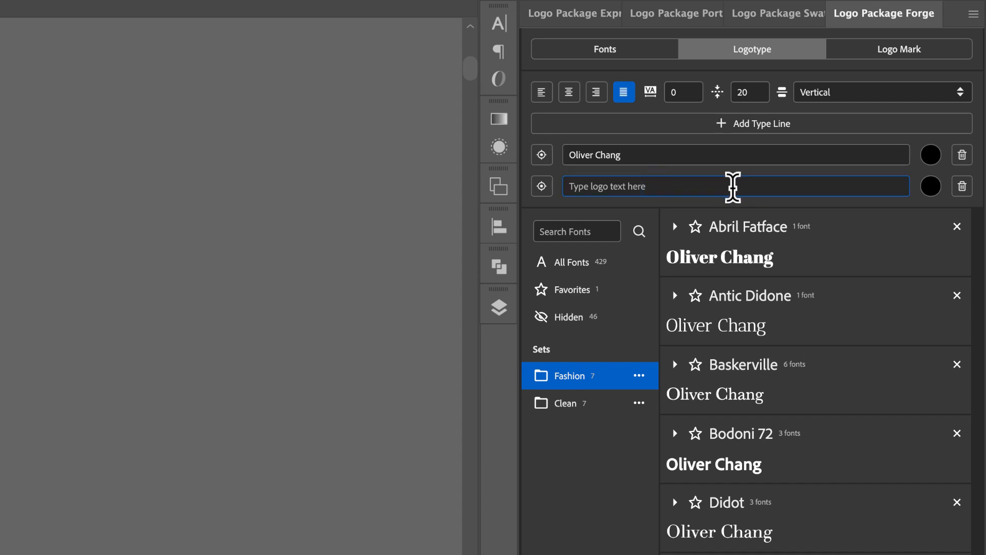
text(PREMIUM HAN)
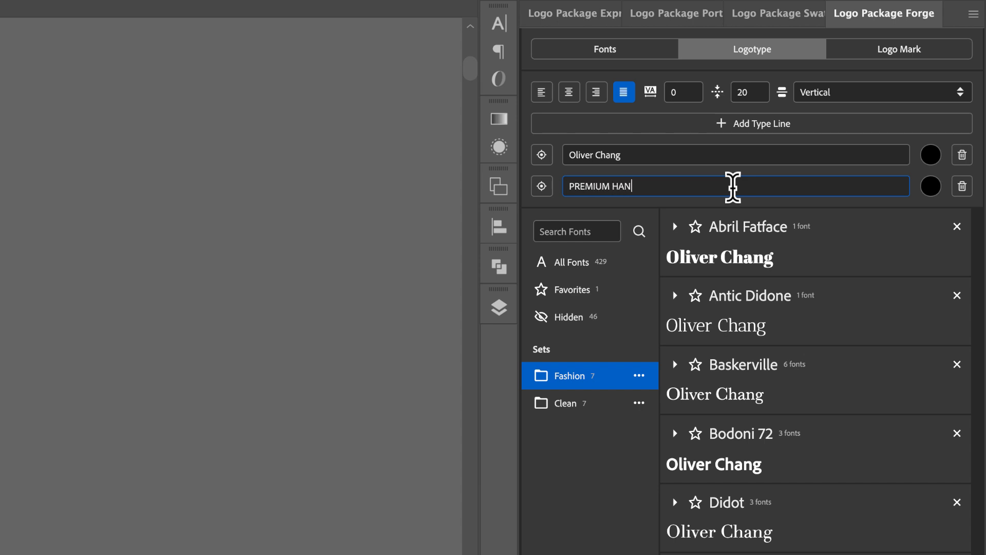
text(DBAGS)
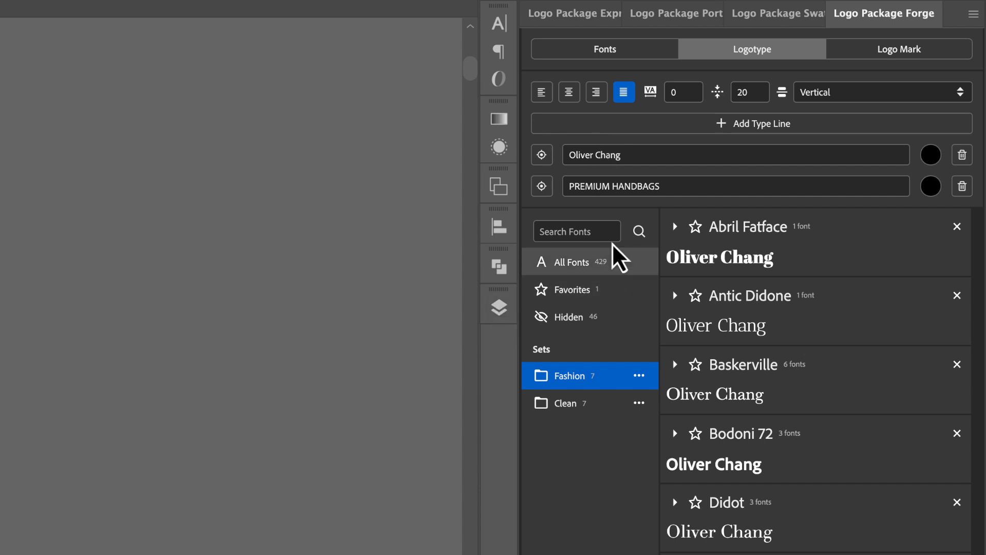
mouse_move(639, 221)
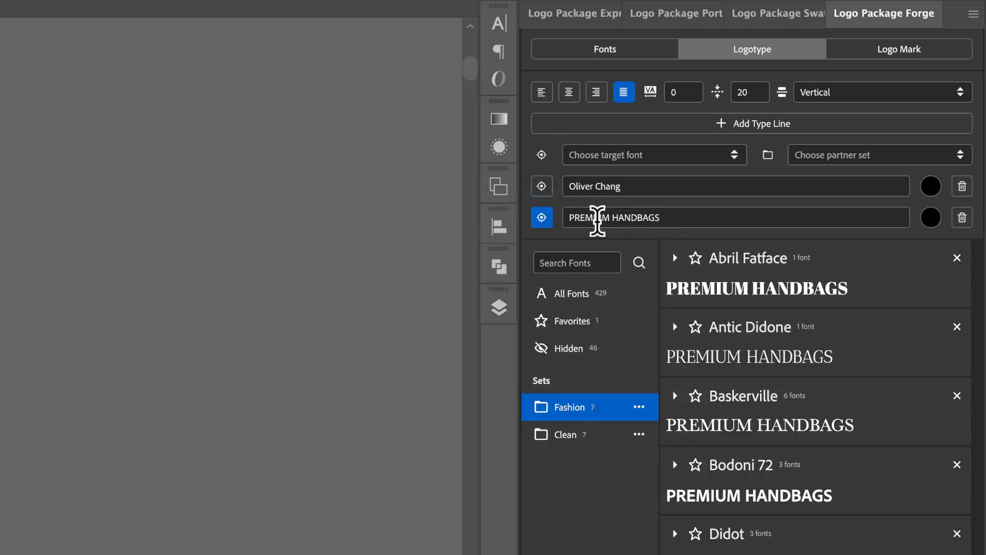
mouse_move(594, 173)
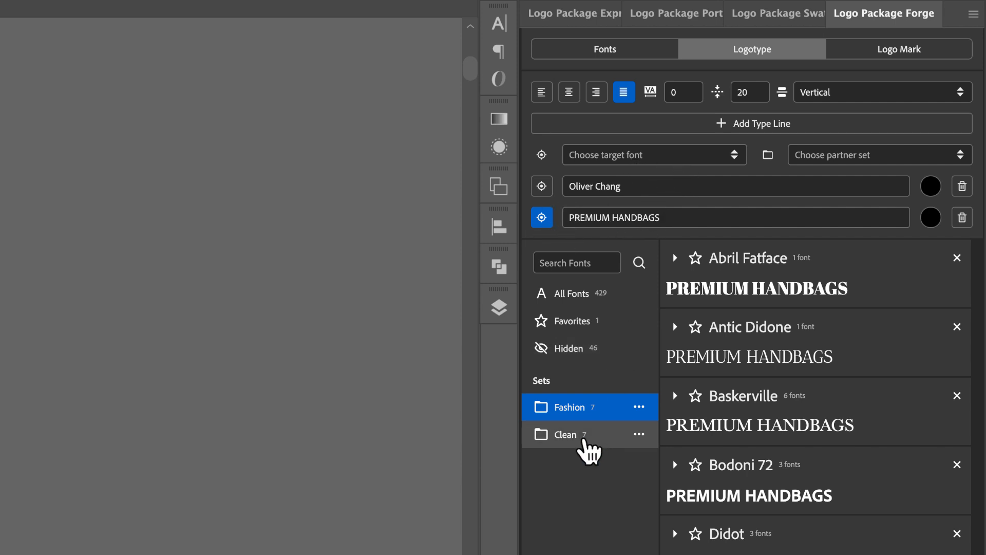
Choose Montserrat Medium from the Clean set as target font, with Fashion as partner set.
click(565, 434)
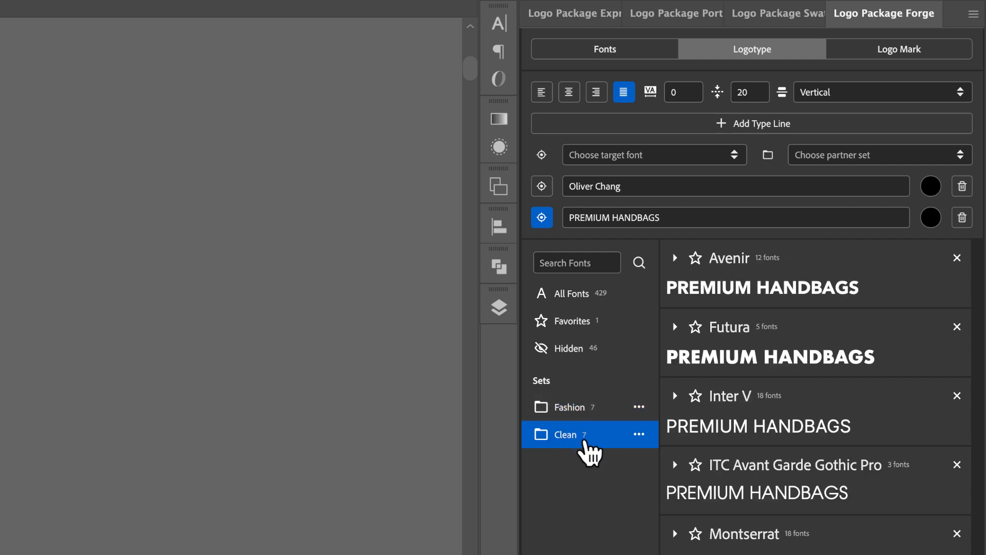
mouse_move(739, 170)
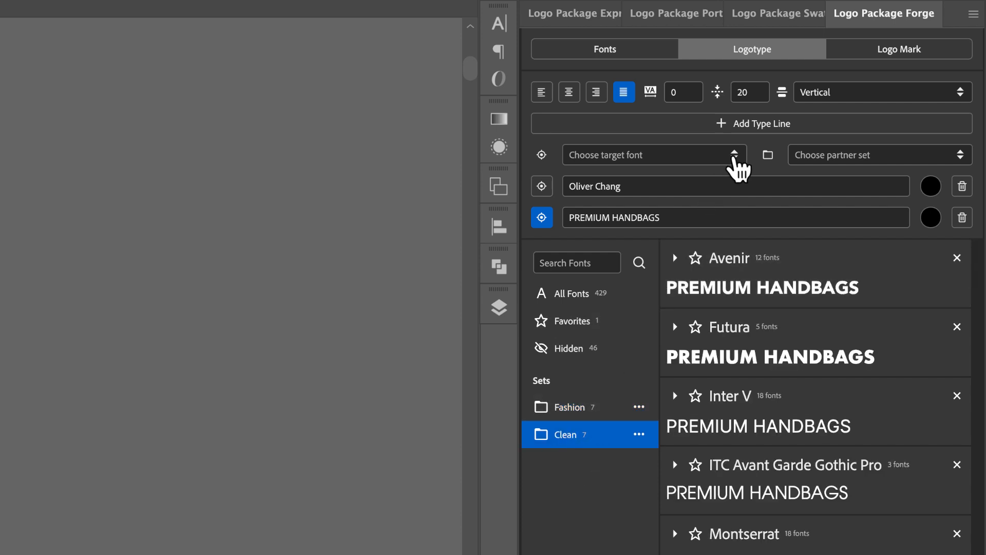
click(654, 155)
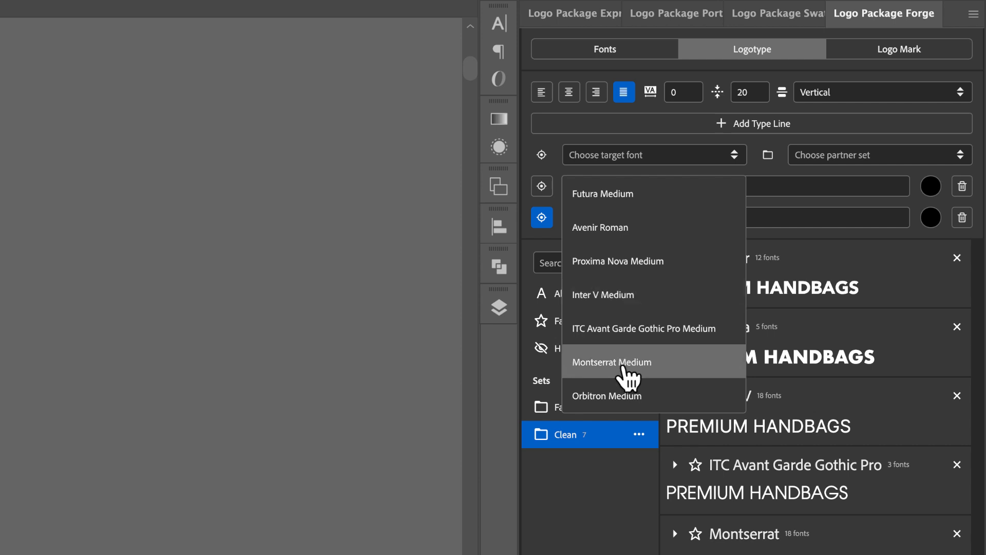
click(612, 362)
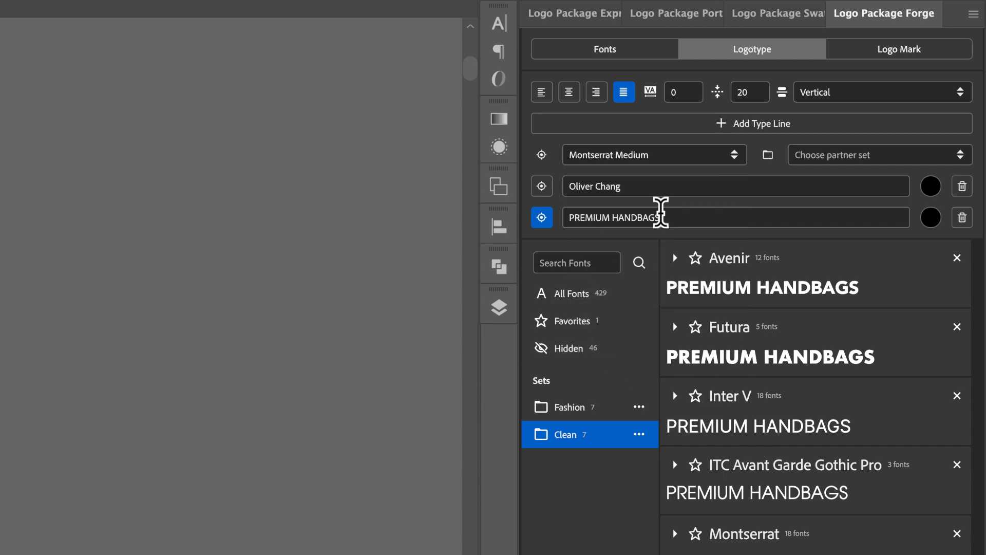
mouse_move(859, 168)
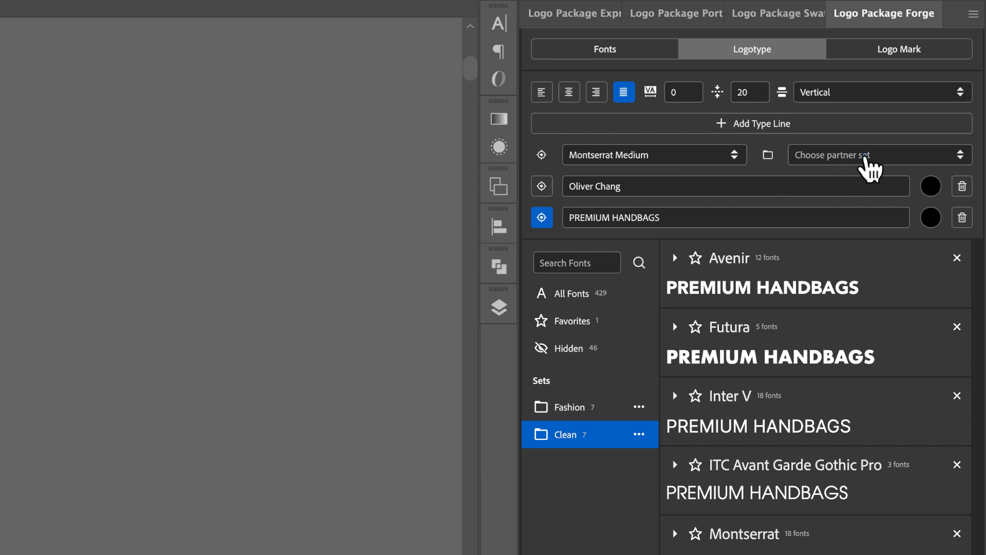
click(877, 154)
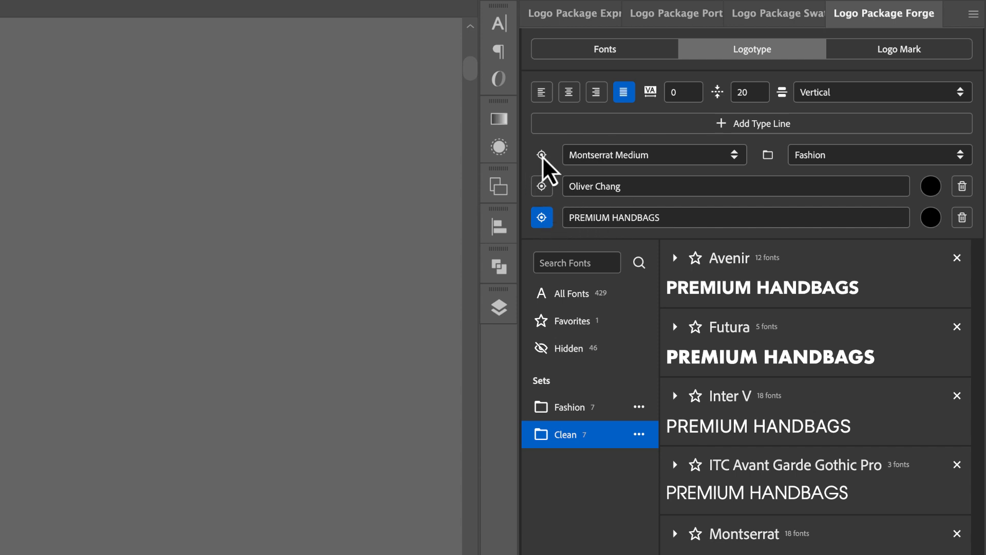
mouse_move(653, 175)
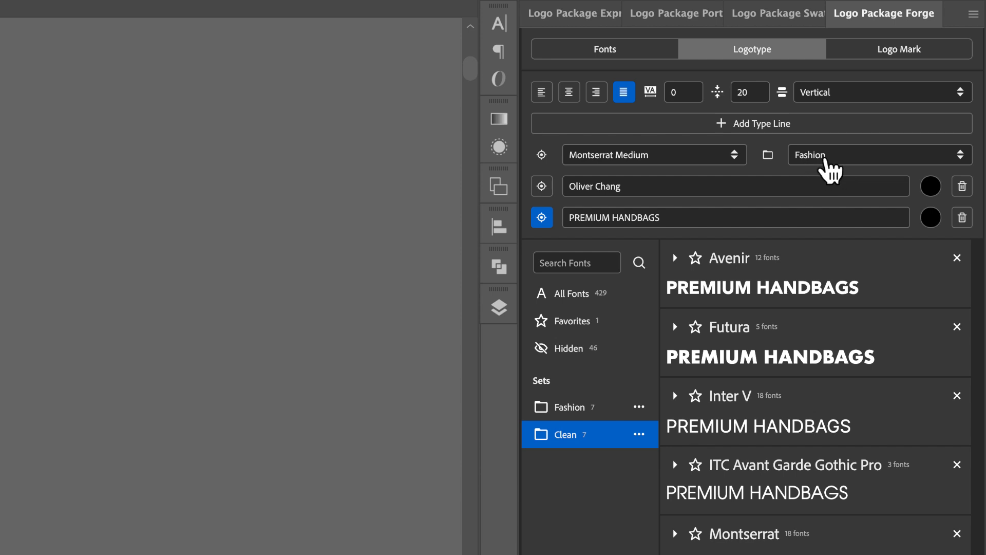
Generate the Montserrat Medium tagline concepts and scroll down to review the new column.
click(871, 443)
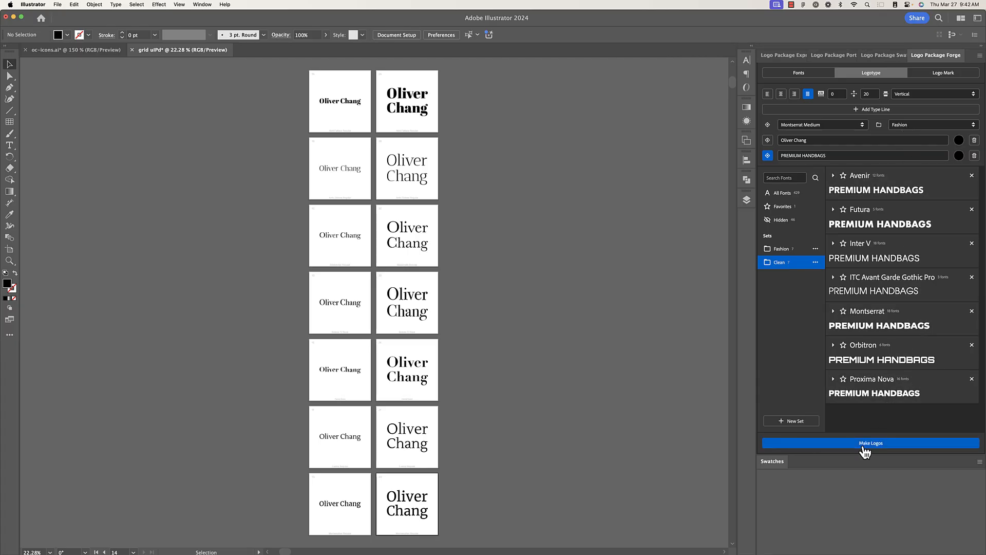
click(870, 442)
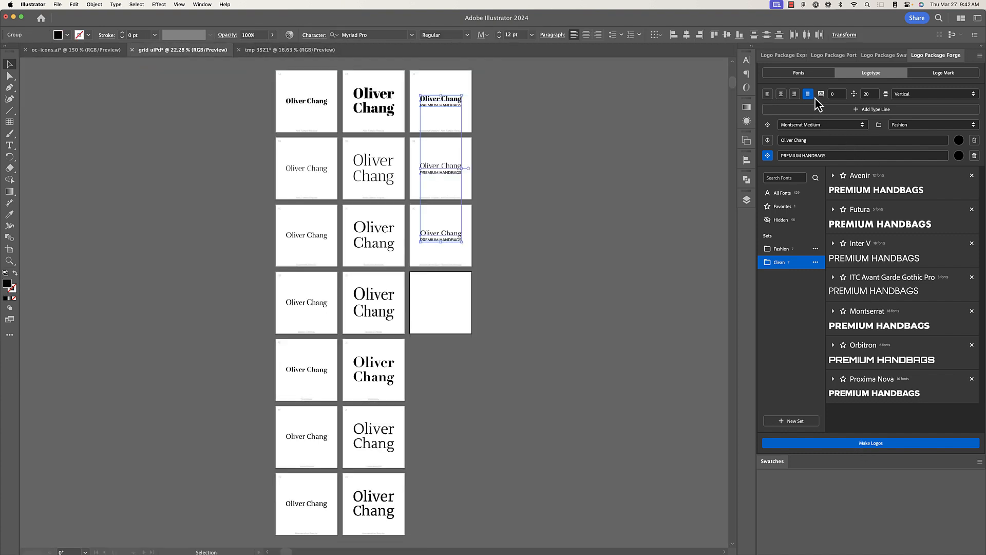
click(289, 49)
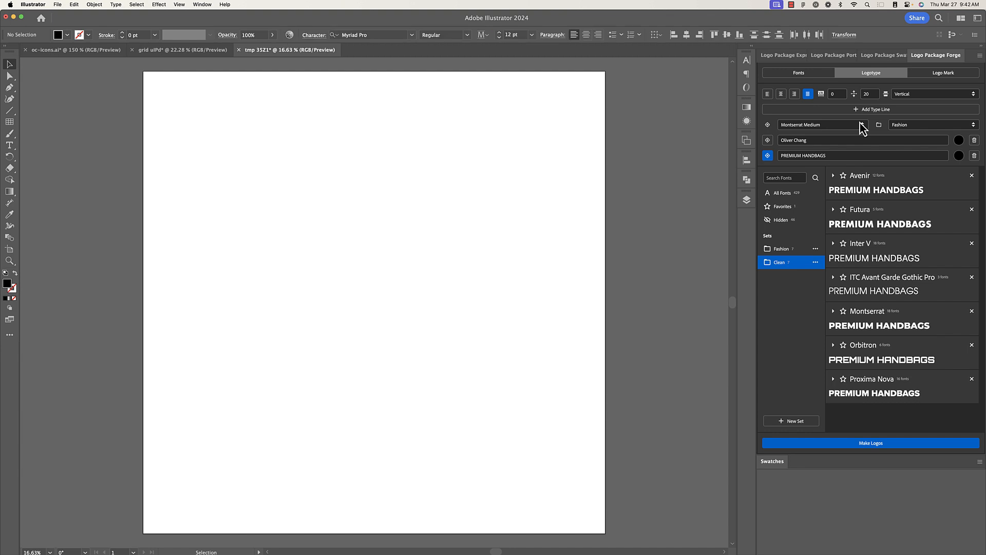
click(870, 442)
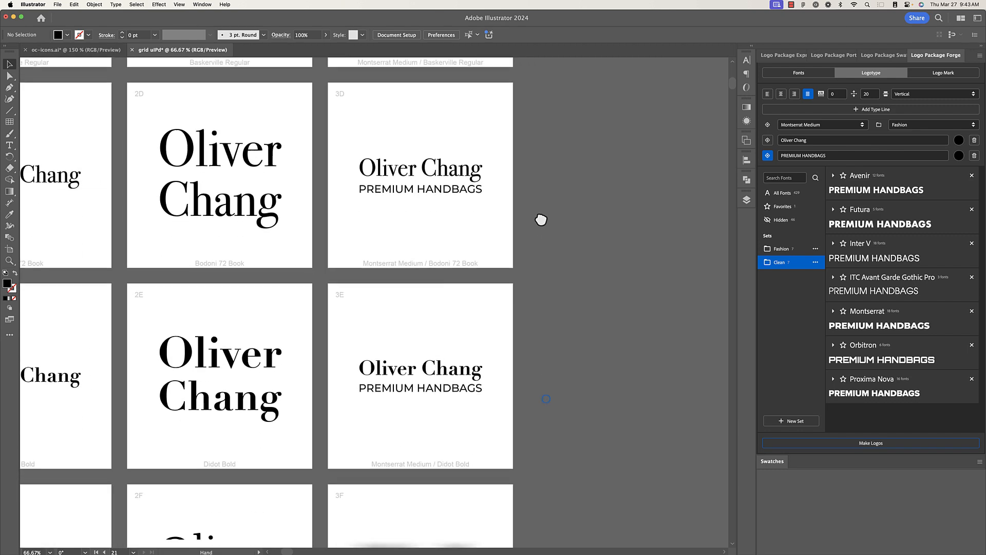
scroll(down, 3)
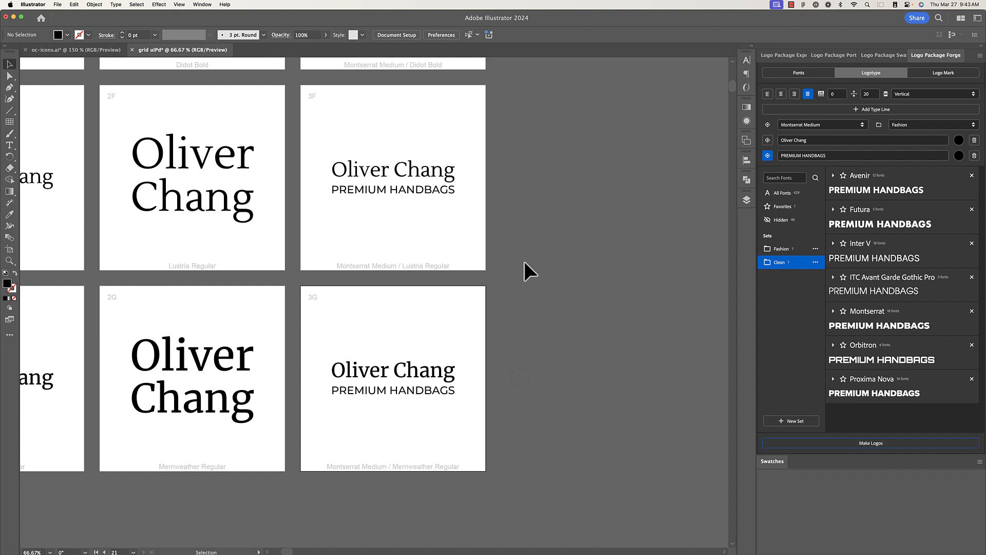
mouse_move(530, 236)
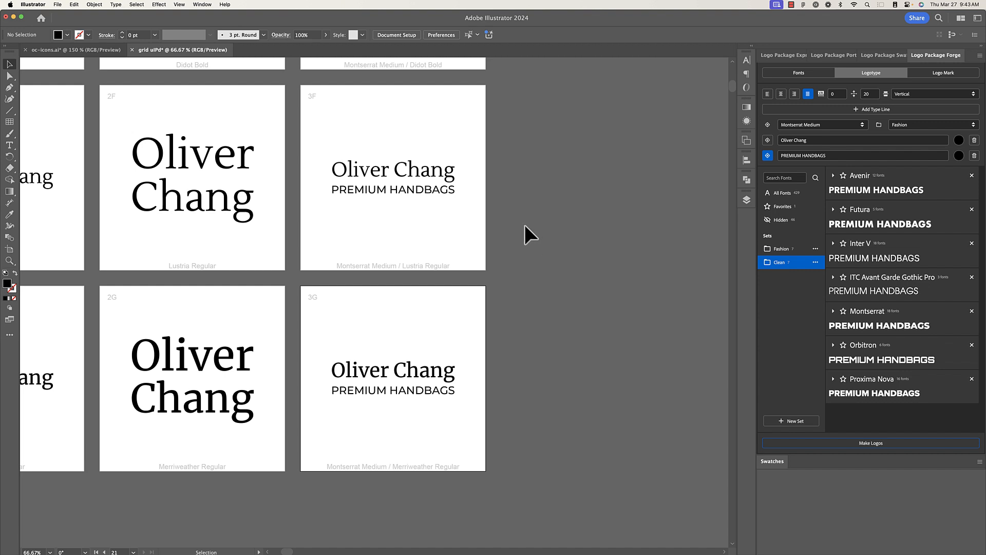
mouse_move(414, 202)
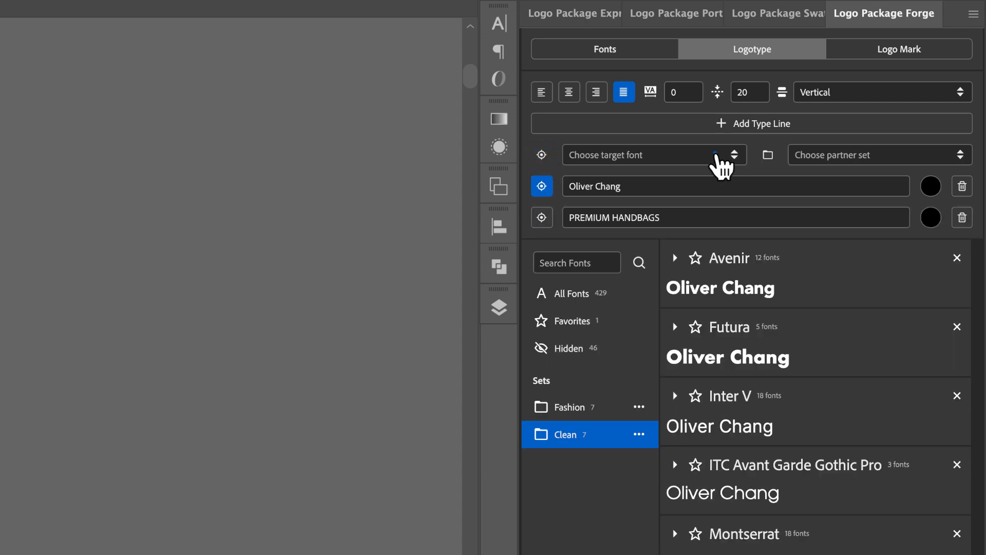
Set Lustria Regular as the name's target font and Clean as the partner set.
click(652, 155)
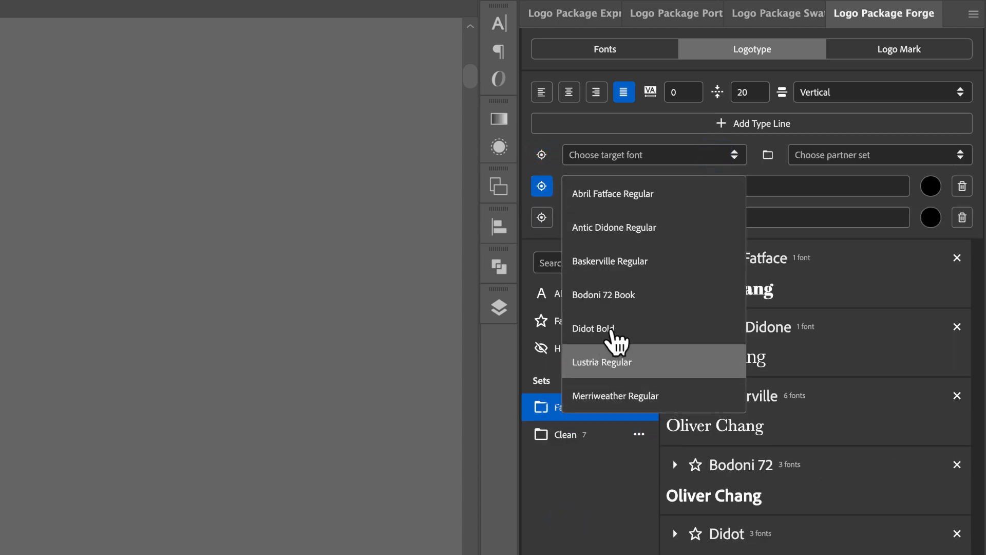
mouse_move(621, 375)
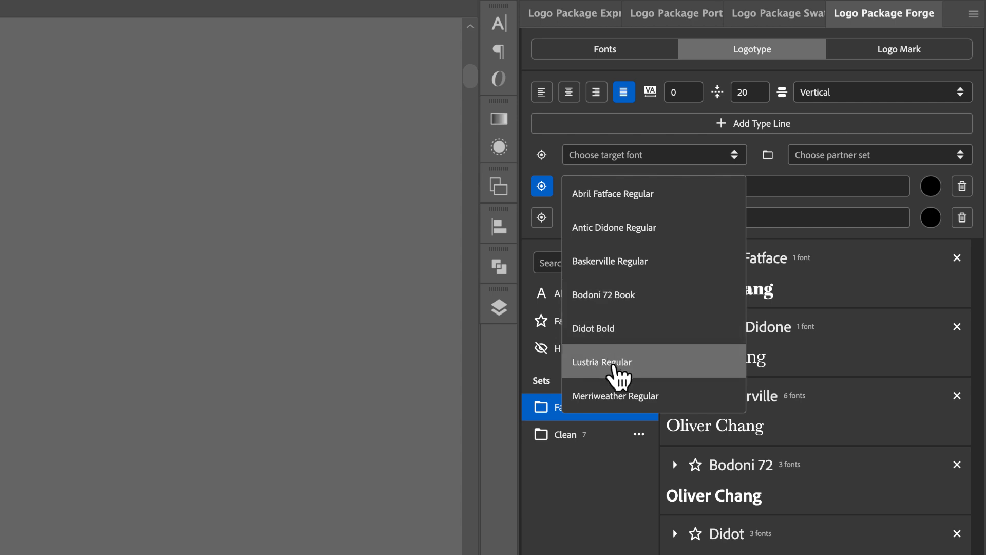
click(601, 361)
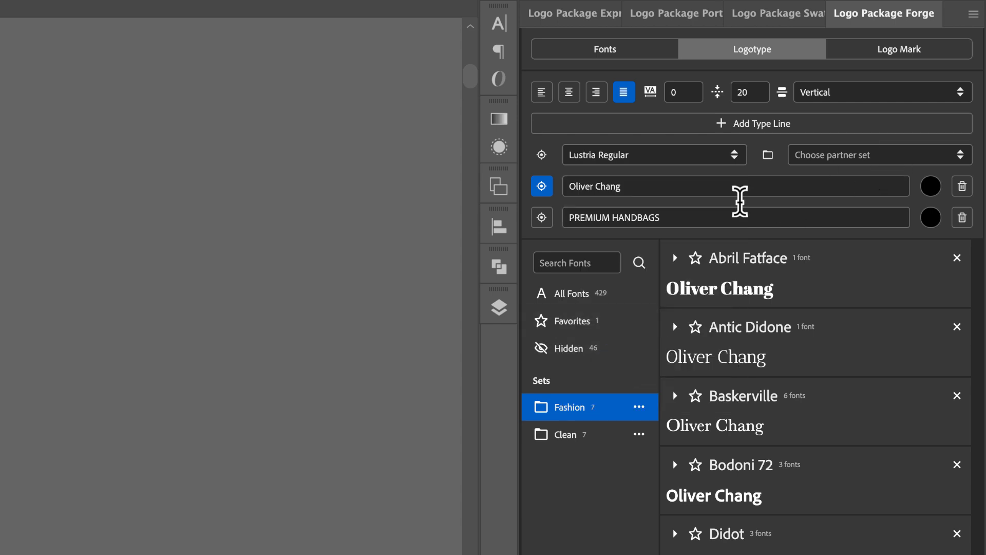
click(879, 155)
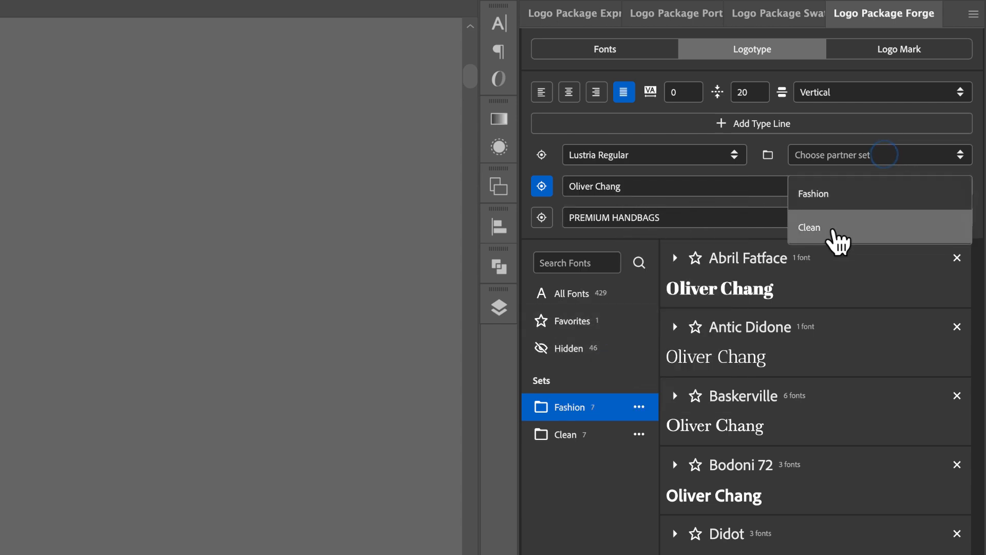
click(809, 227)
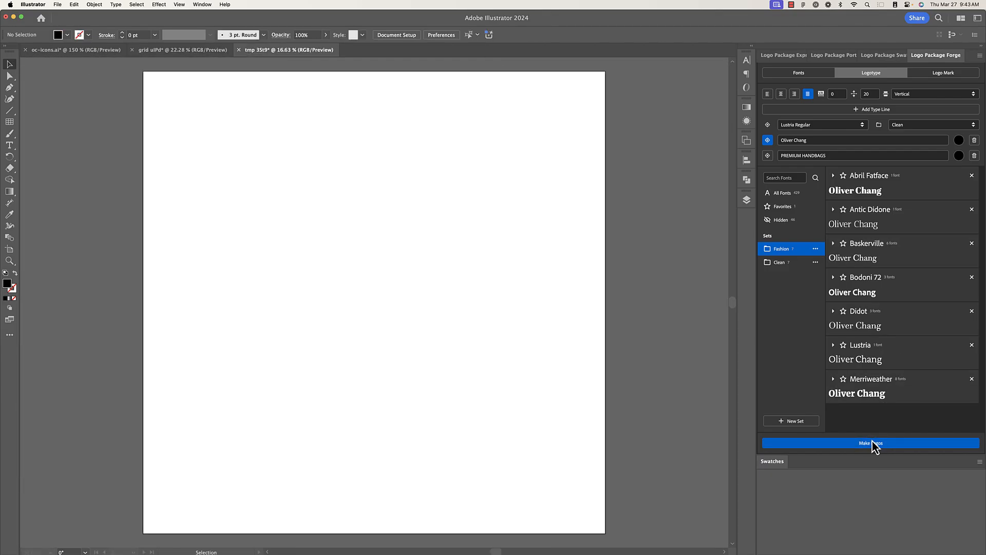
Generate the Lustria Regular and Clean-tagline concepts, then scroll to view the column.
click(870, 443)
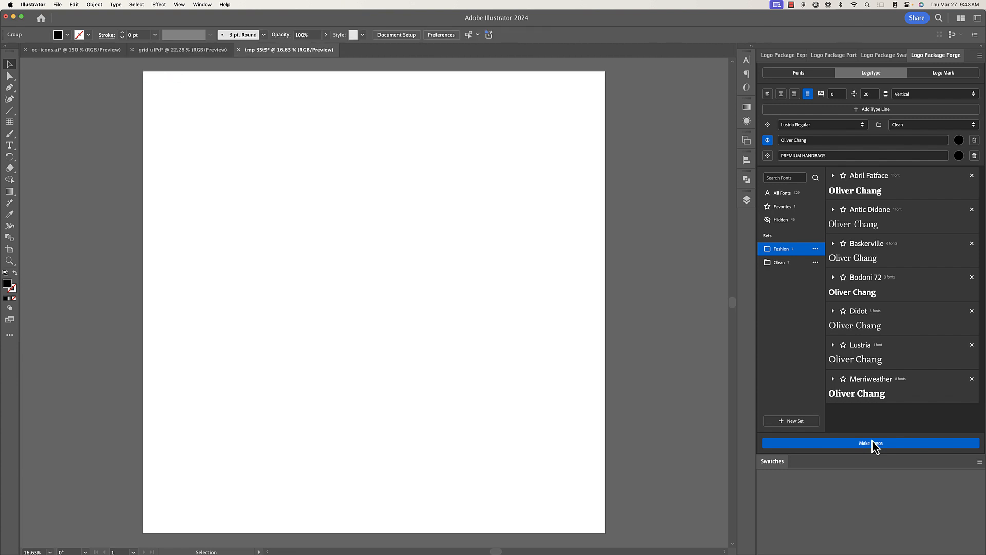
click(870, 443)
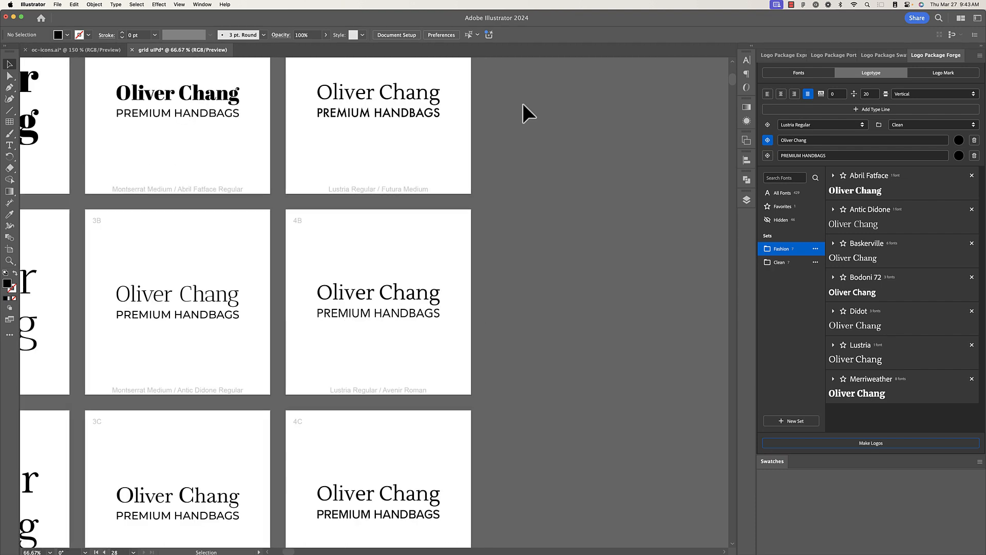
scroll(down, 3)
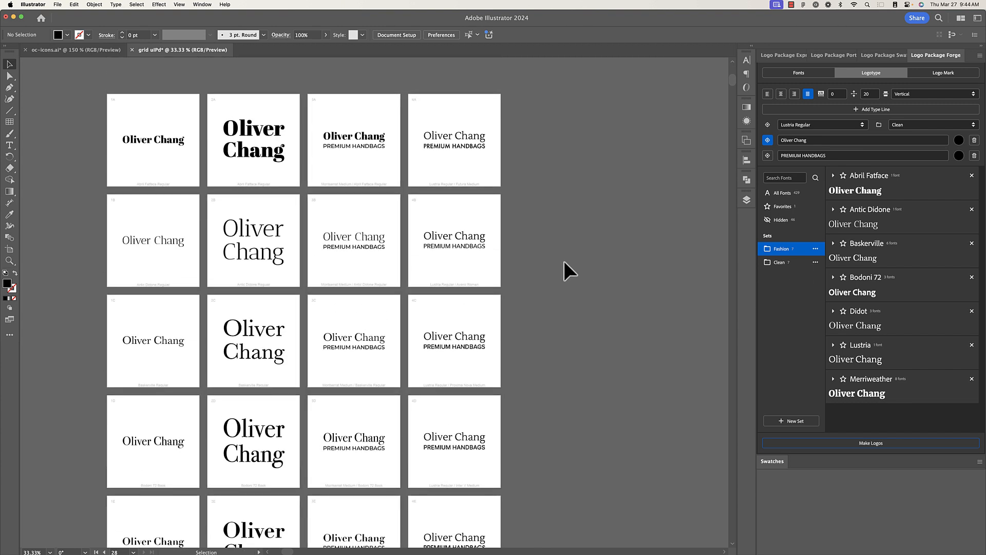
mouse_move(613, 238)
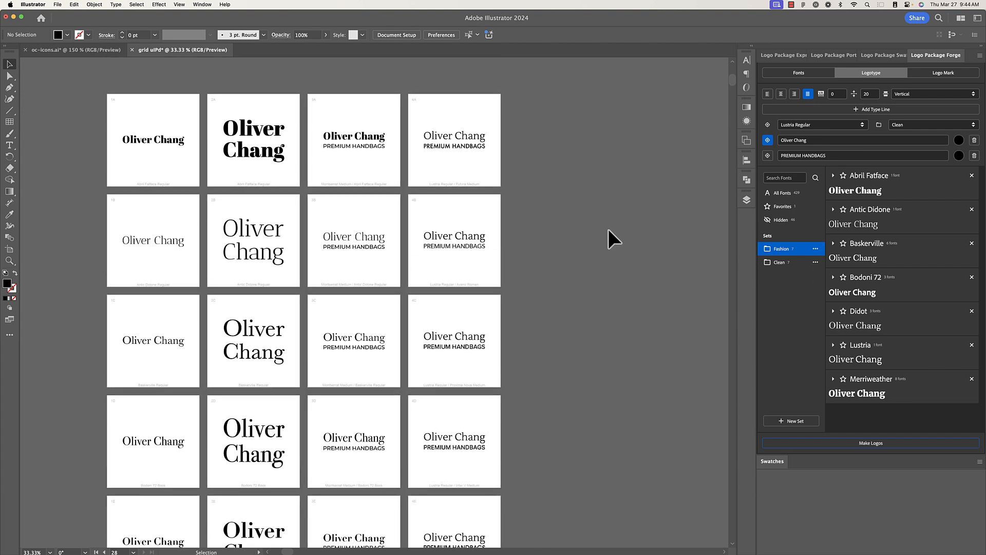
mouse_move(619, 225)
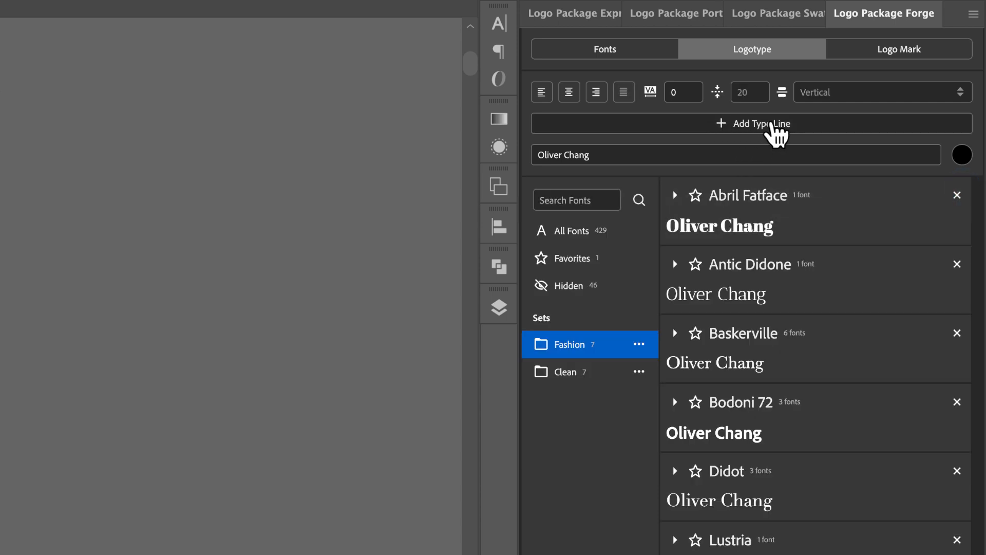
Add a Chang type line, arrange lines horizontally with spacing 12, and colour Oliver red.
click(752, 124)
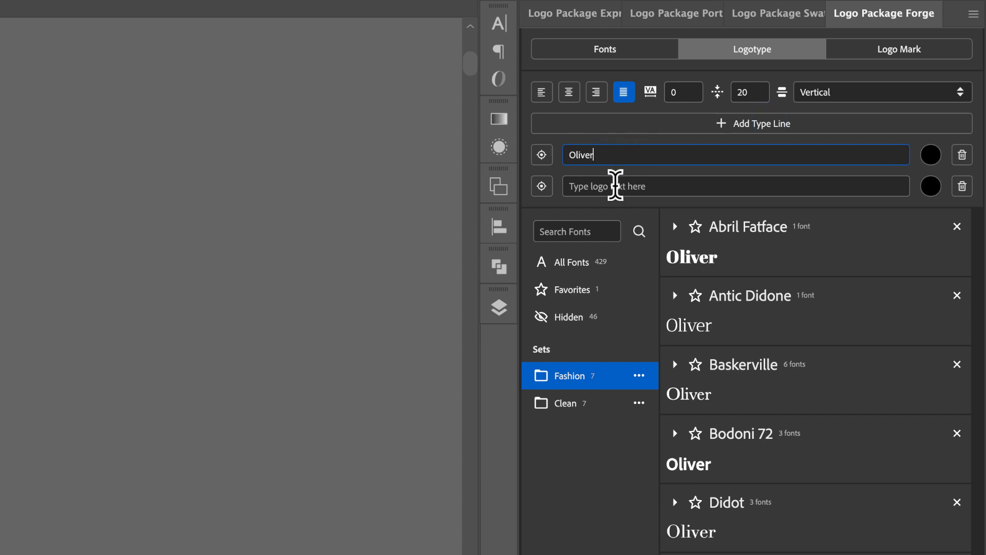
text(Chang)
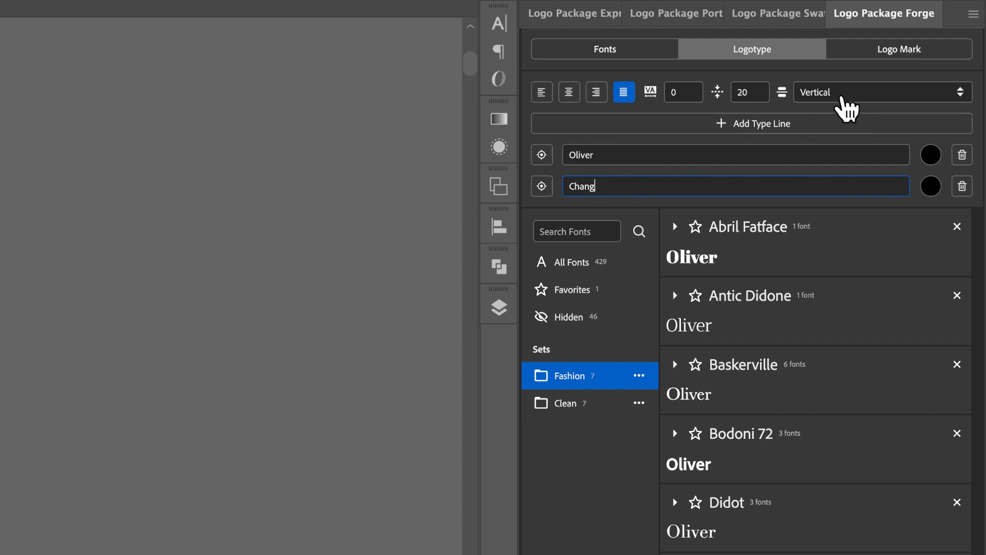
click(880, 92)
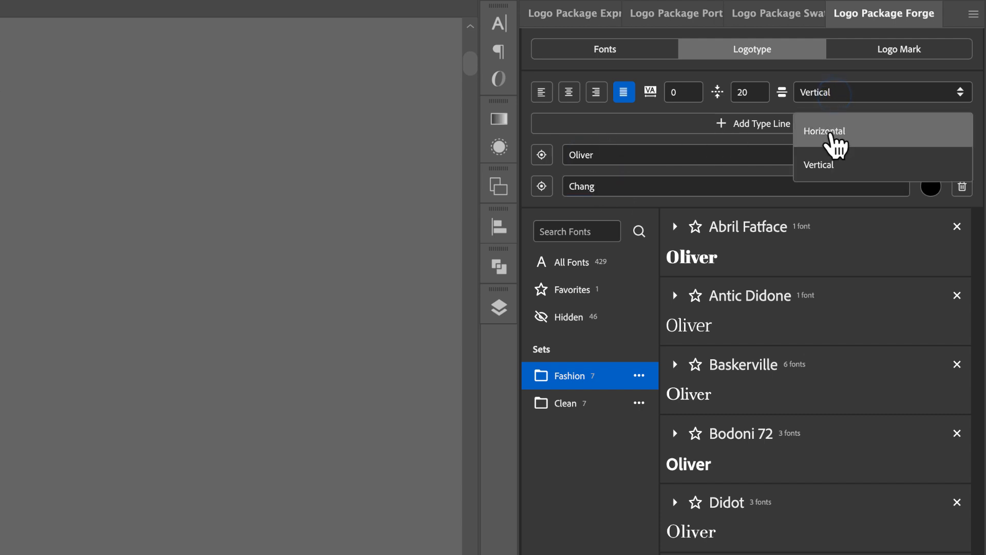
click(824, 131)
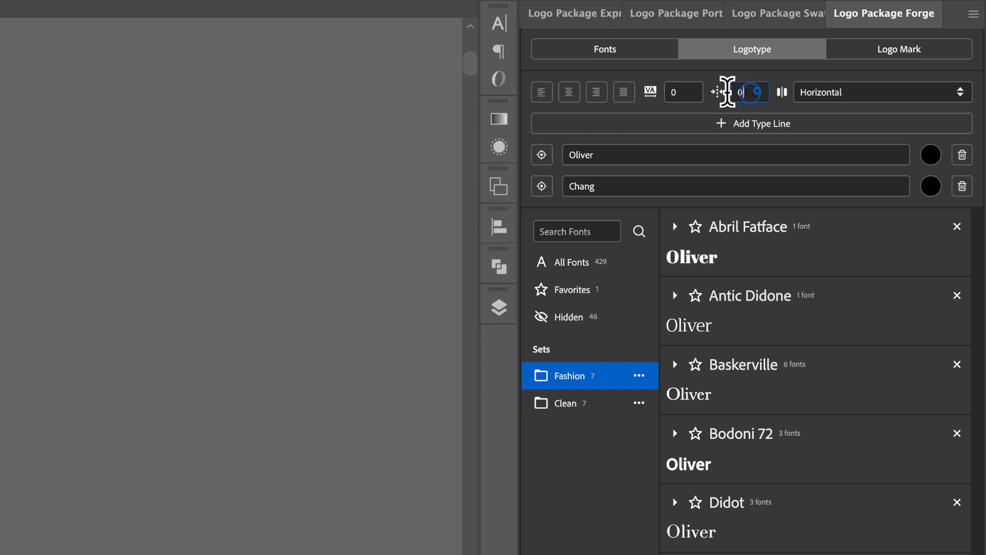
text(12)
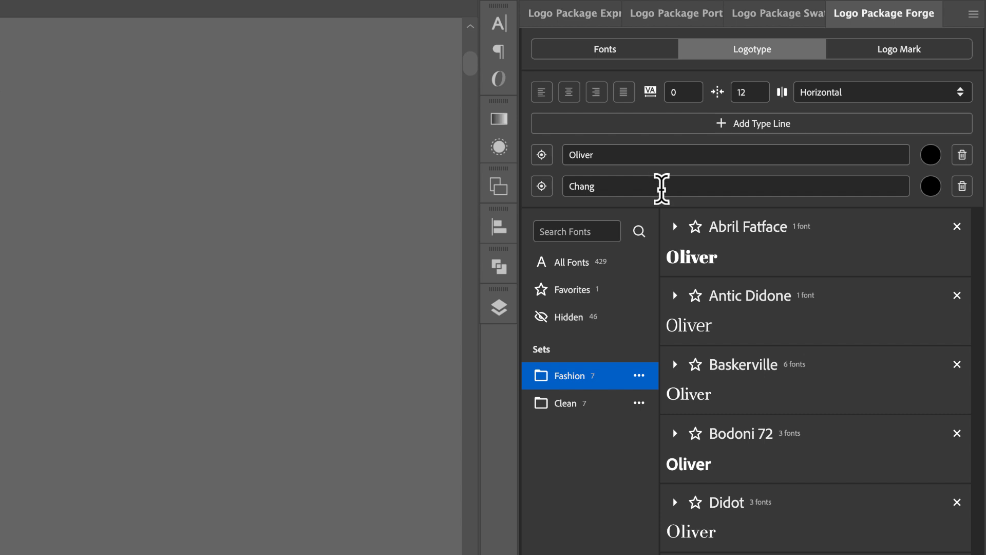
mouse_move(669, 261)
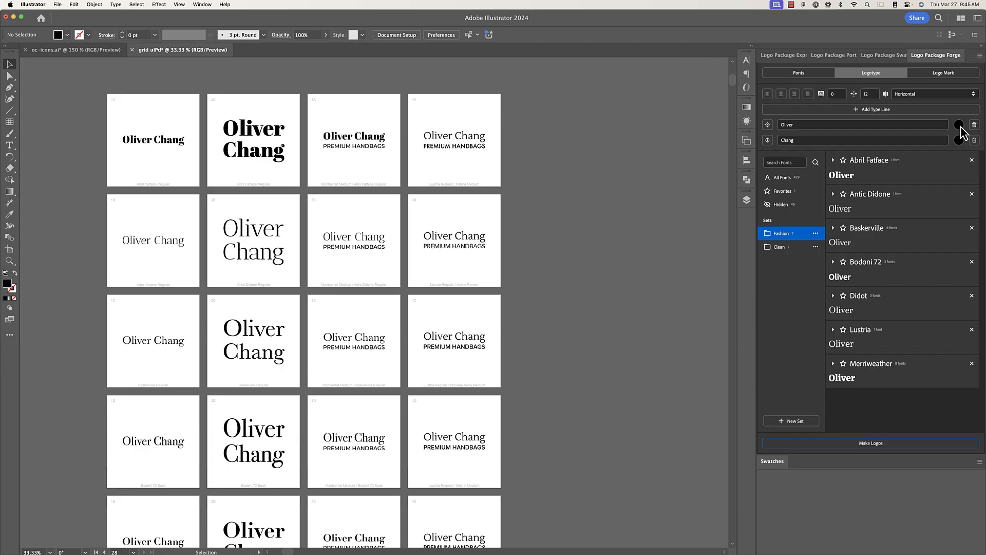
click(958, 124)
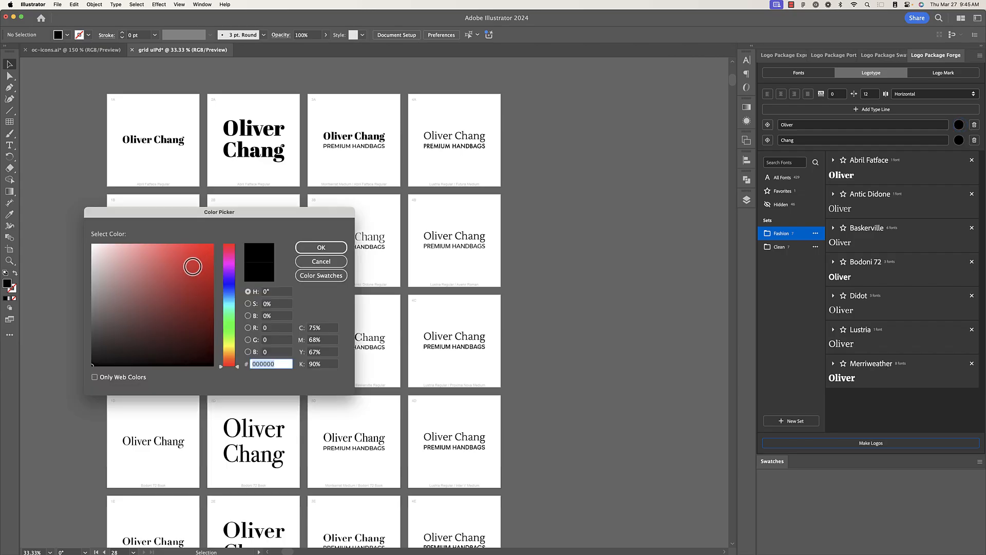
click(182, 267)
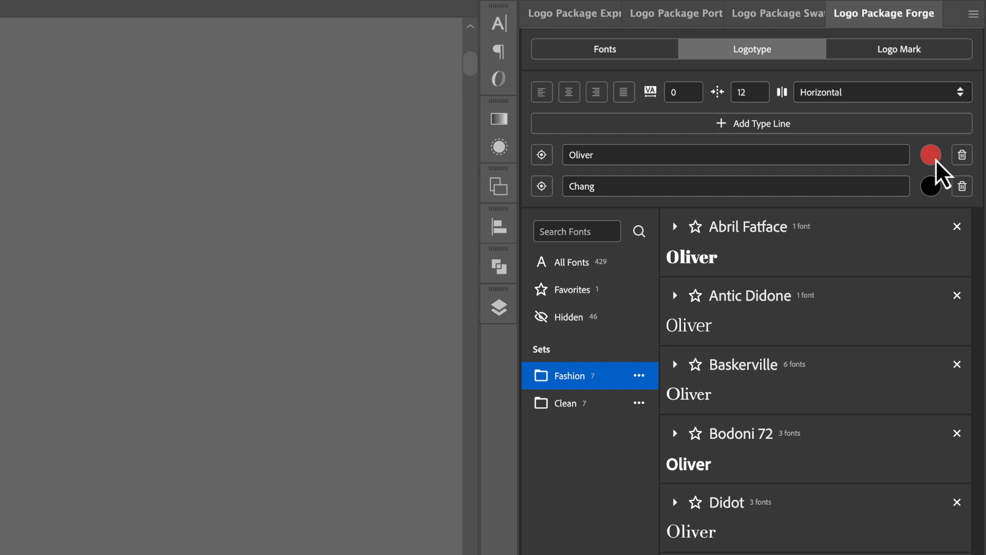
mouse_move(830, 101)
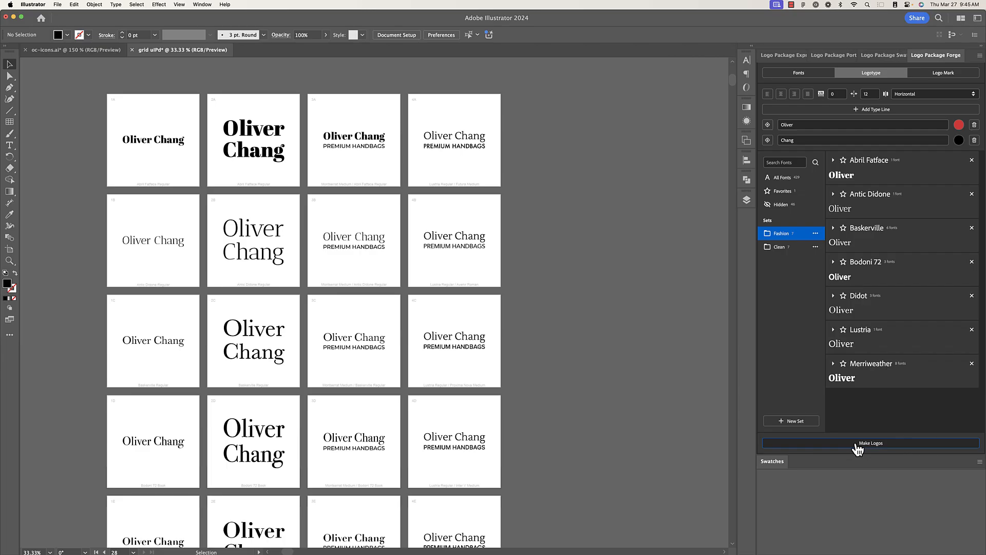
Generate Oliver-red, Chang-black logo variations in every Fashion font with Make Logos.
click(871, 443)
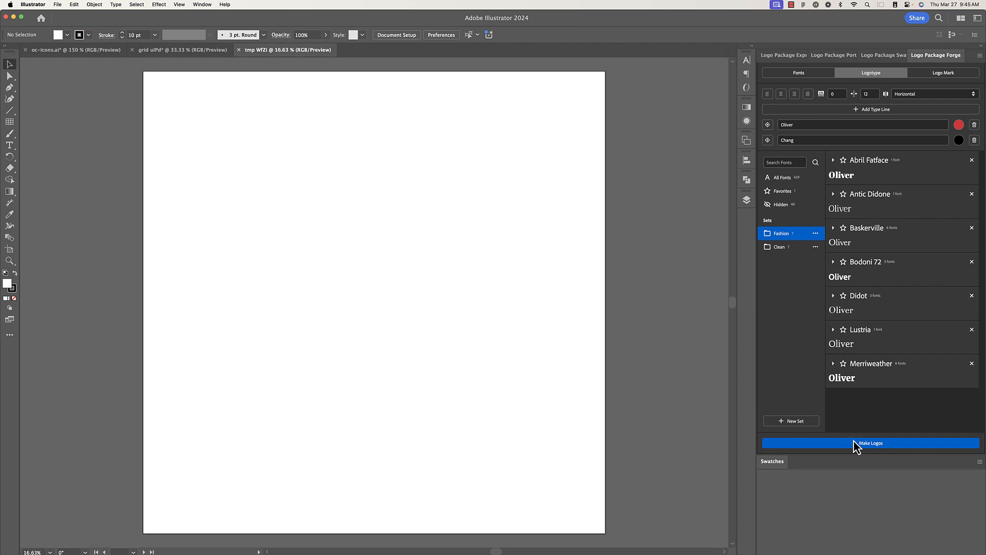
click(870, 443)
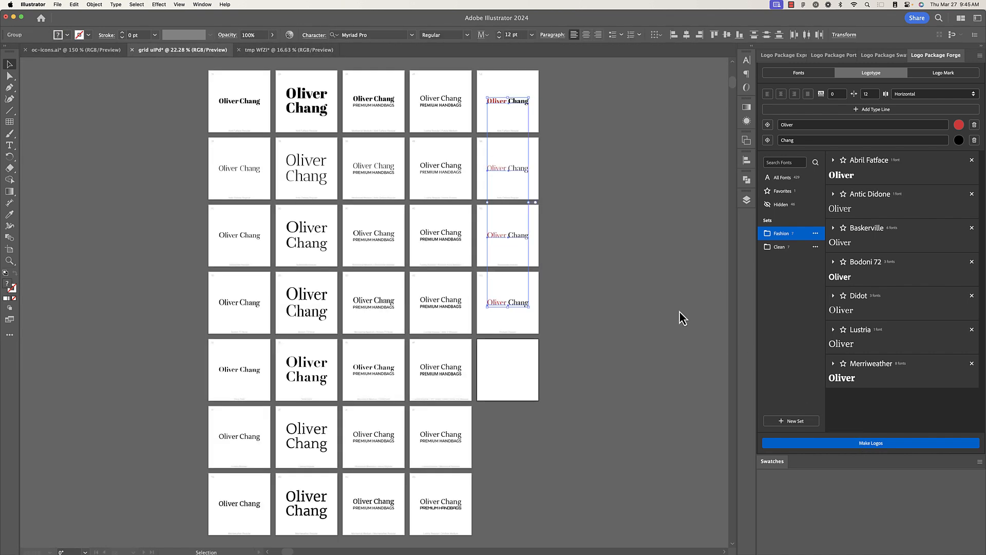
click(288, 50)
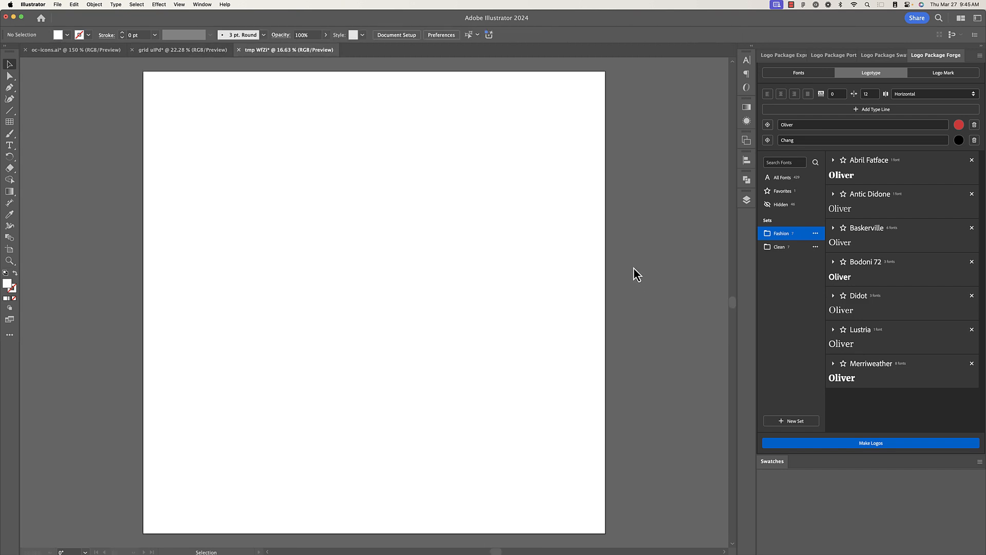
click(871, 443)
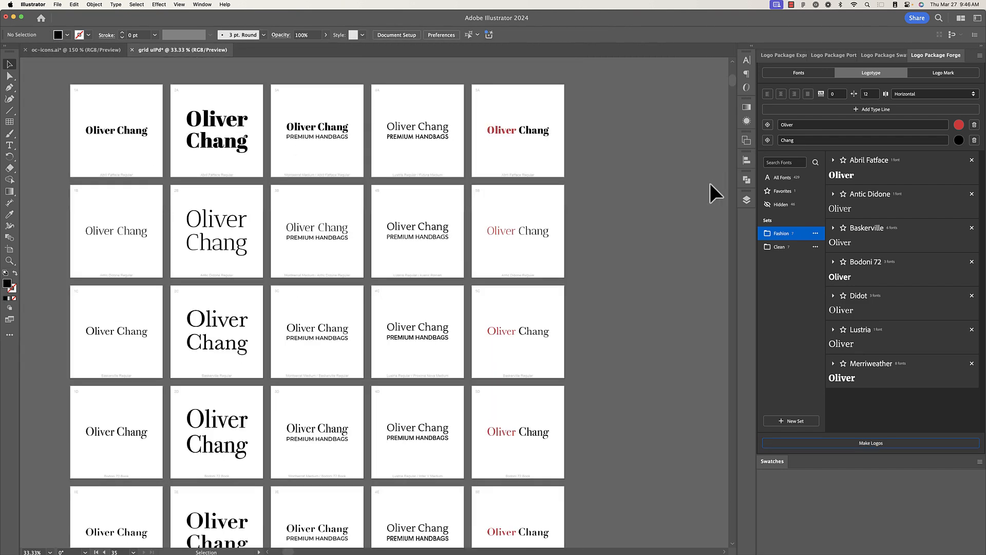
mouse_move(637, 229)
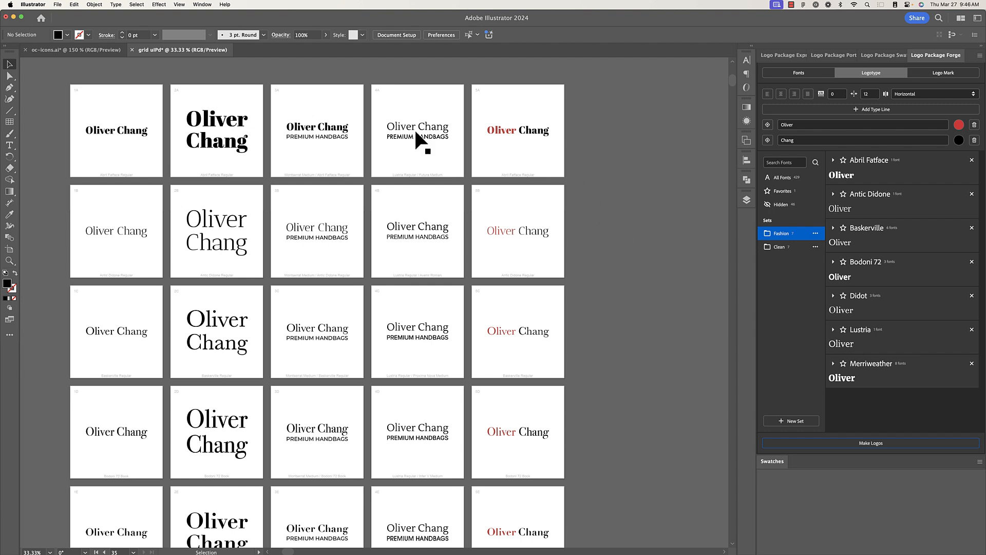
mouse_move(565, 143)
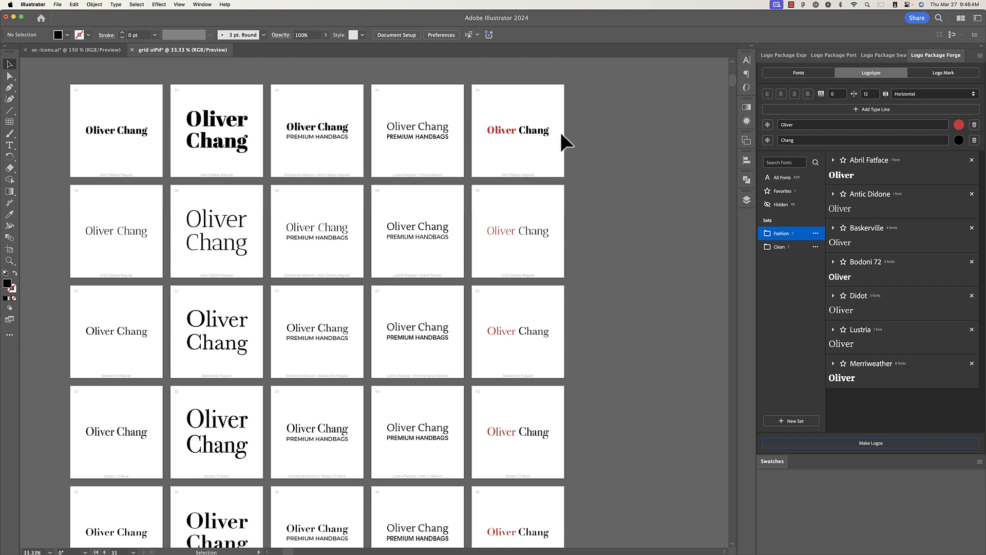
mouse_move(589, 152)
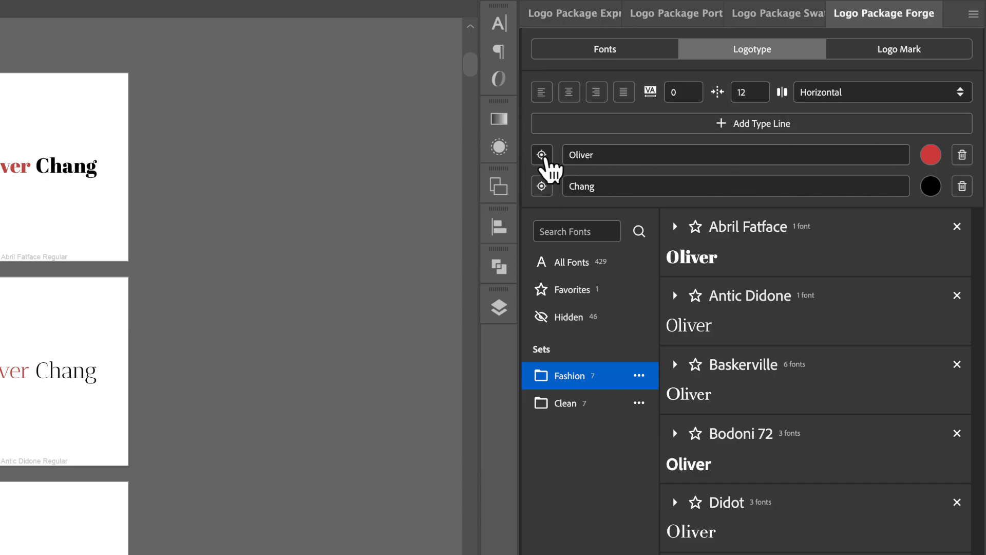
Target the Oliver line to Montserrat Medium, with Fashion as the partner font set.
click(540, 155)
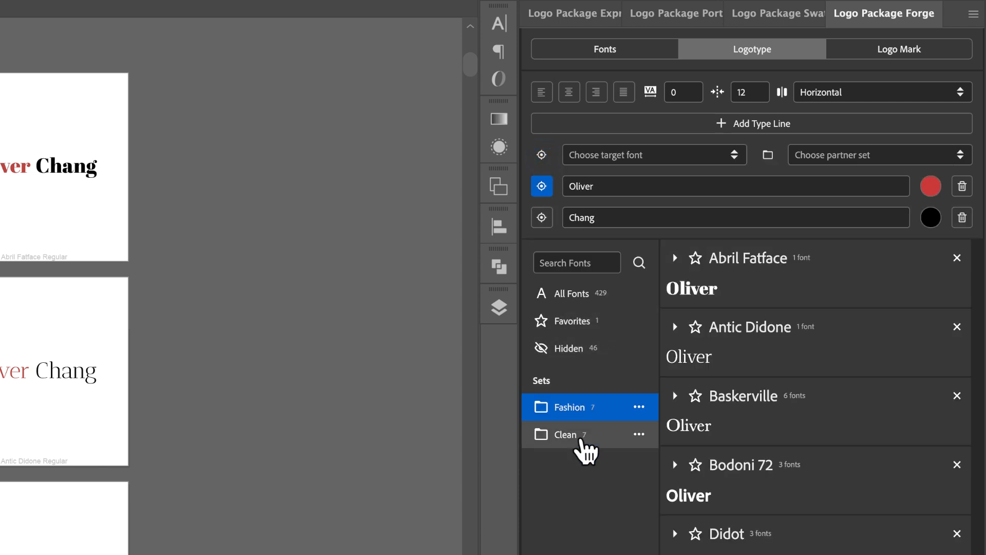
click(565, 434)
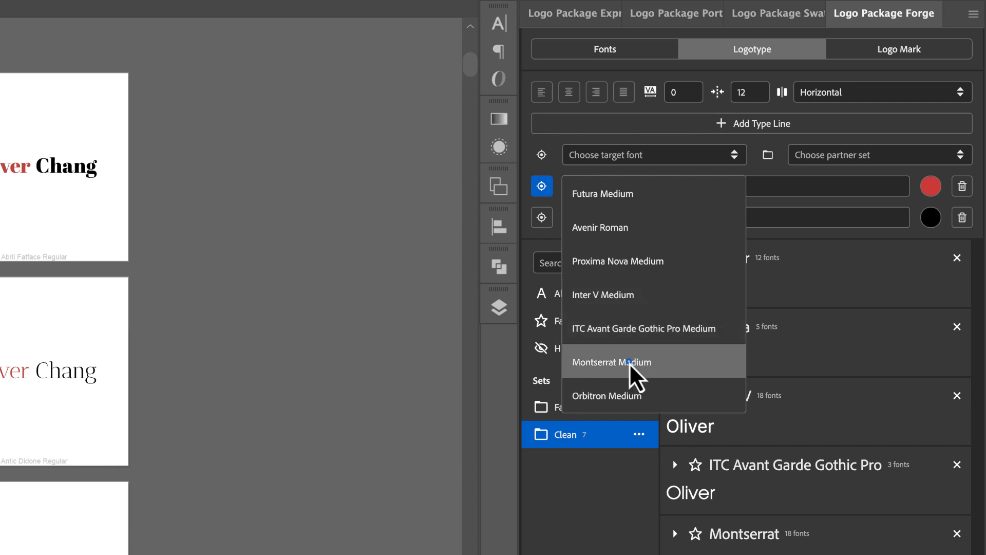
click(610, 362)
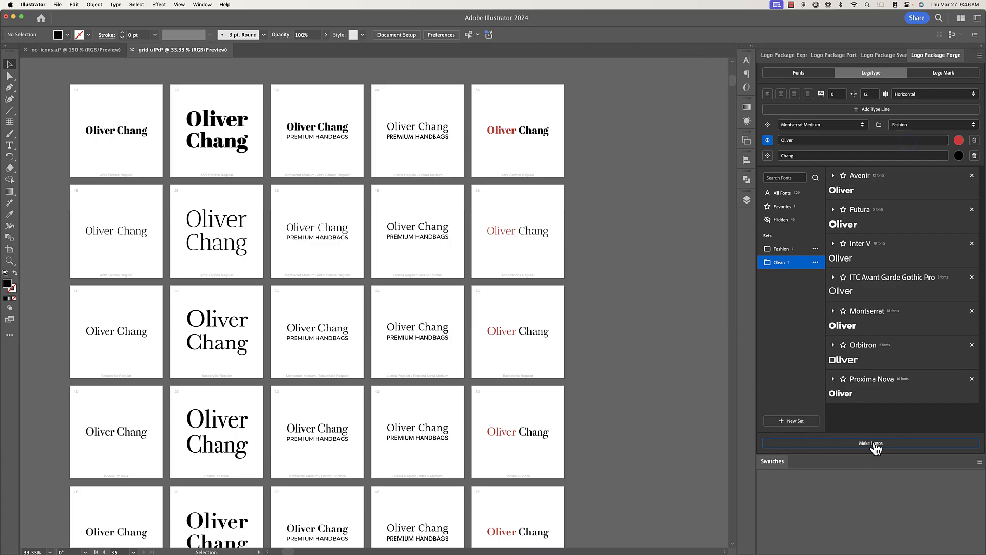
click(871, 442)
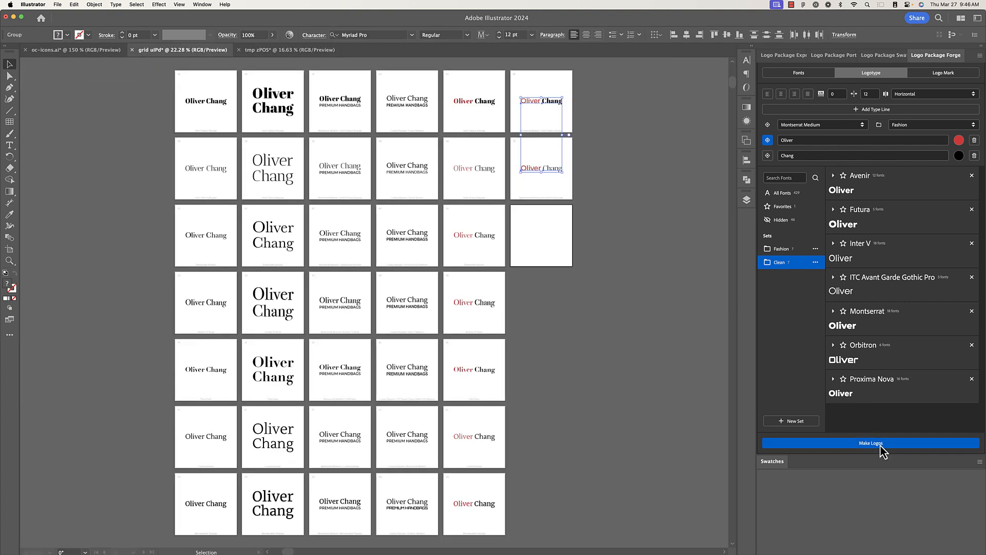
click(288, 50)
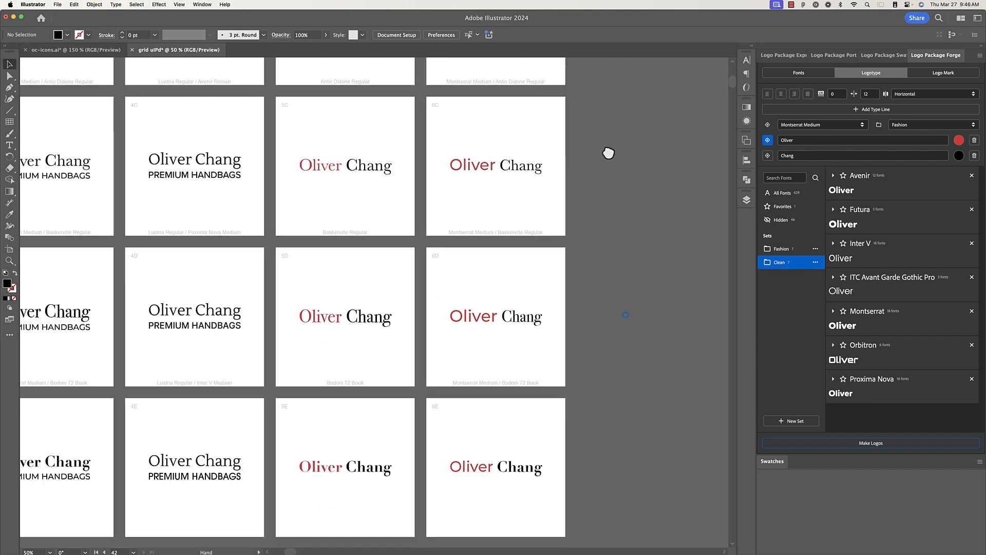
scroll(down, 3)
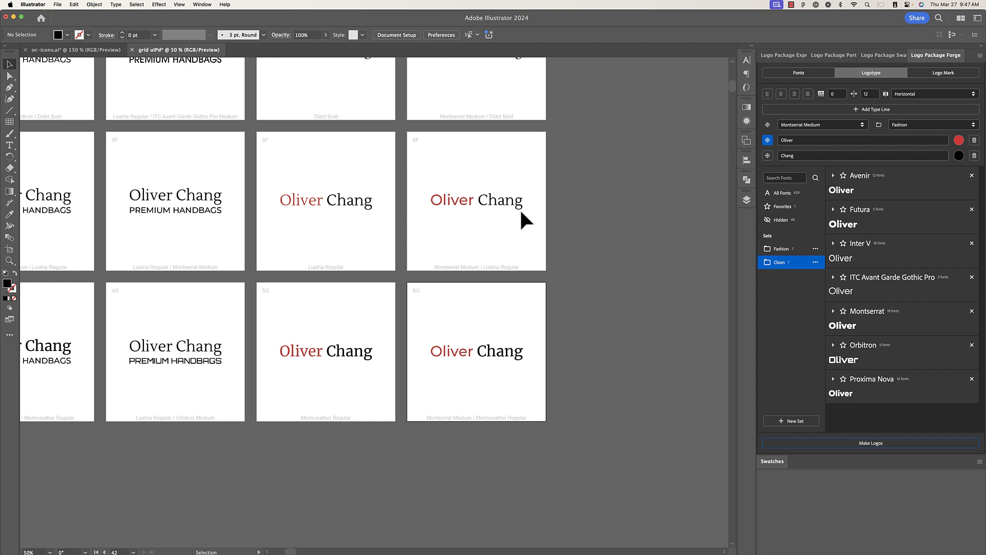
mouse_move(577, 313)
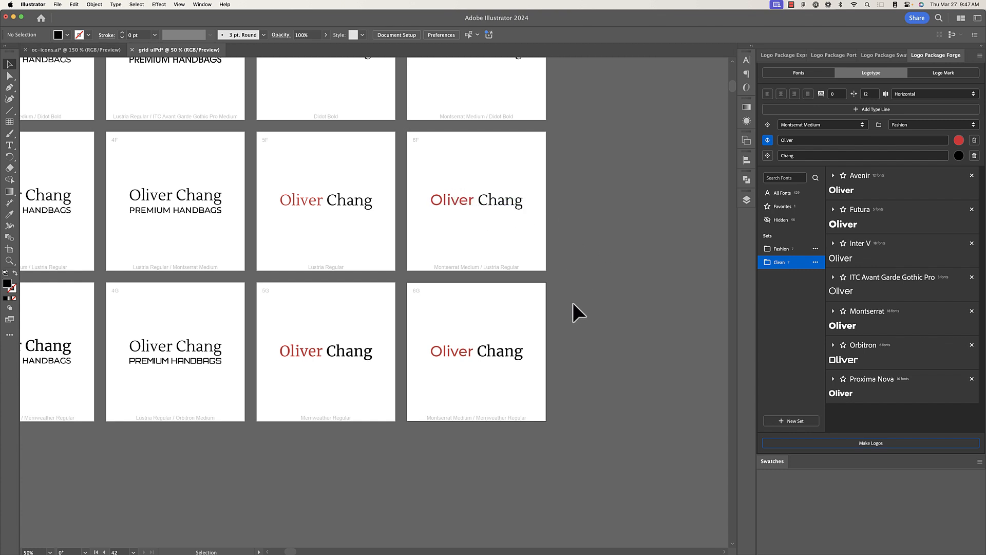
mouse_move(512, 227)
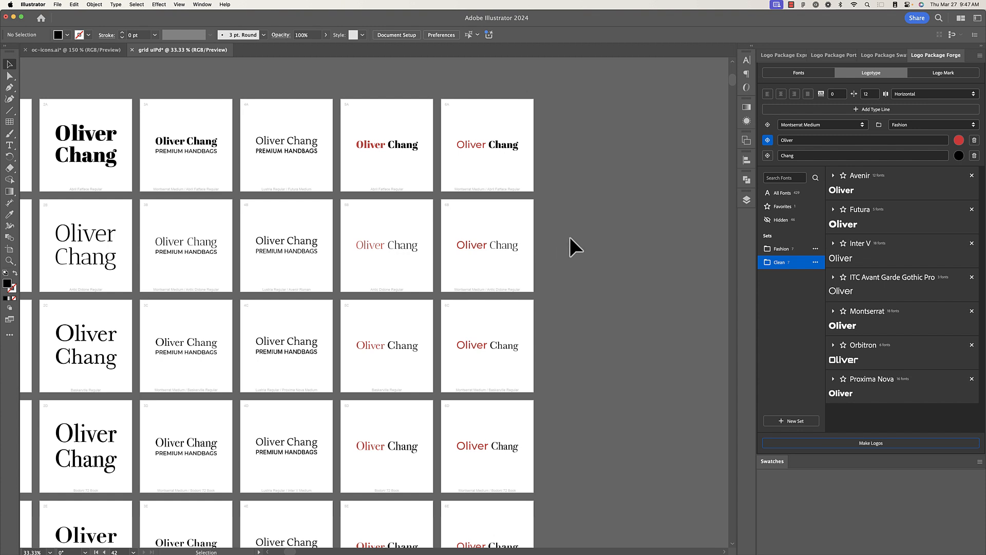
mouse_move(599, 231)
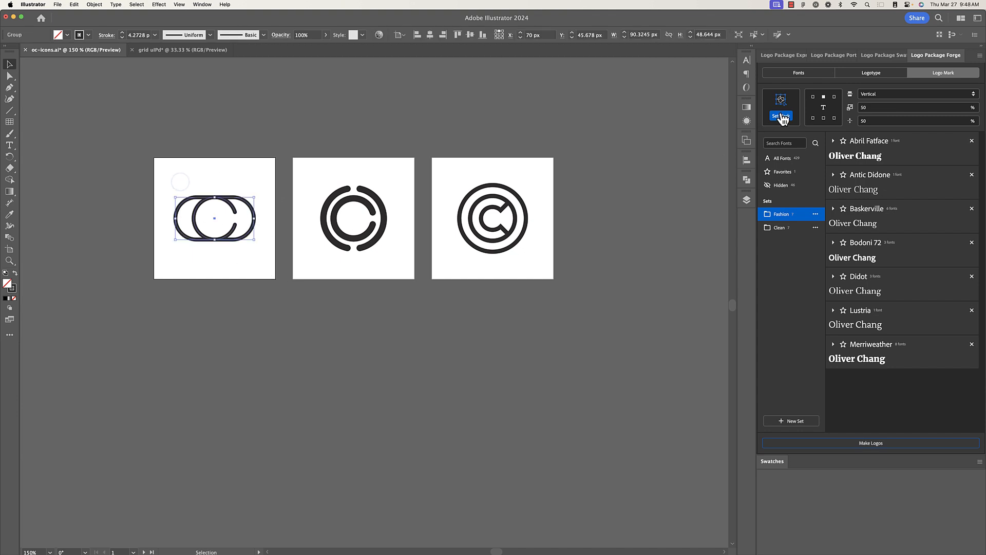
Set the selected CC group as the logo mark, check logotype settings, and generate concepts.
click(182, 50)
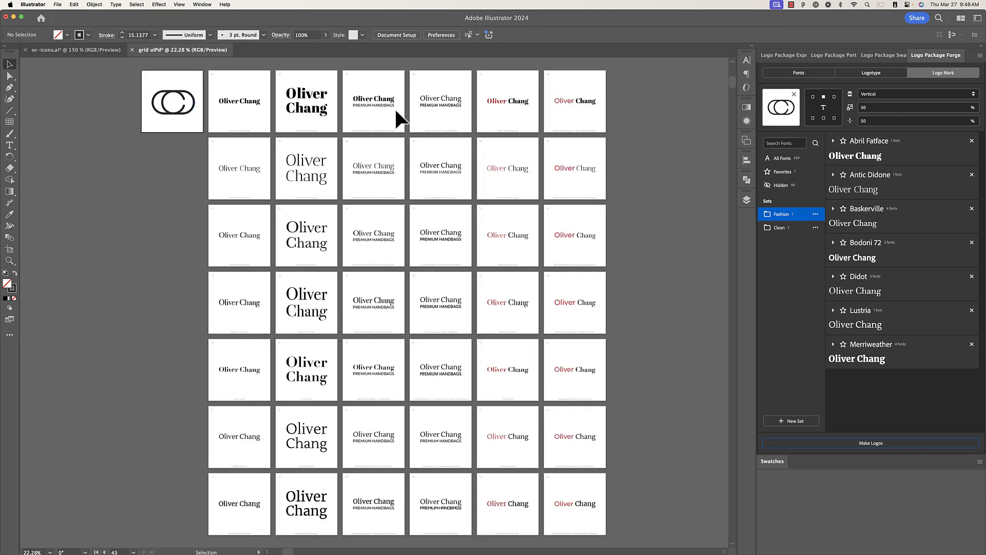
mouse_move(168, 143)
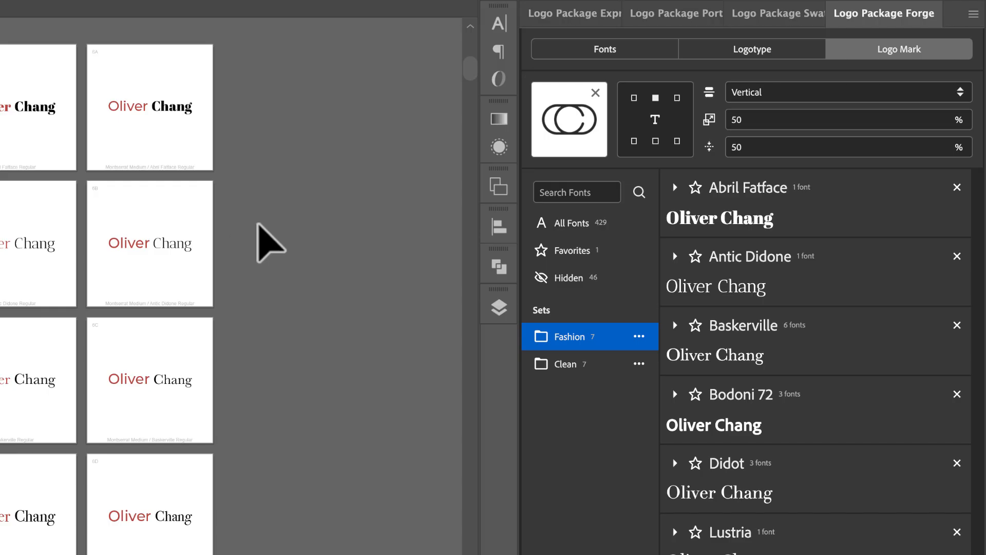
click(750, 49)
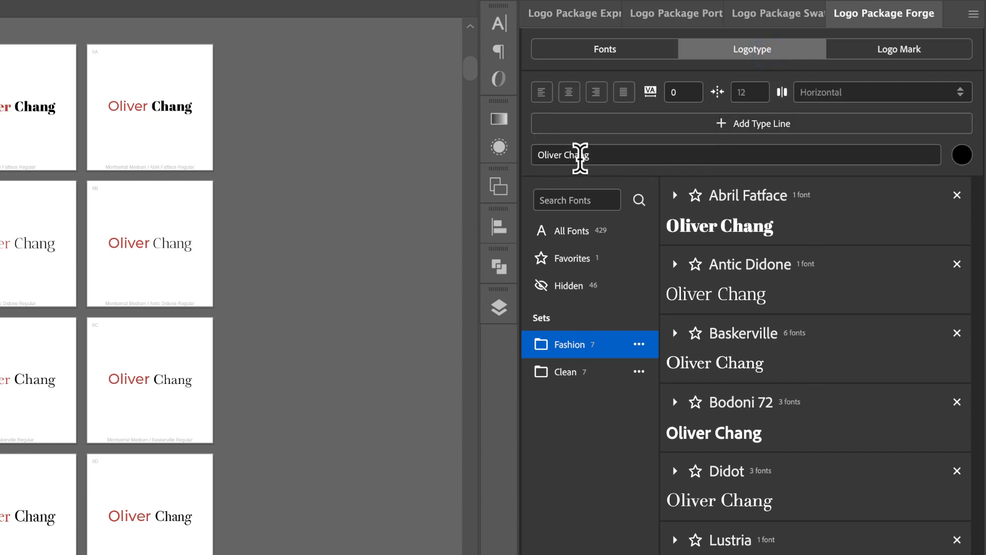
mouse_move(855, 134)
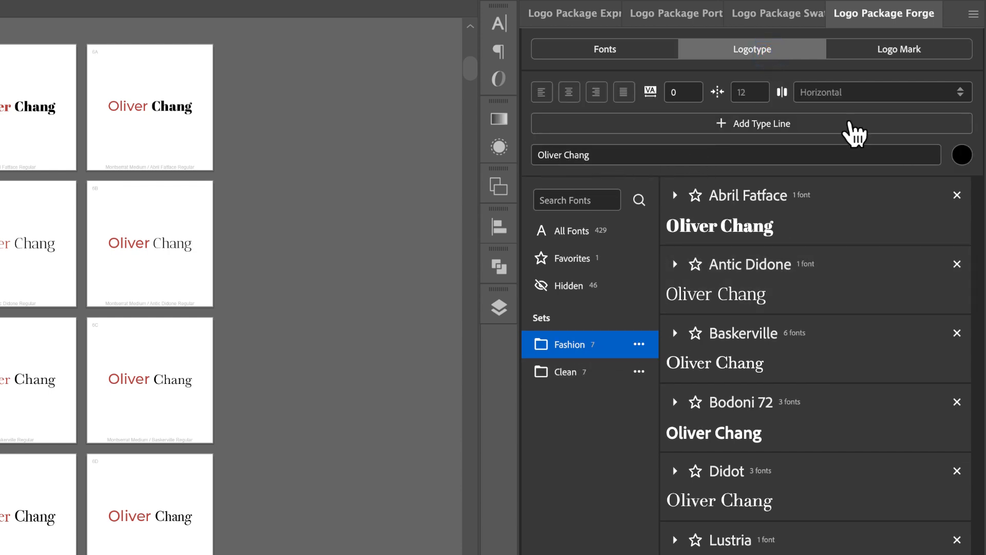
click(899, 49)
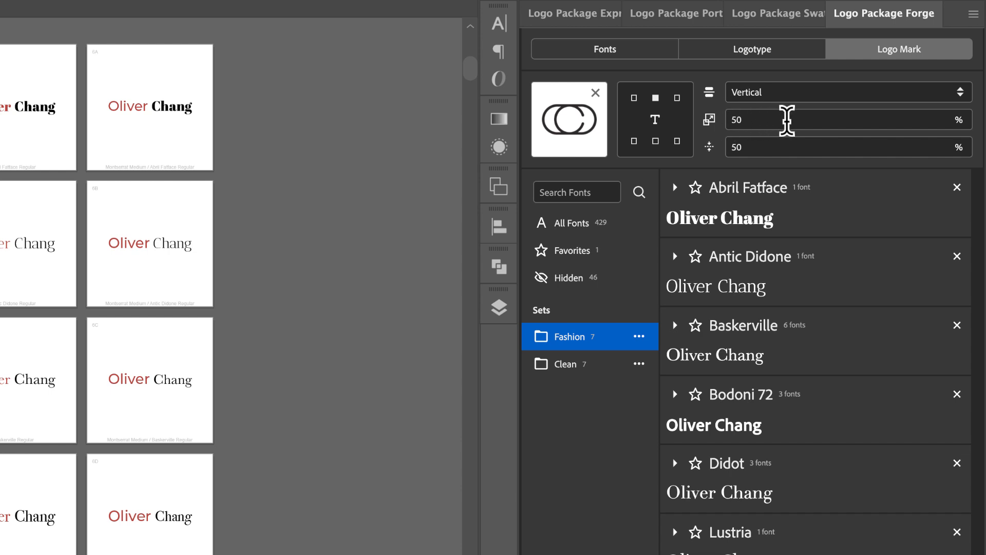
mouse_move(199, 146)
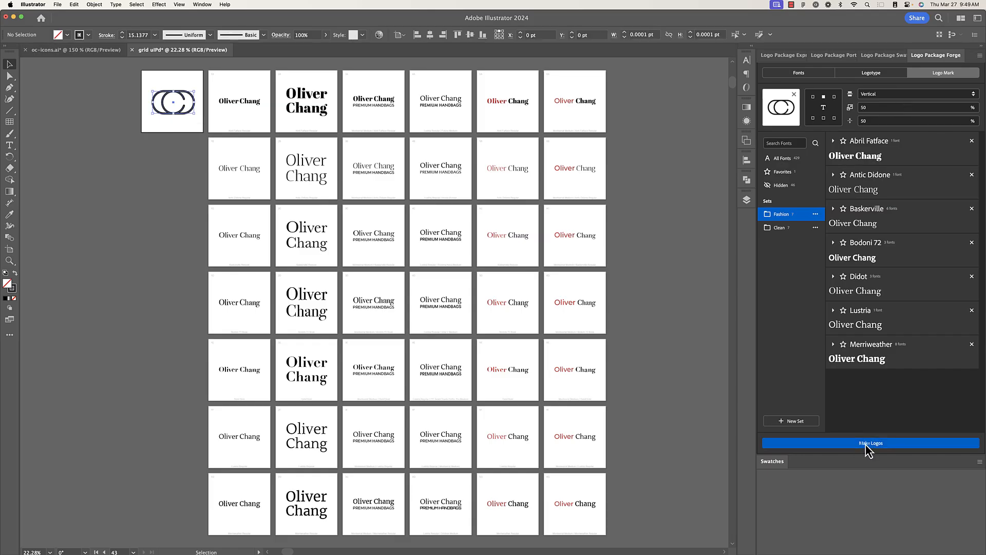
click(870, 442)
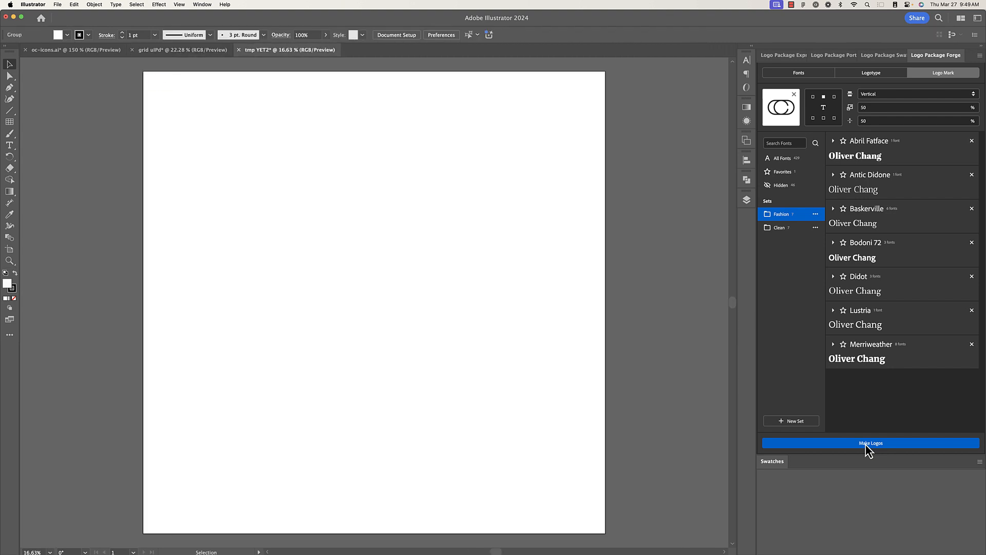
mouse_move(812, 350)
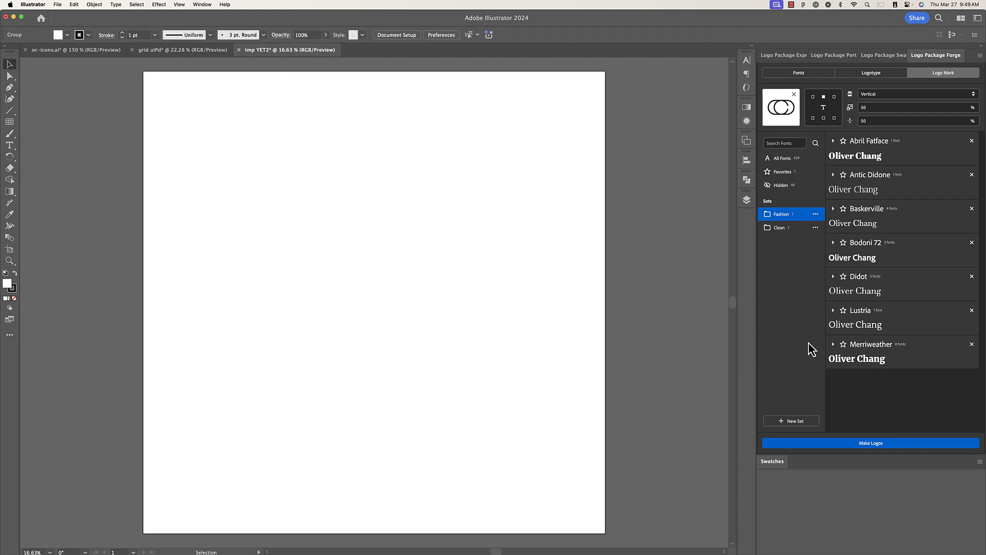
Finish generating the CC-mark-above-name concepts and scroll down to the new column.
click(869, 442)
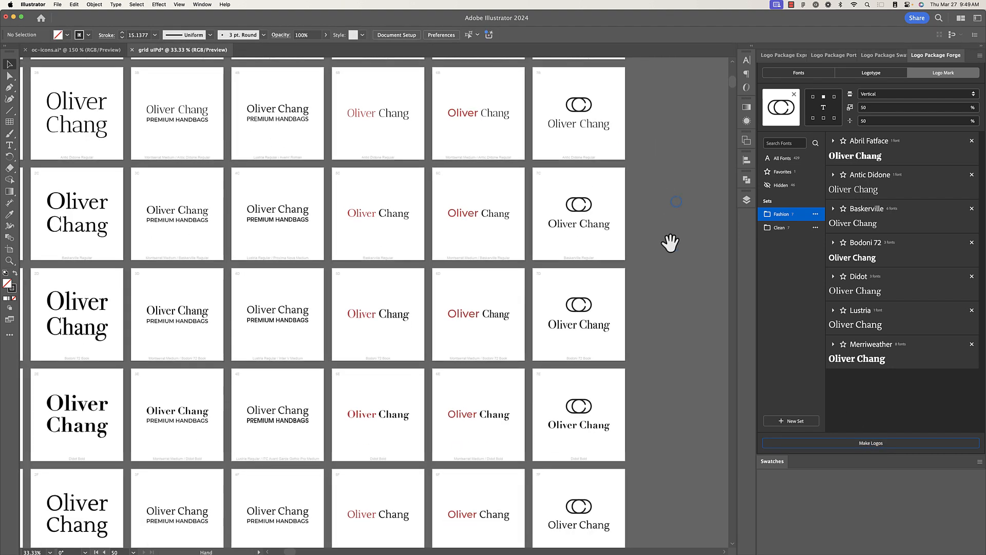
scroll(down, 3)
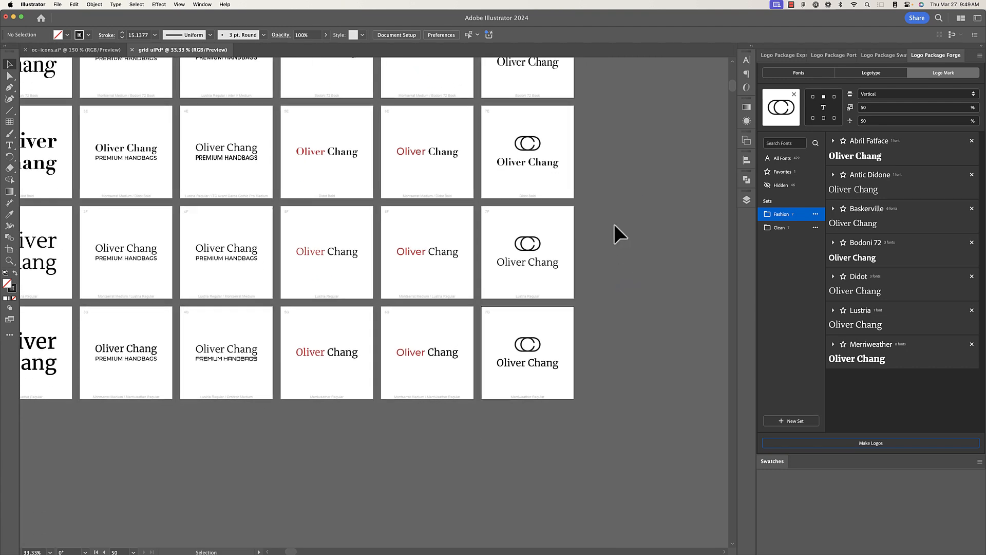
mouse_move(618, 193)
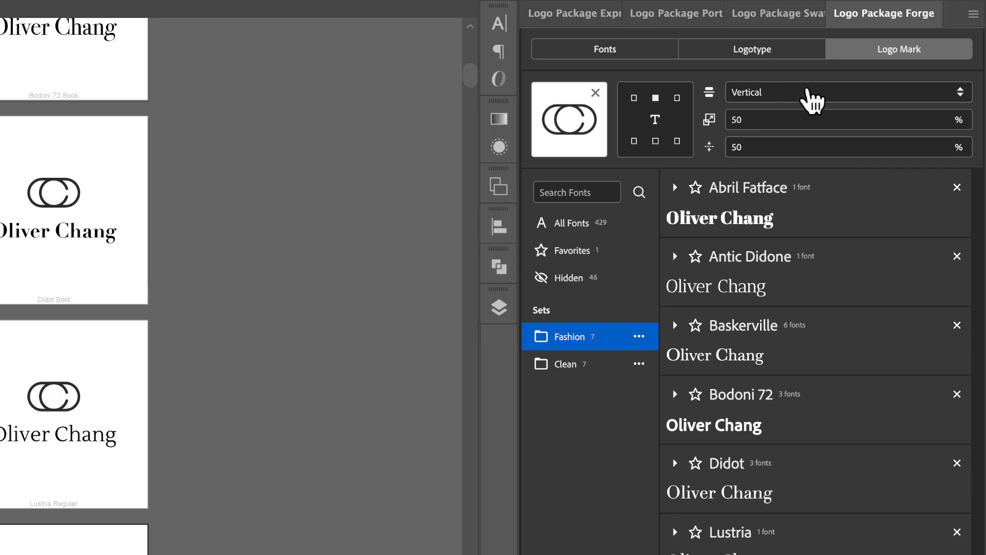
Place the concentric C mark horizontally beside the name with 15% spacing and generate logos.
click(846, 92)
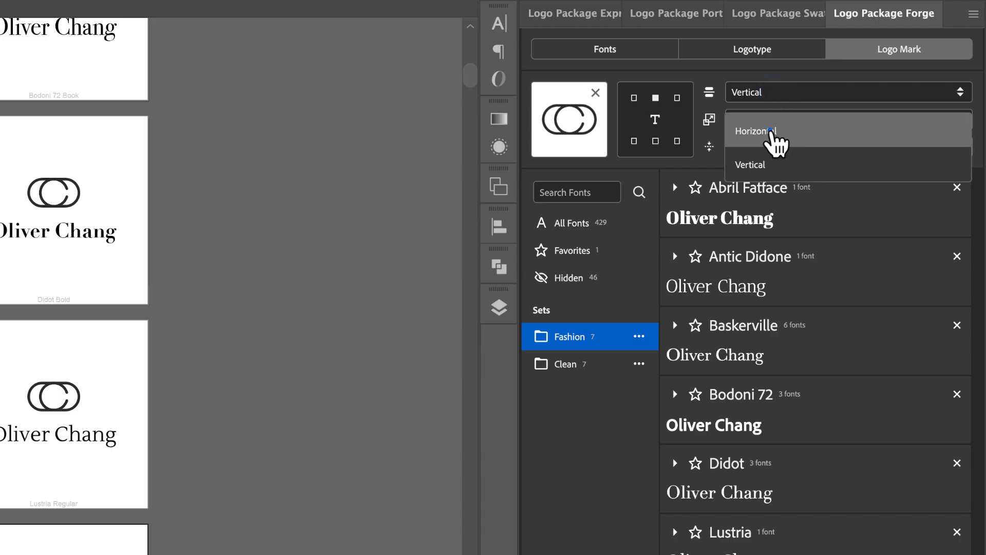
click(752, 131)
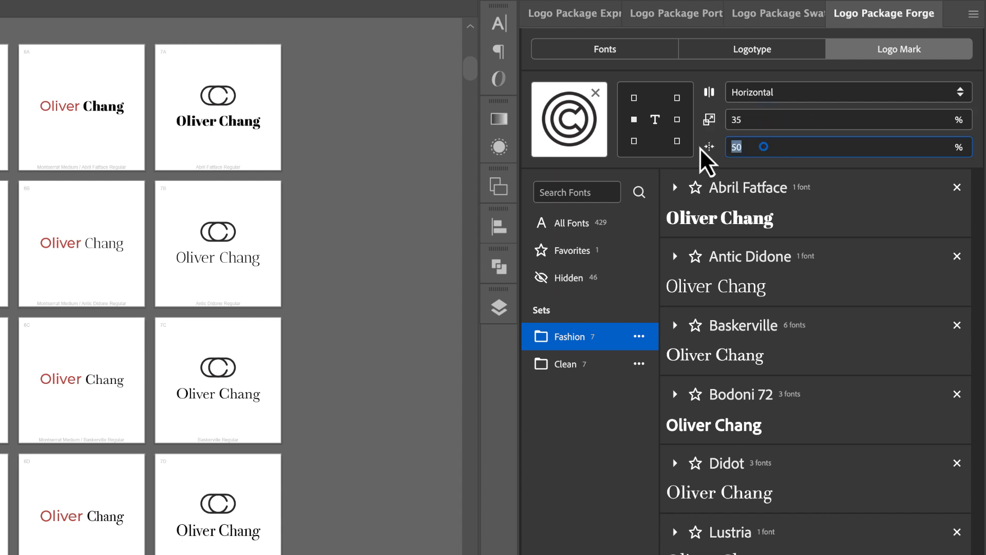
text(15)
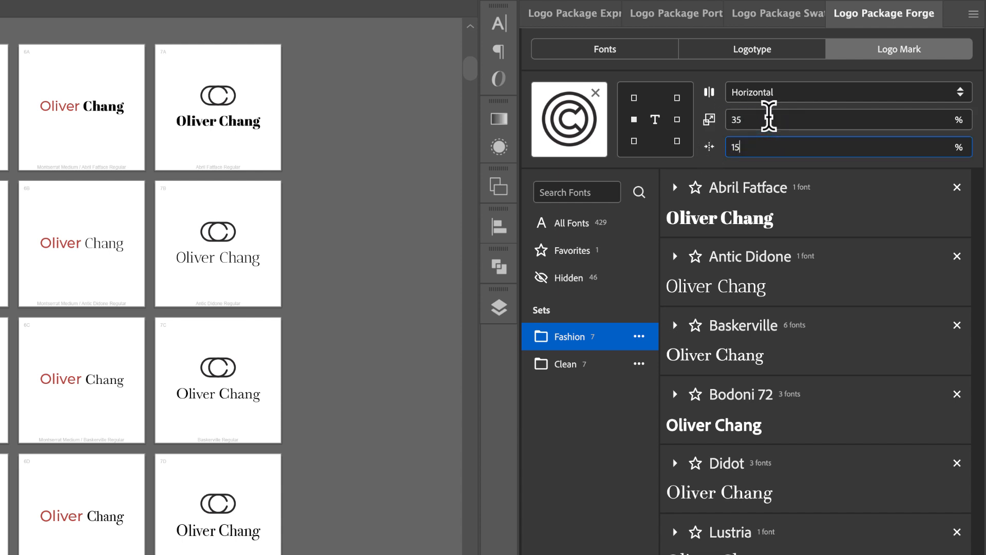
mouse_move(798, 157)
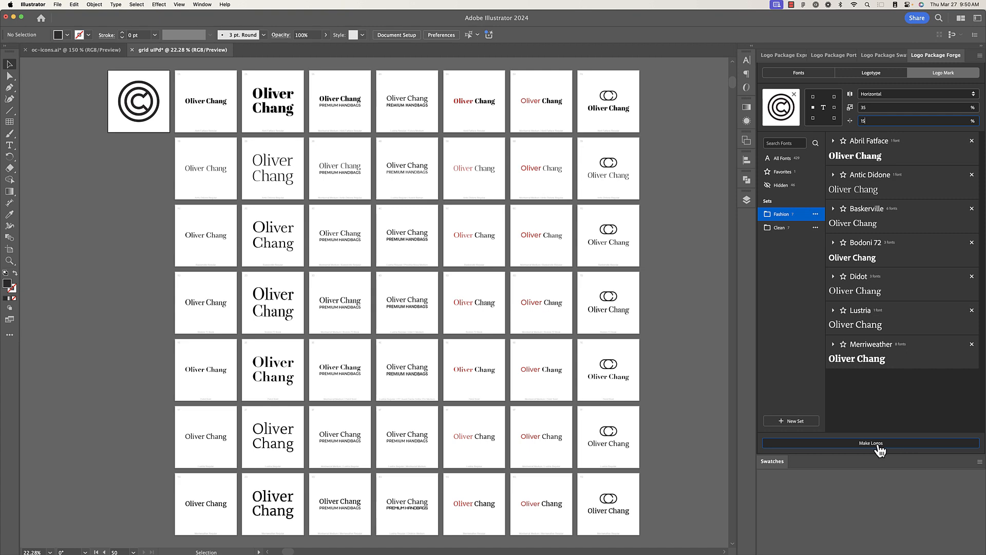
click(871, 443)
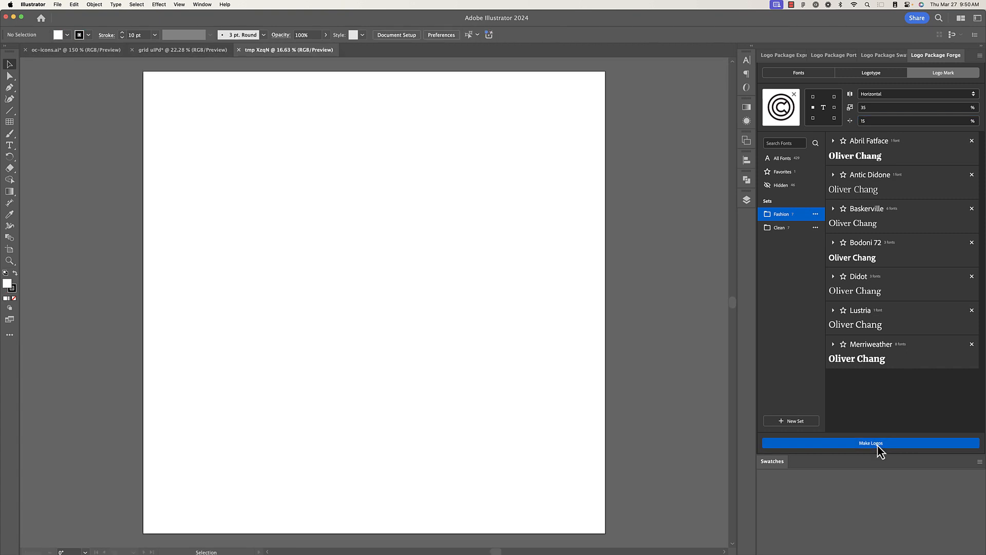
click(870, 443)
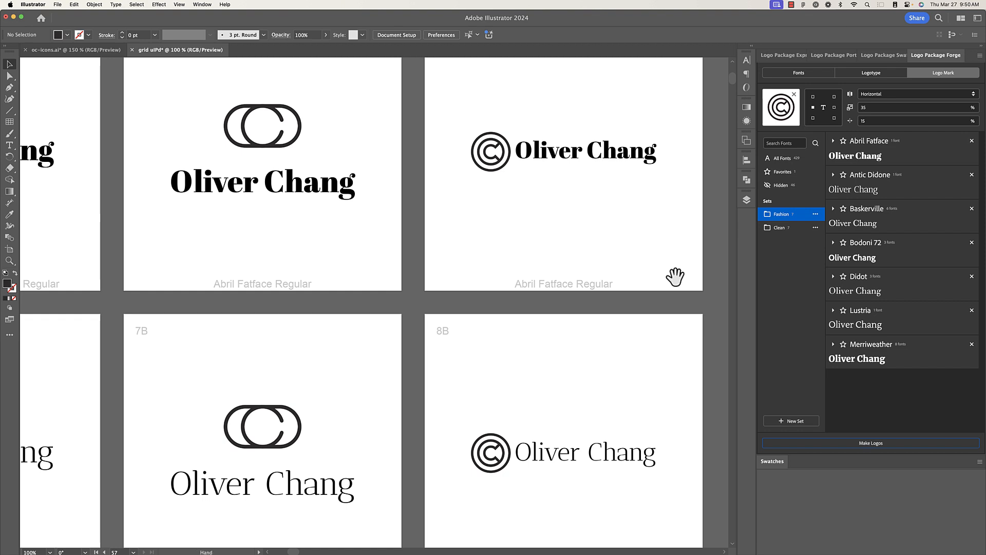
Scroll down the grid to review the side-by-side C mark column across Fashion fonts.
scroll(down, 3)
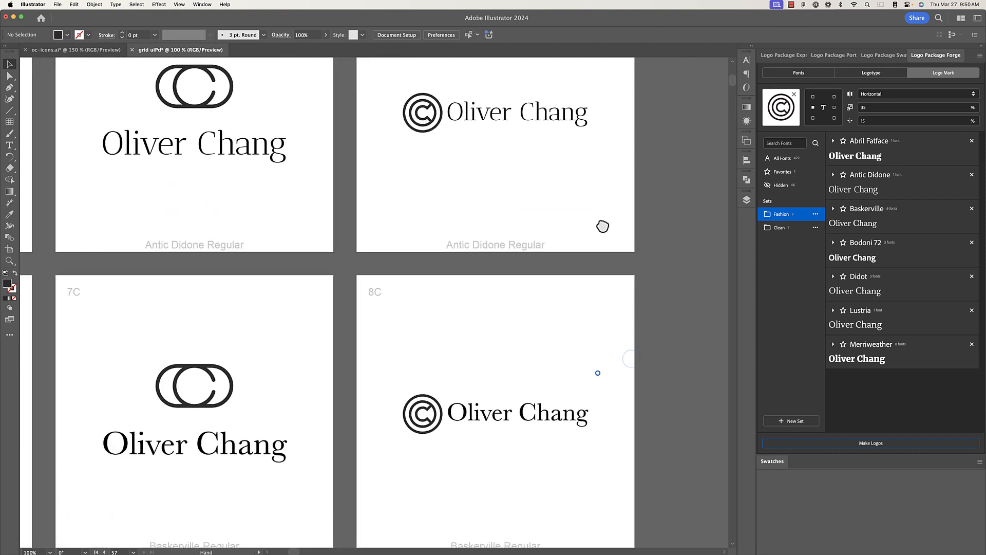
scroll(down, 3)
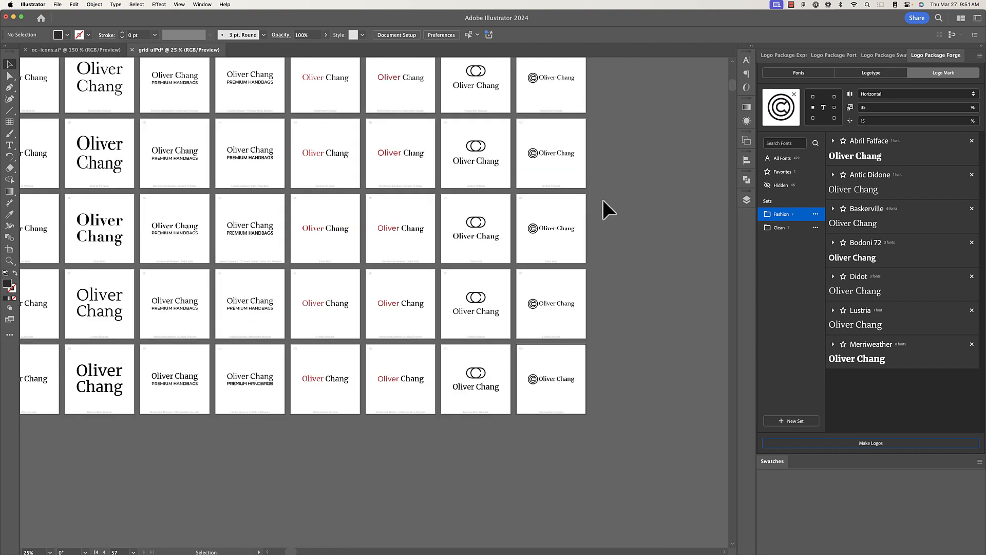
scroll(down, 3)
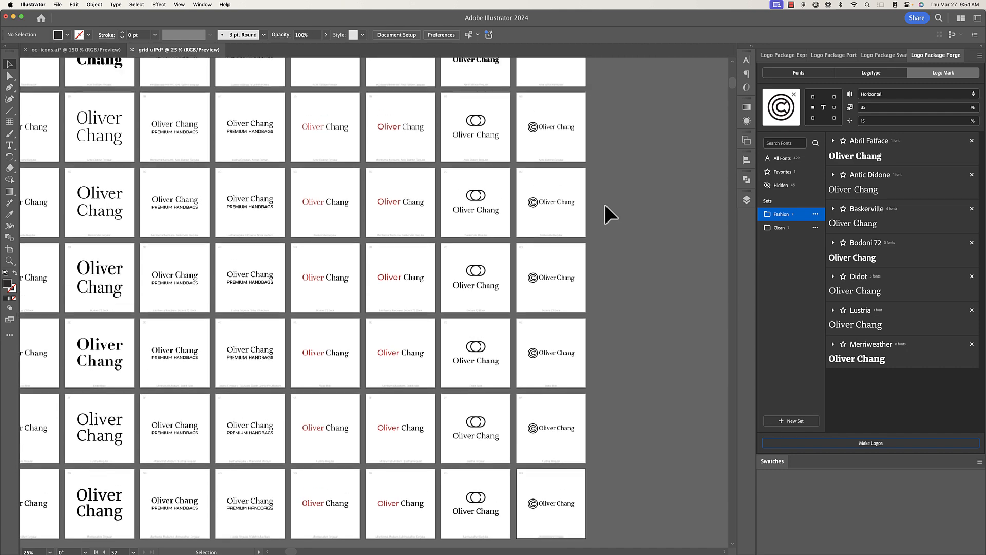
scroll(down, 3)
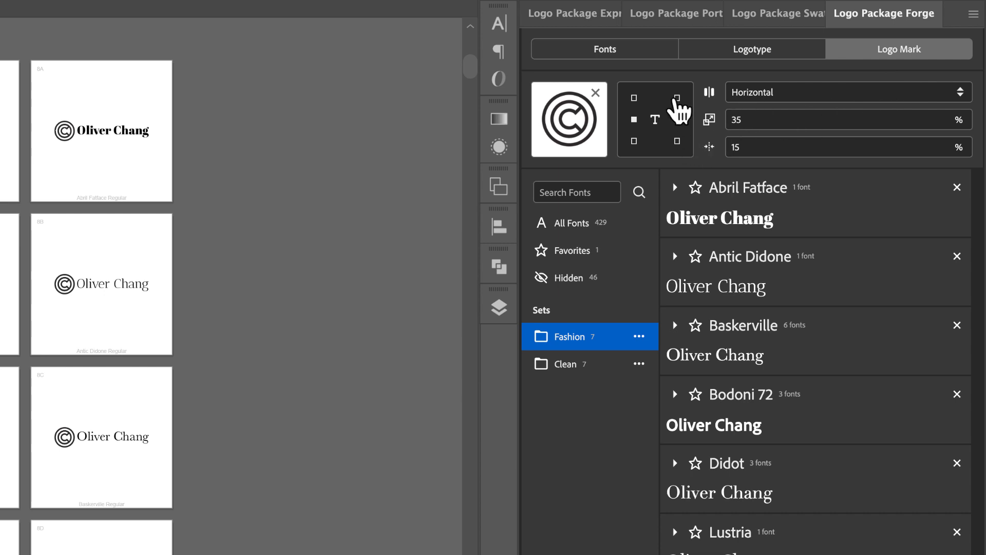
mouse_move(688, 157)
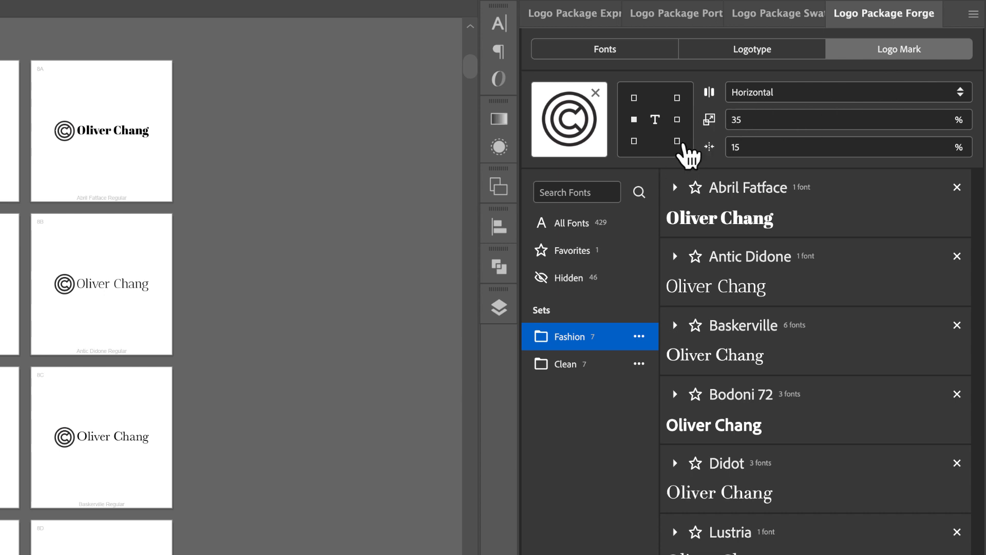
mouse_move(670, 125)
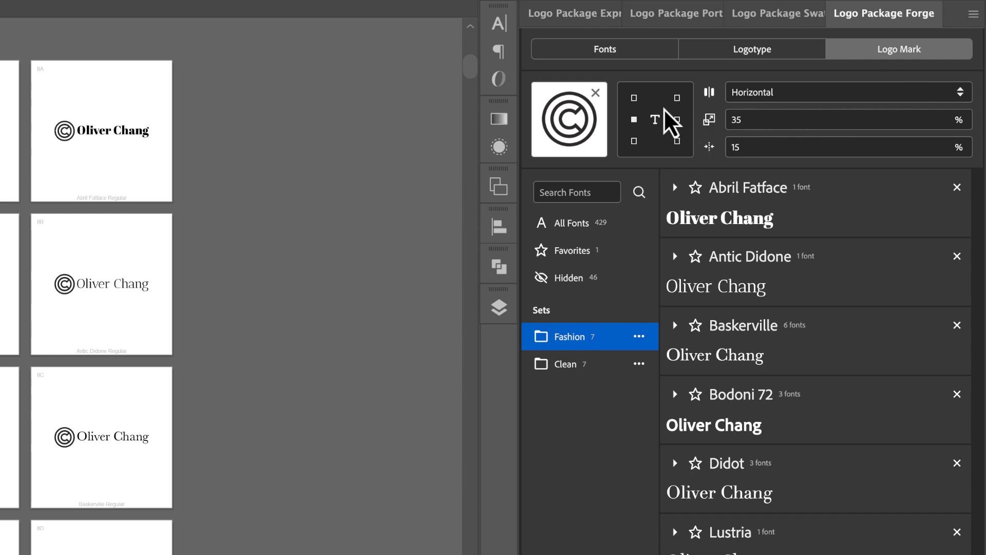
Switch mark placement to Vertical, generate the name-above-C-mark concepts, and scroll to them.
click(845, 93)
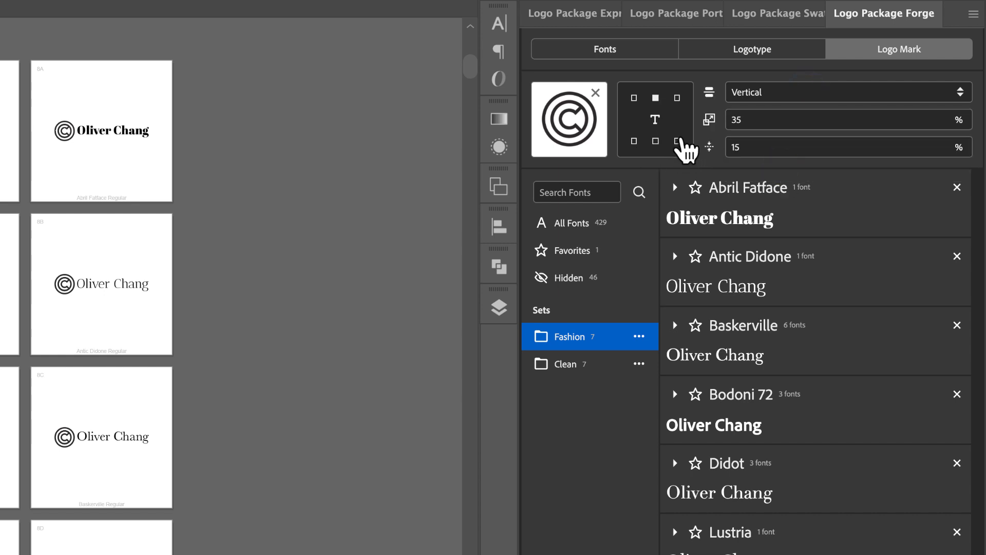
mouse_move(678, 151)
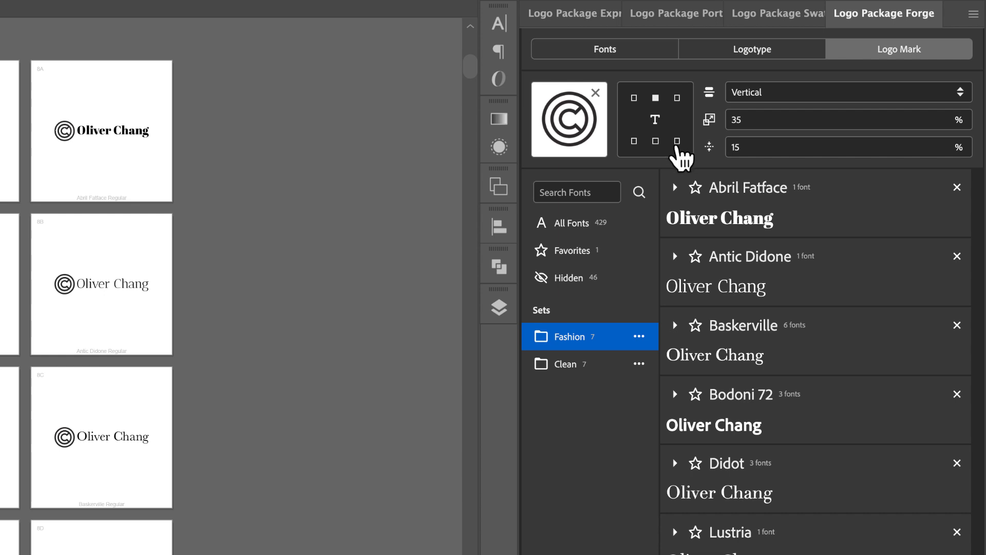
mouse_move(641, 155)
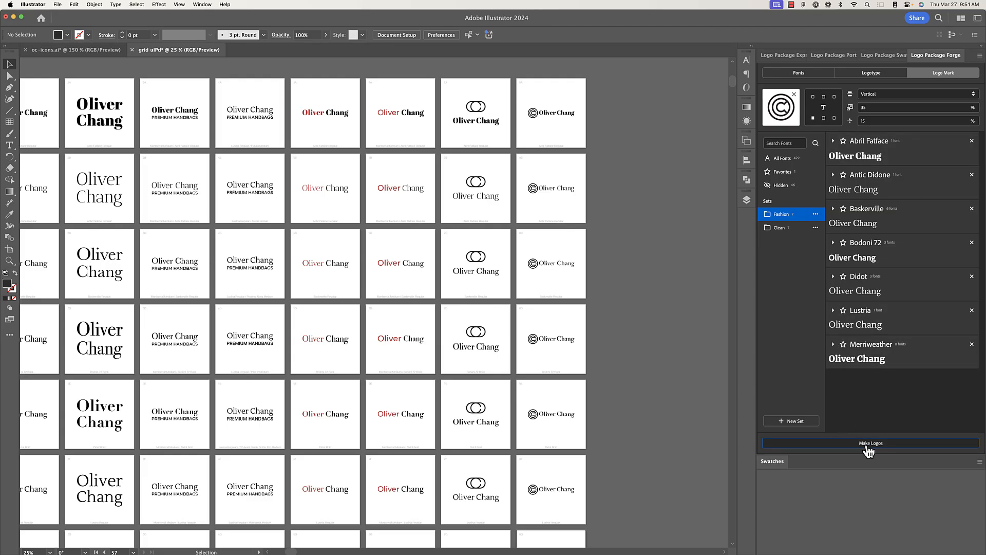
click(871, 443)
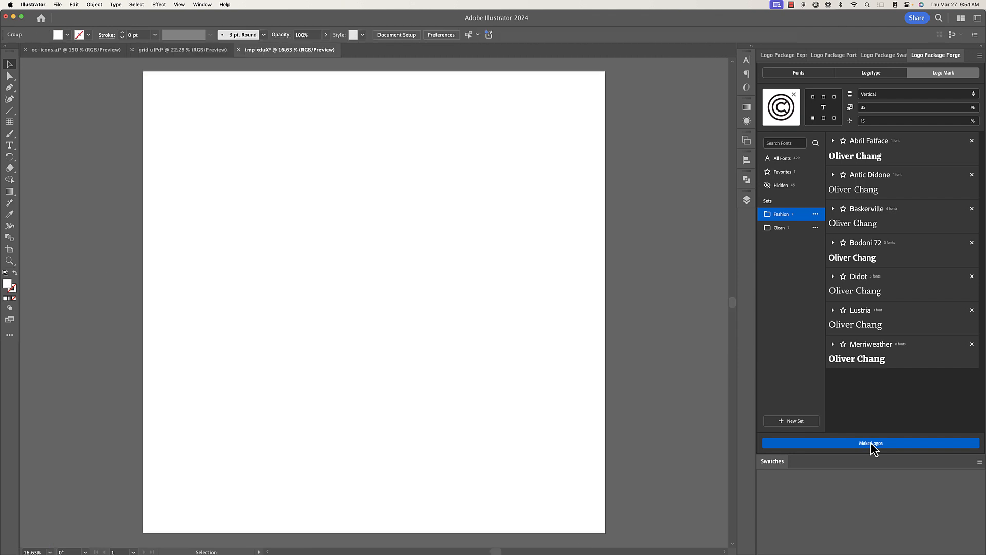
click(870, 443)
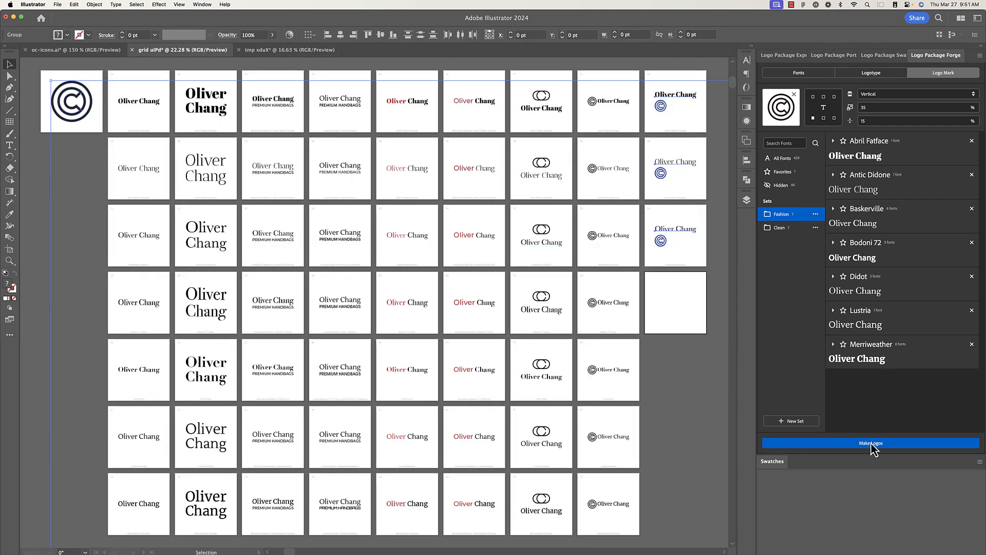
click(289, 50)
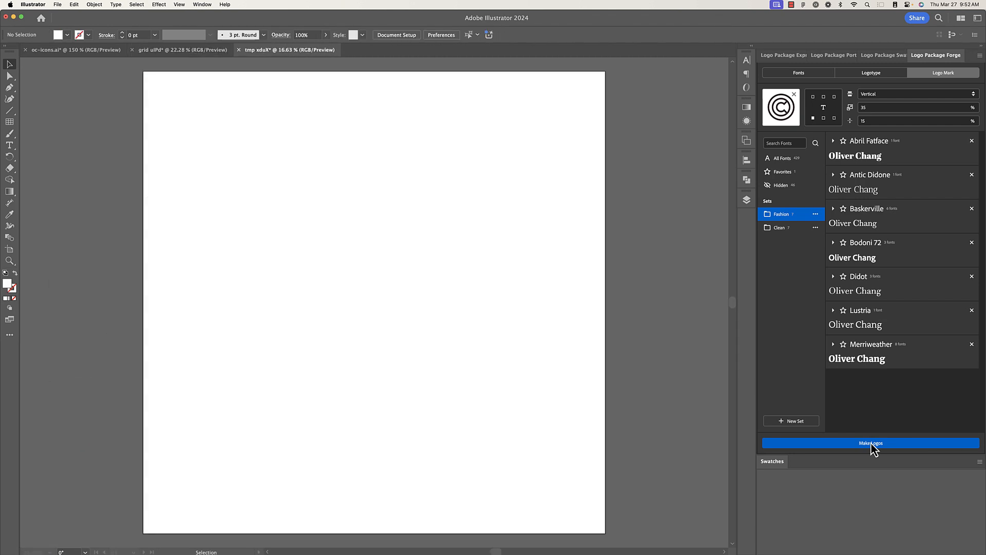
click(870, 443)
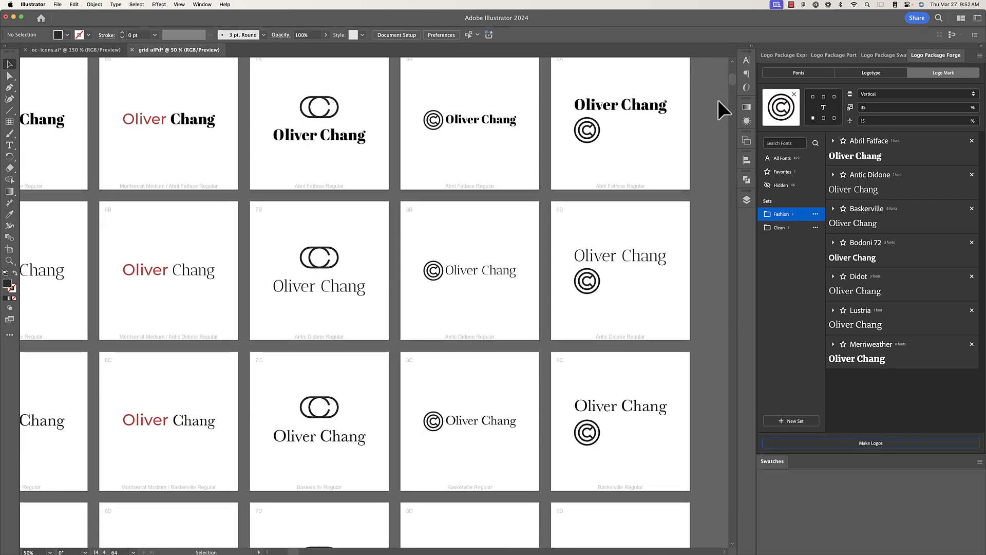
scroll(down, 3)
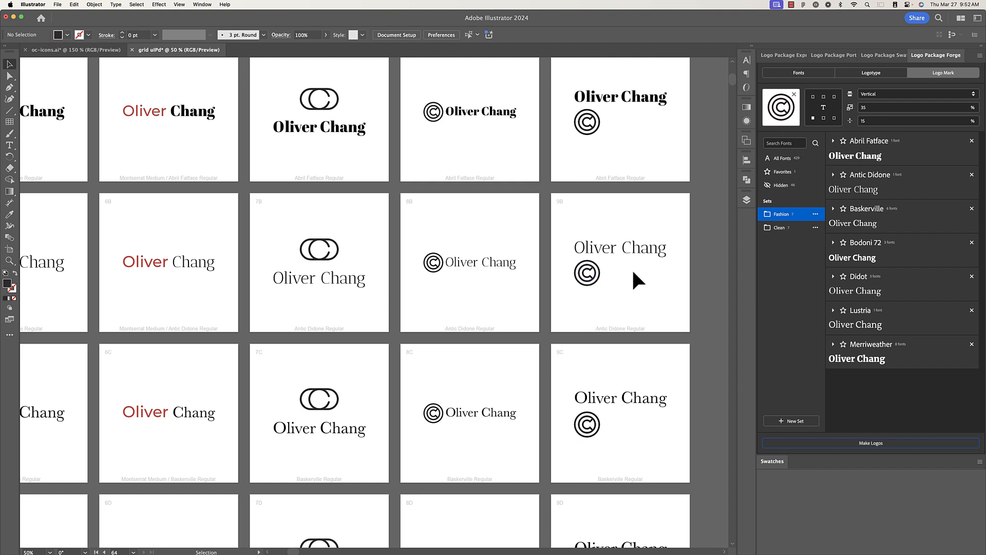
mouse_move(542, 252)
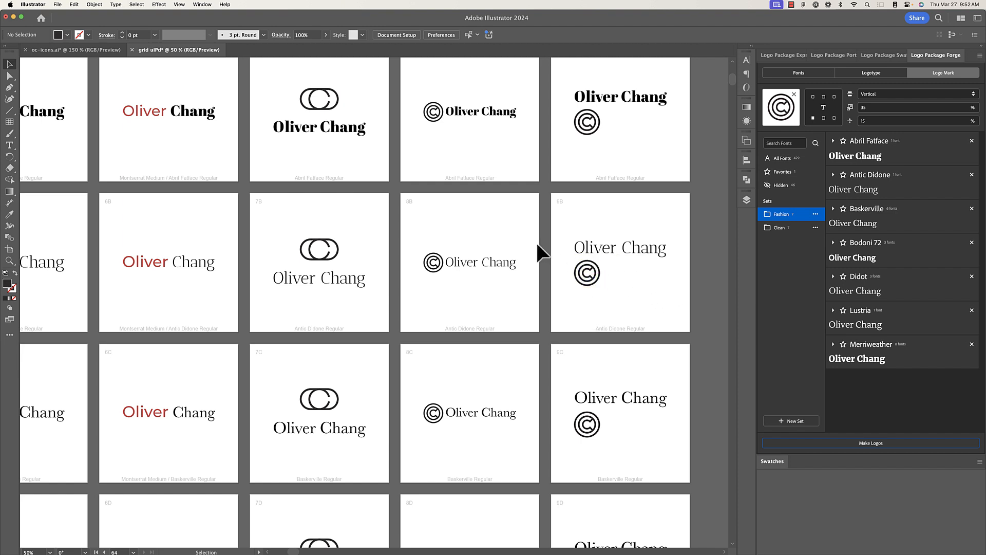
mouse_move(129, 75)
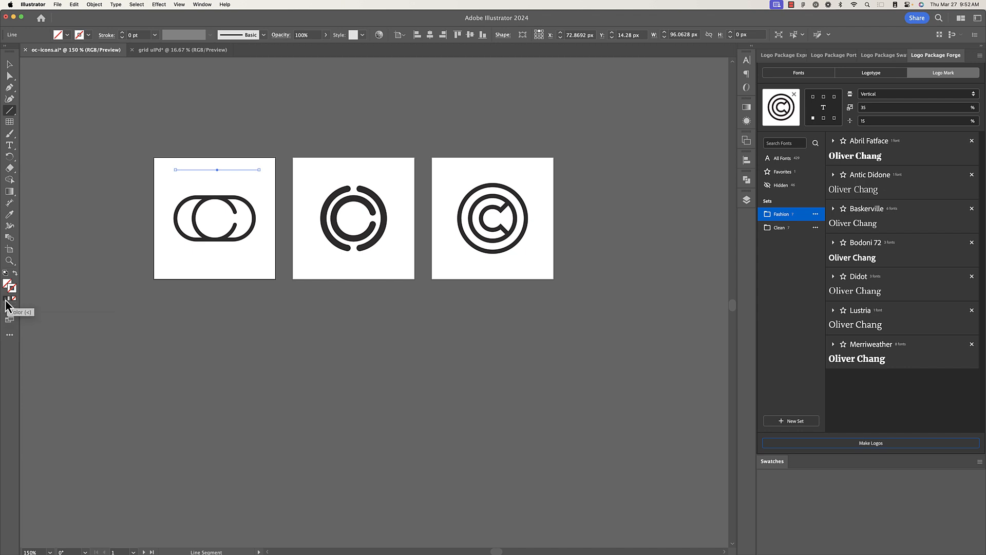
Give the line a #231F20 3 pt stroke and set it as the logo mark.
click(10, 287)
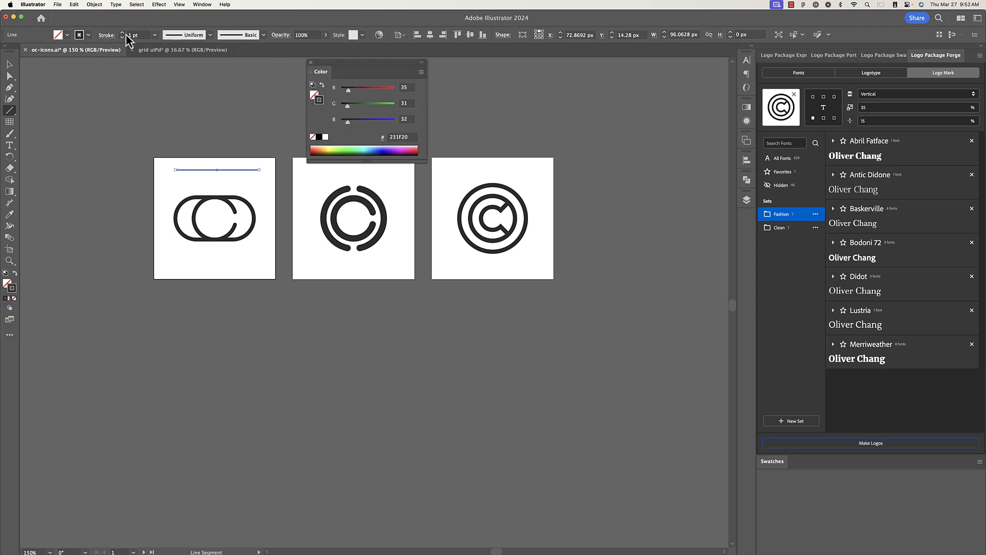
click(135, 34)
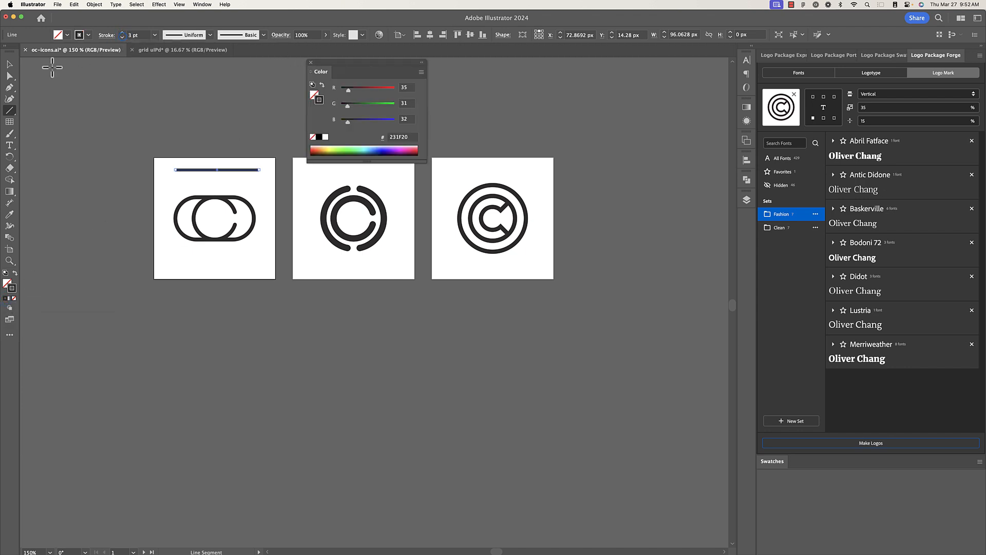
mouse_move(9, 64)
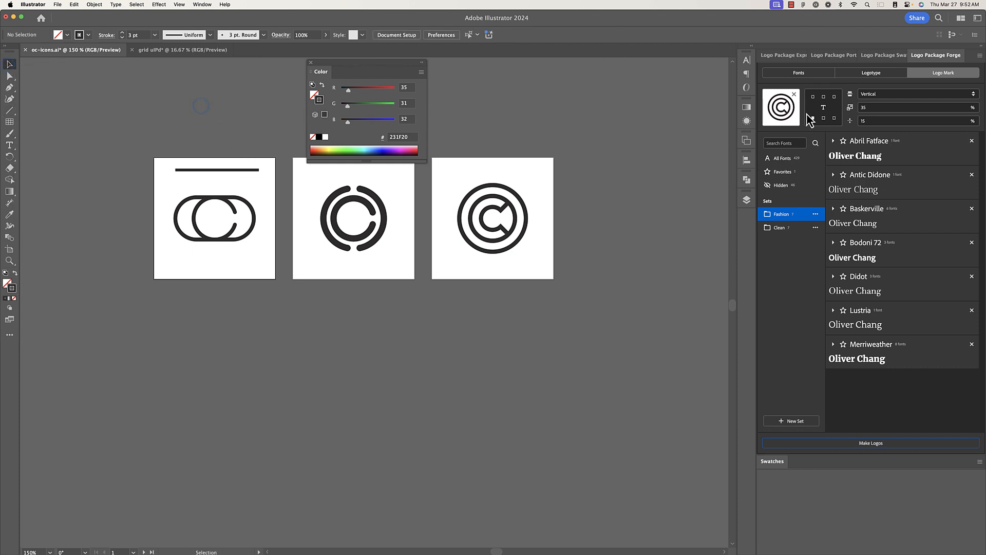
click(182, 50)
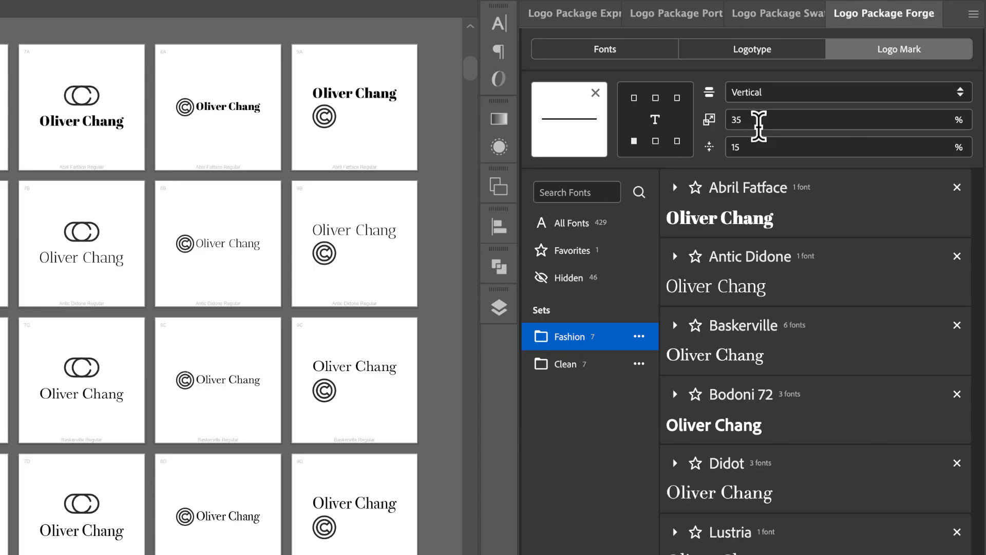
Size the line mark at 80% and generate the logos.
text(80)
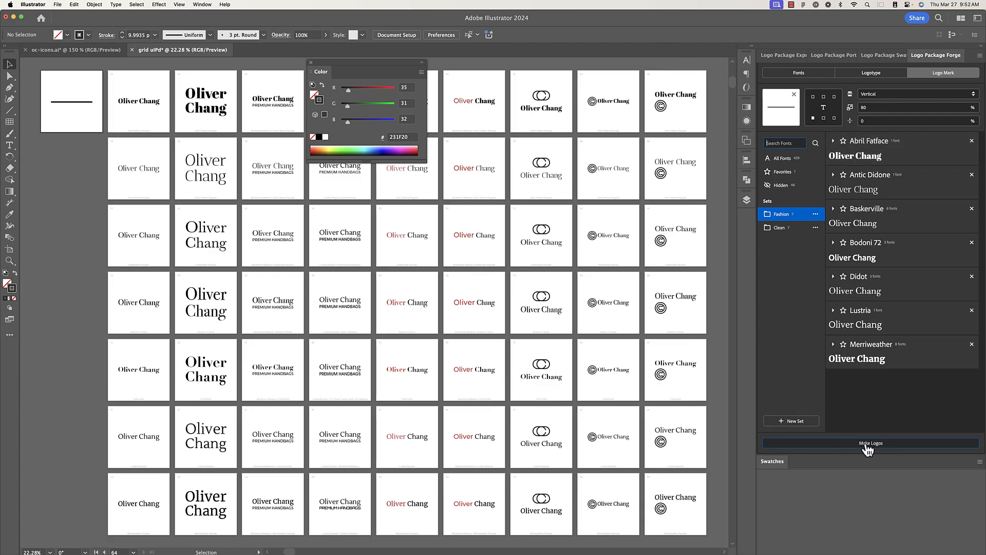
click(870, 443)
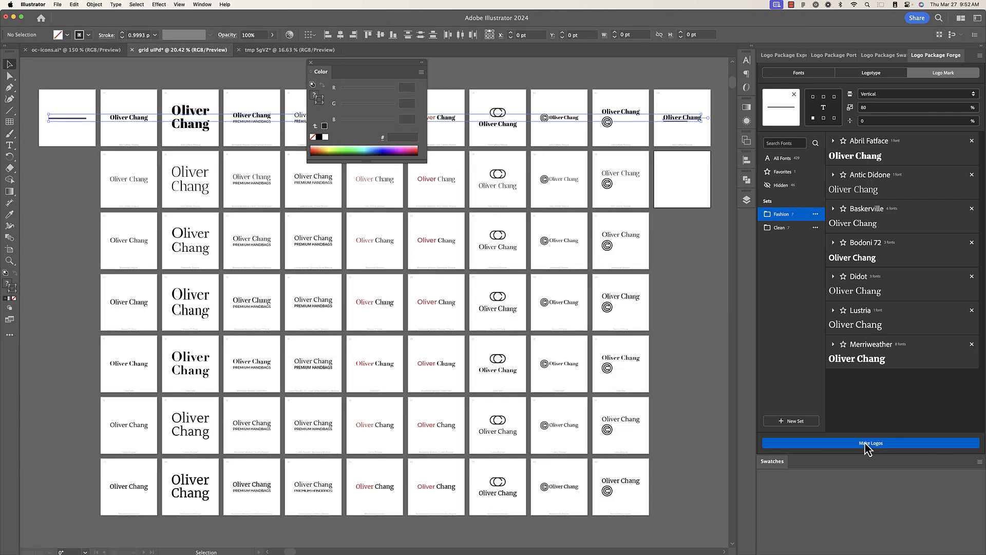
click(289, 50)
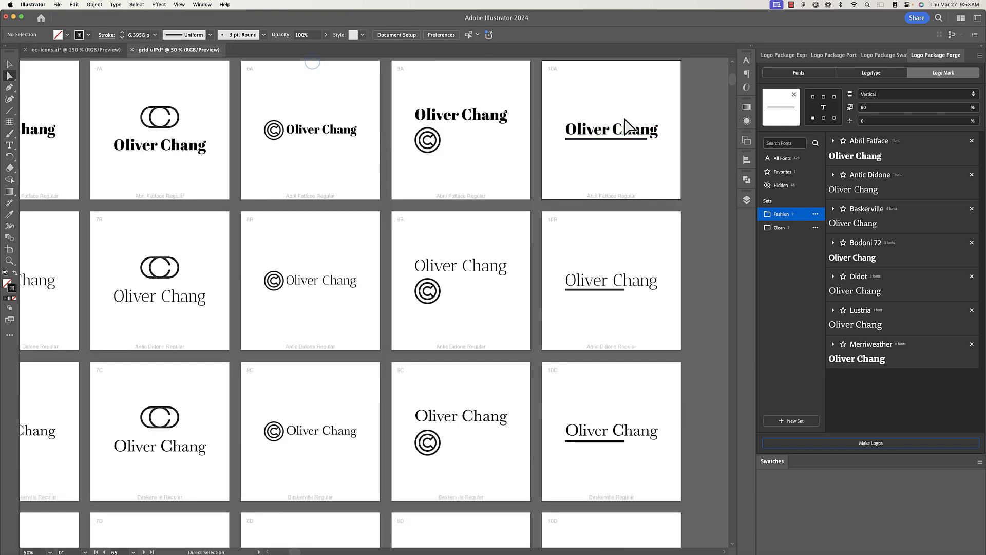
mouse_move(695, 134)
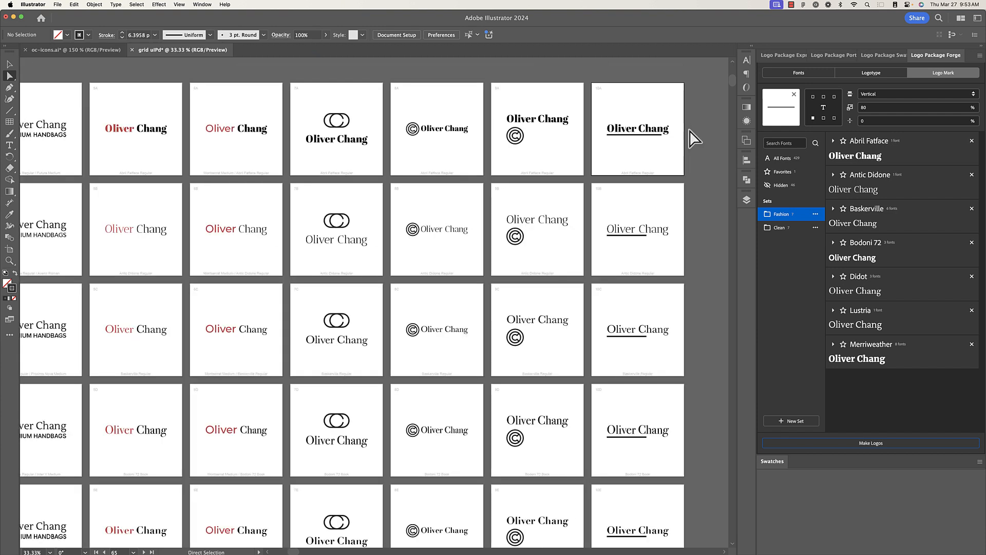
mouse_move(692, 137)
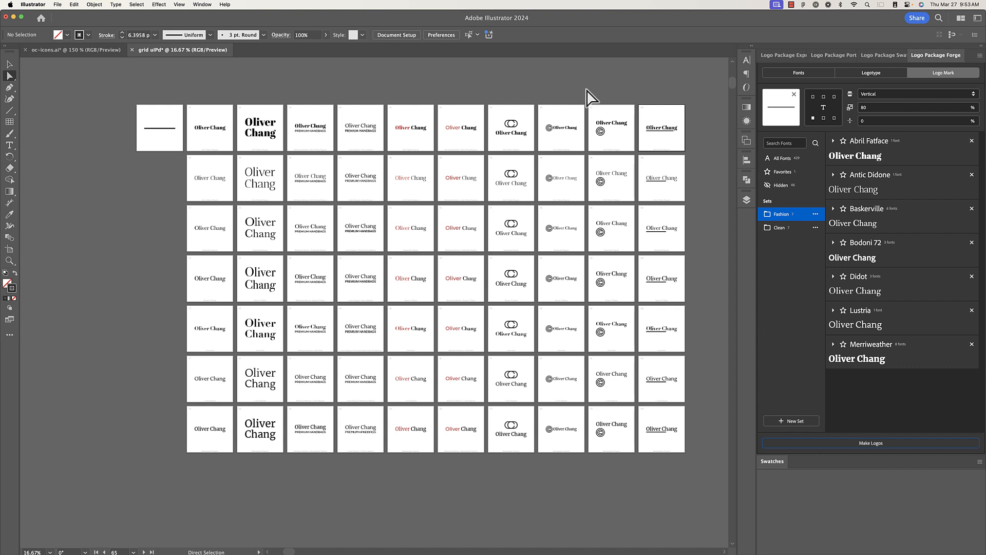
mouse_move(582, 91)
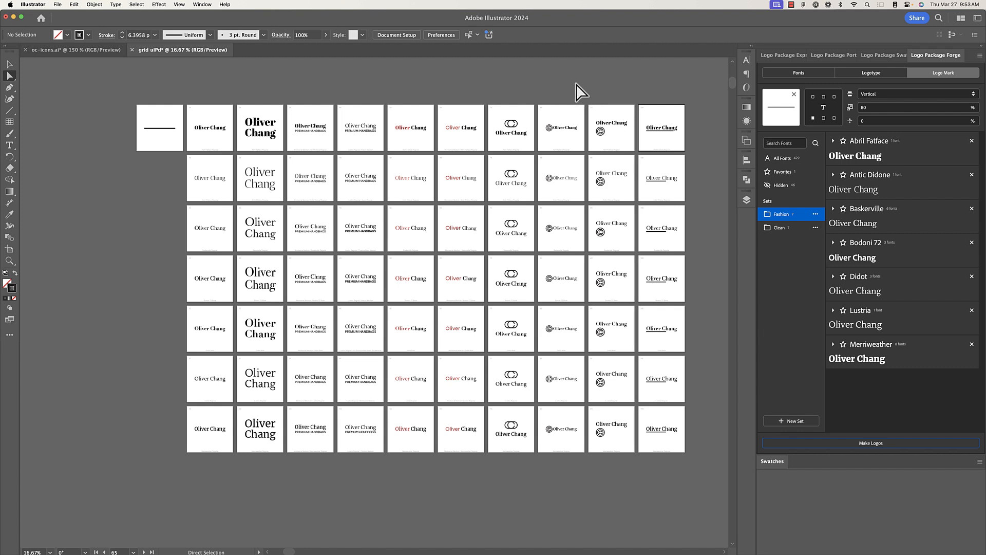
mouse_move(595, 93)
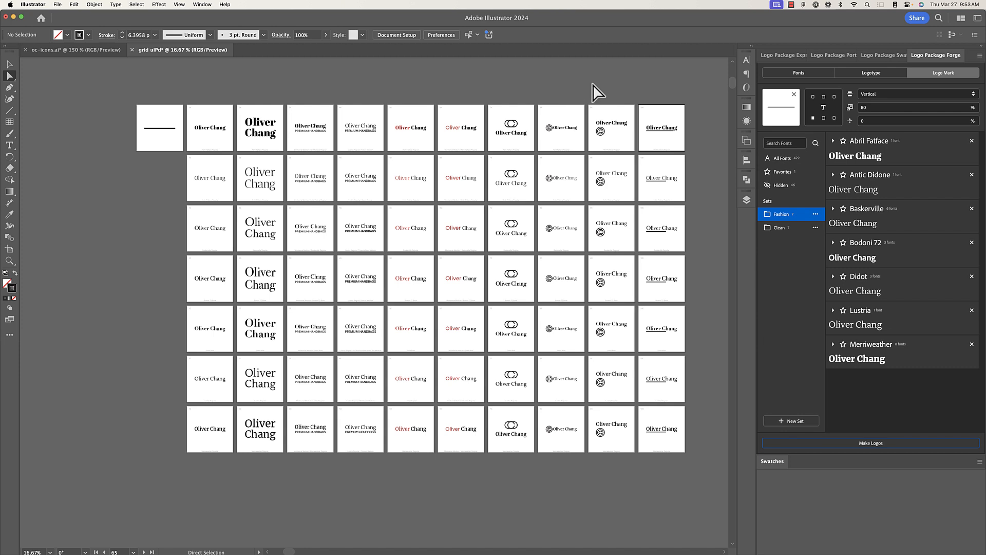
mouse_move(602, 89)
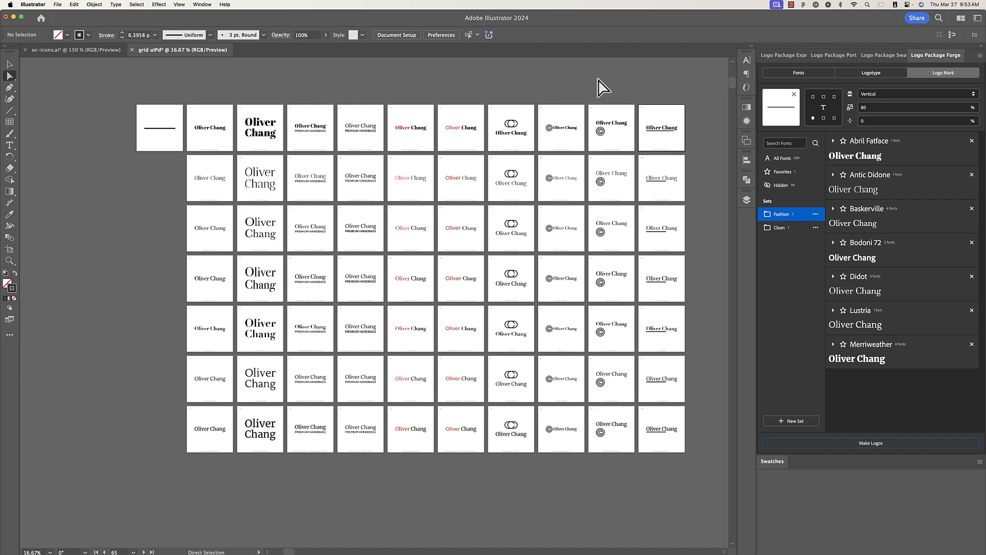
mouse_move(602, 88)
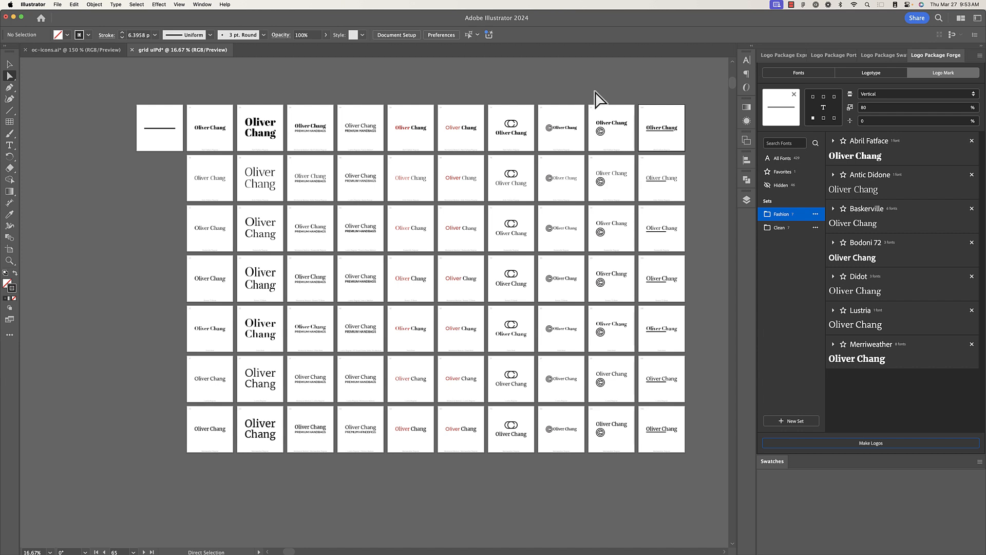
mouse_move(582, 101)
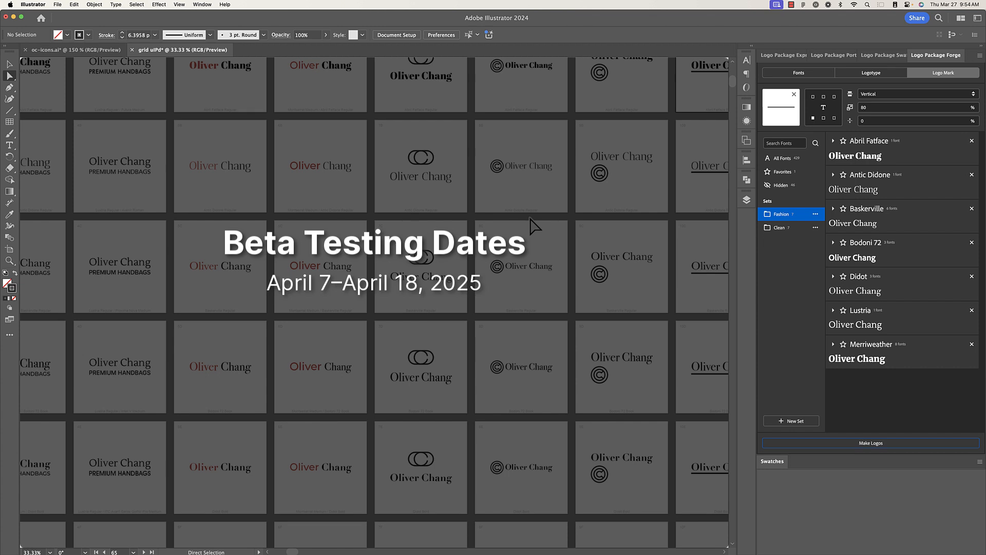
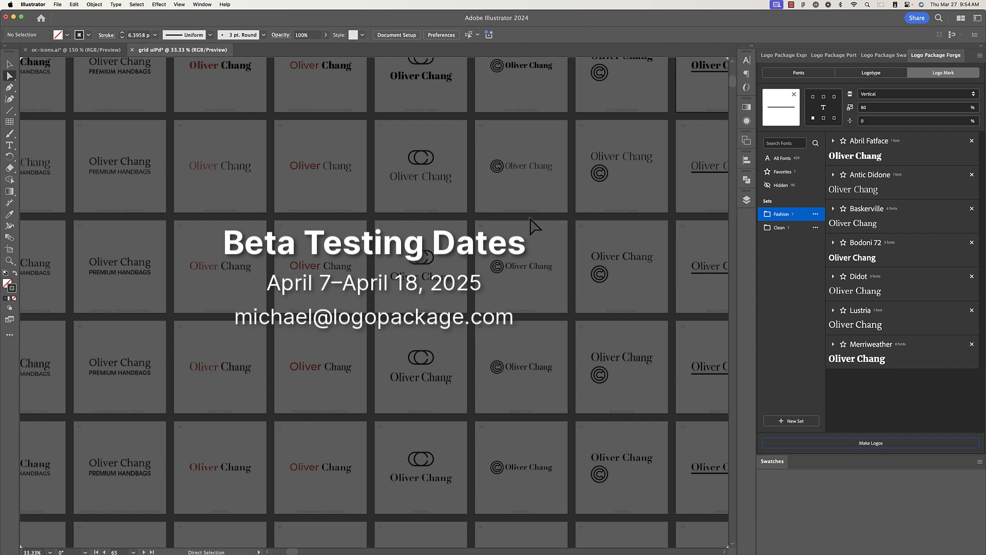